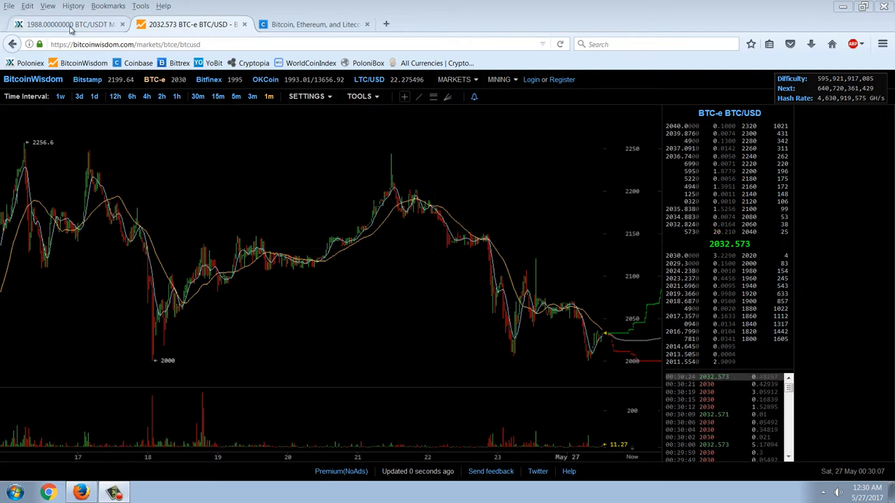
Review Poloniex's BTC/USDT order forms and order books alongside the BitcoinWisdom chart.
{"action": "left_click", "coordinate": [70, 25]}
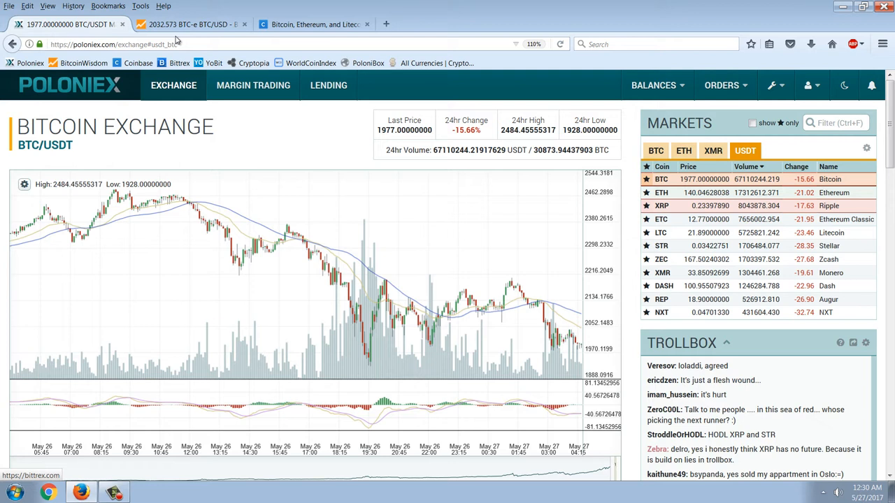
{"action": "left_click", "coordinate": [193, 25]}
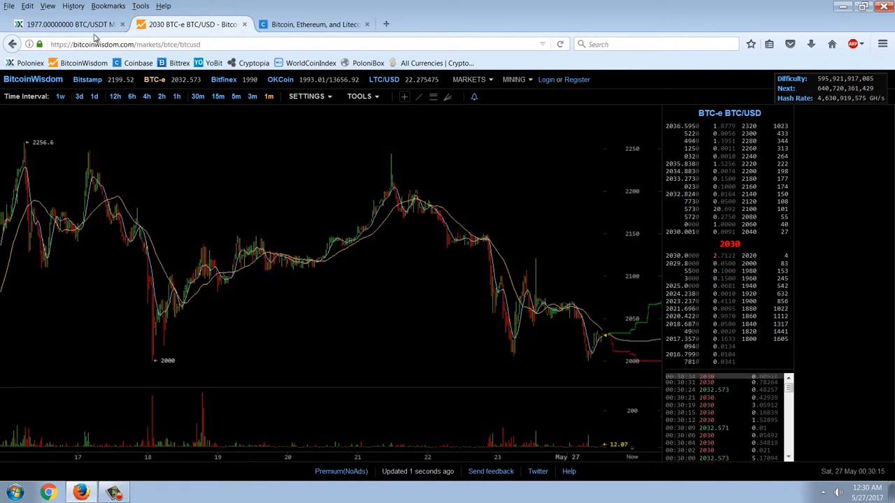
{"action": "left_click", "coordinate": [67, 24]}
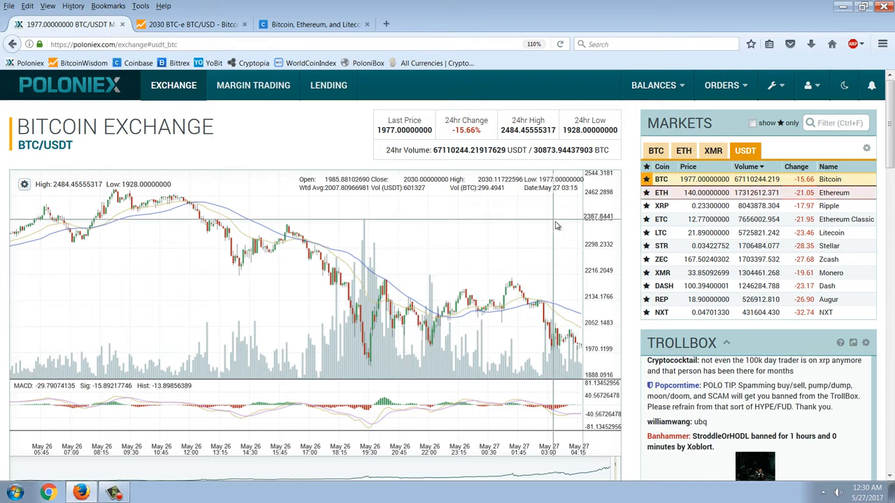
{"action": "scroll", "scroll_direction": "down", "scroll_amount": 3}
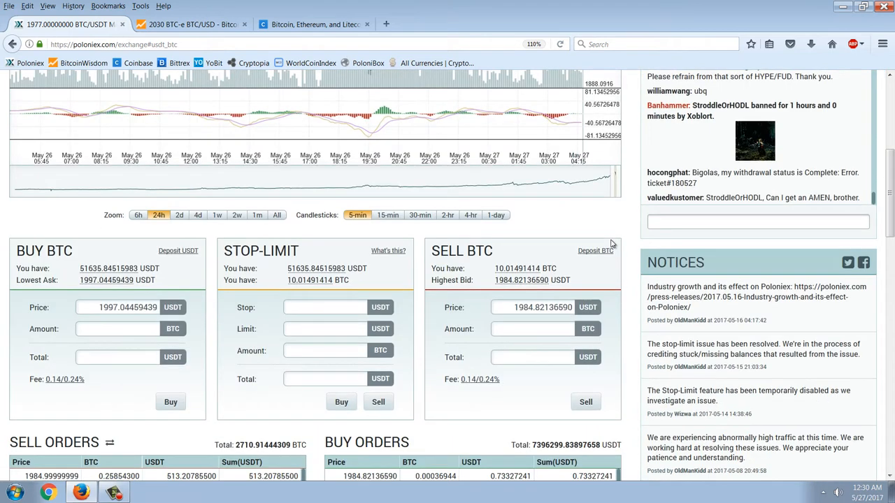
{"action": "scroll", "scroll_direction": "down", "scroll_amount": 3}
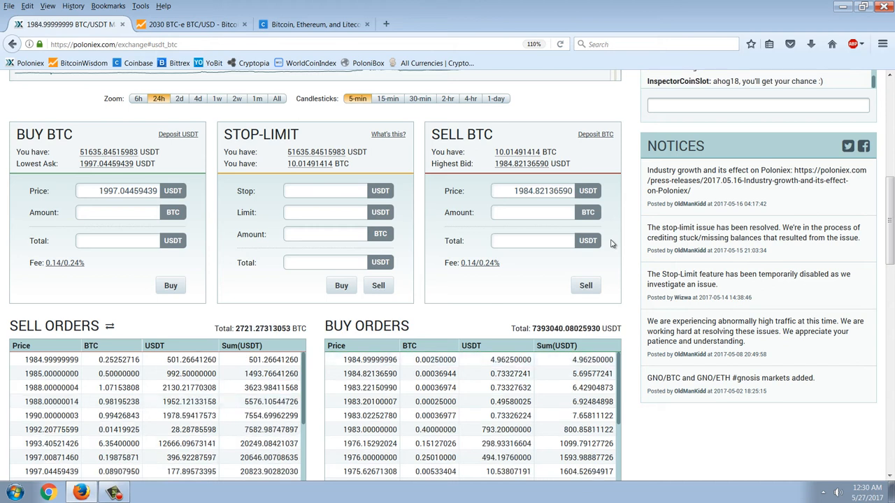
{"action": "scroll", "scroll_direction": "up", "scroll_amount": 3}
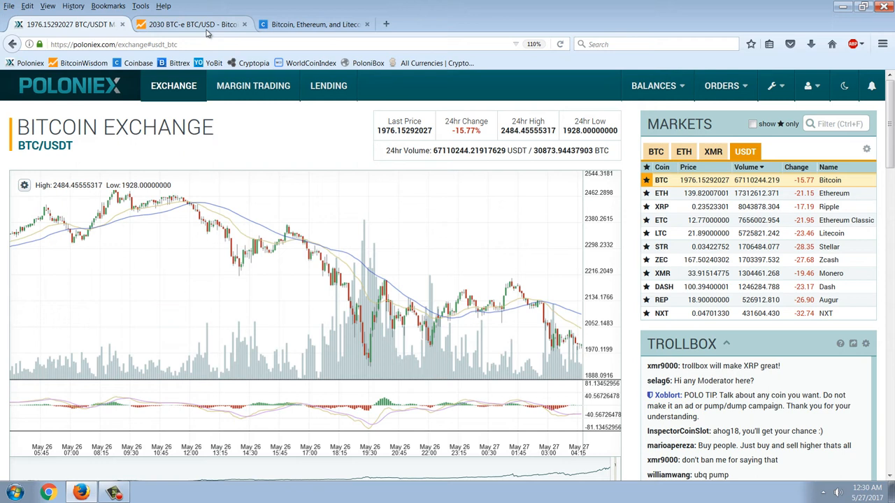
Show the Bitfinex BTC/USD market in BitcoinWisdom.
{"action": "left_click", "coordinate": [193, 24]}
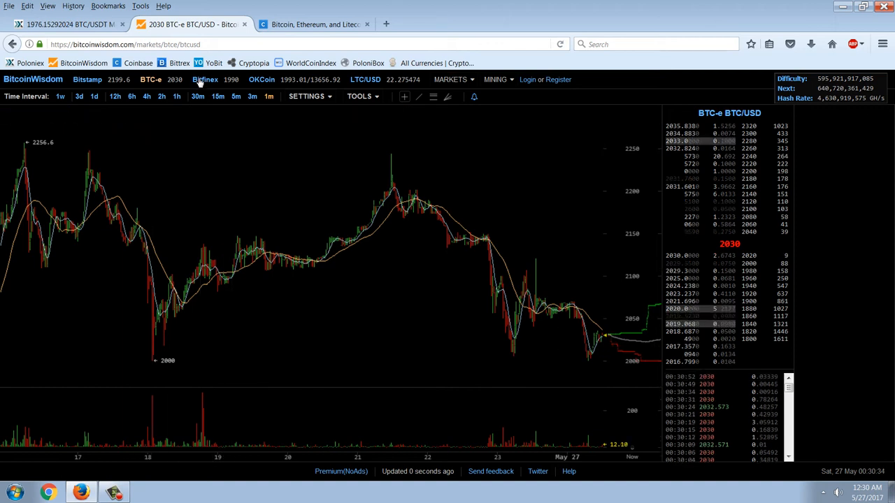
{"action": "left_click", "coordinate": [205, 78]}
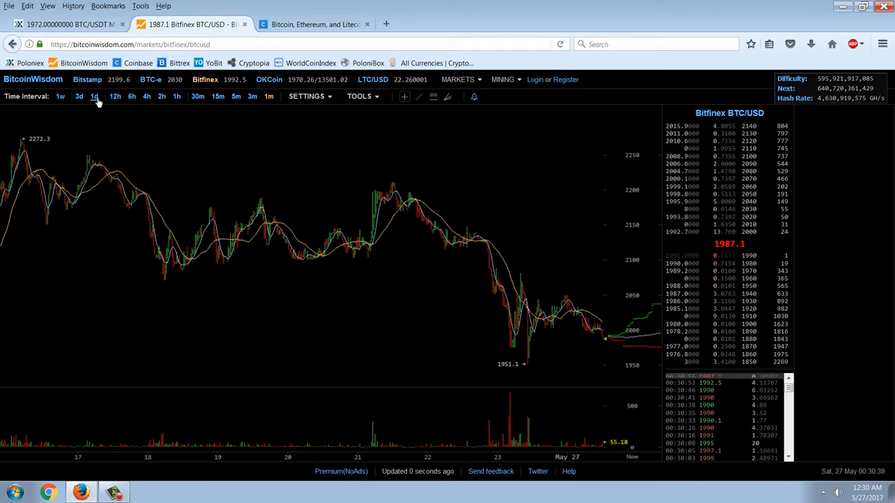
View the Bitfinex chart at 3d, 4h and 6h intervals, then return to Poloniex.
{"action": "left_click", "coordinate": [59, 95]}
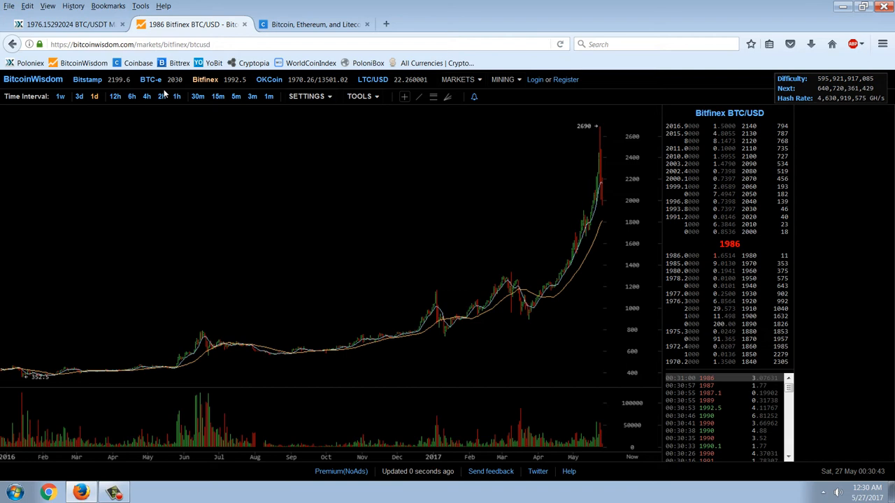
{"action": "left_click", "coordinate": [176, 95]}
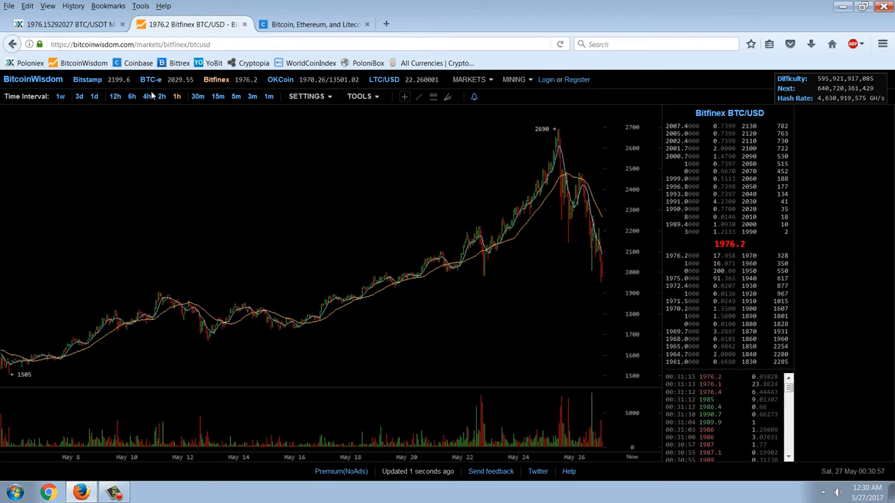
{"action": "left_click", "coordinate": [162, 95]}
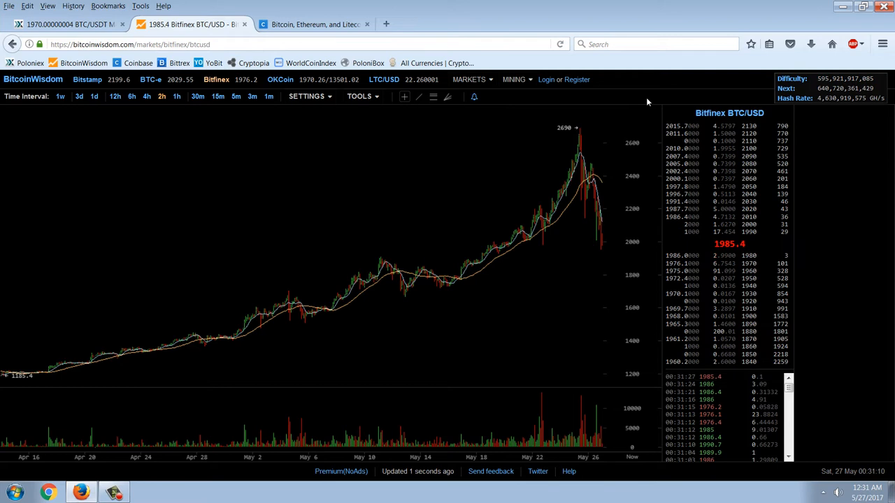
{"action": "mouse_move", "coordinate": [506, 174]}
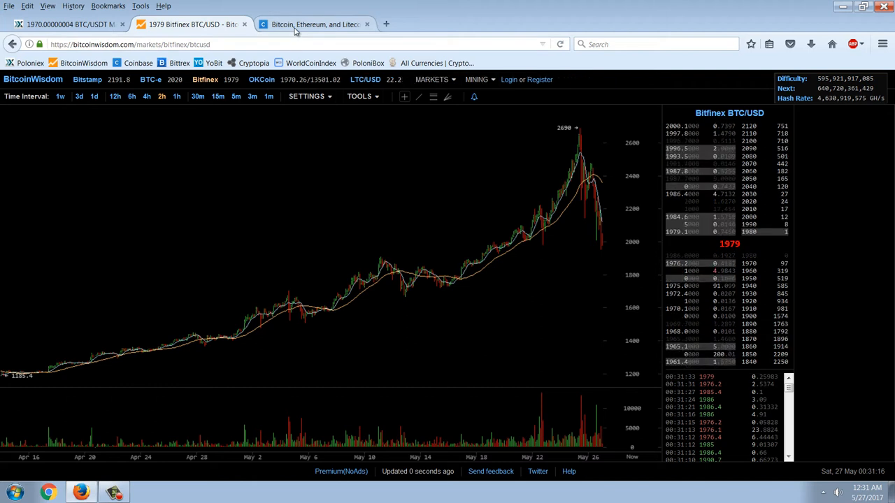
{"action": "left_click", "coordinate": [313, 24]}
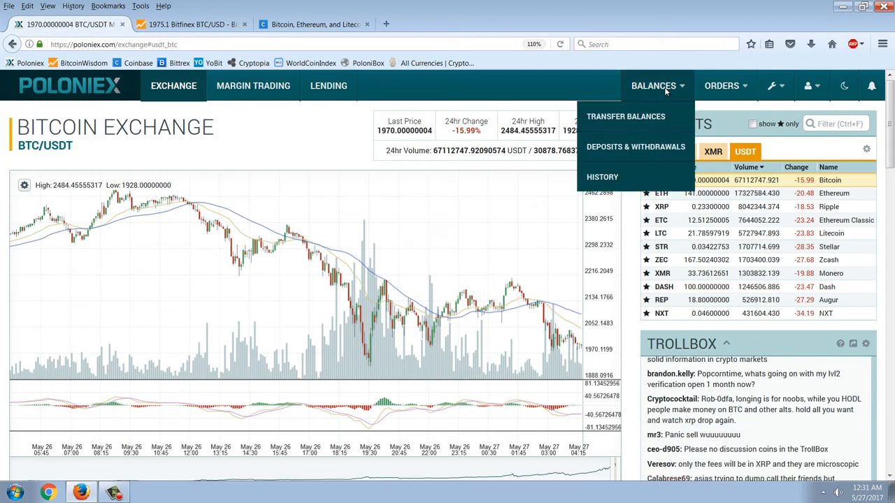
Show the Poloniex Balances, Deposits & Withdrawals page with BTC and USDT holdings.
{"action": "left_click", "coordinate": [635, 147]}
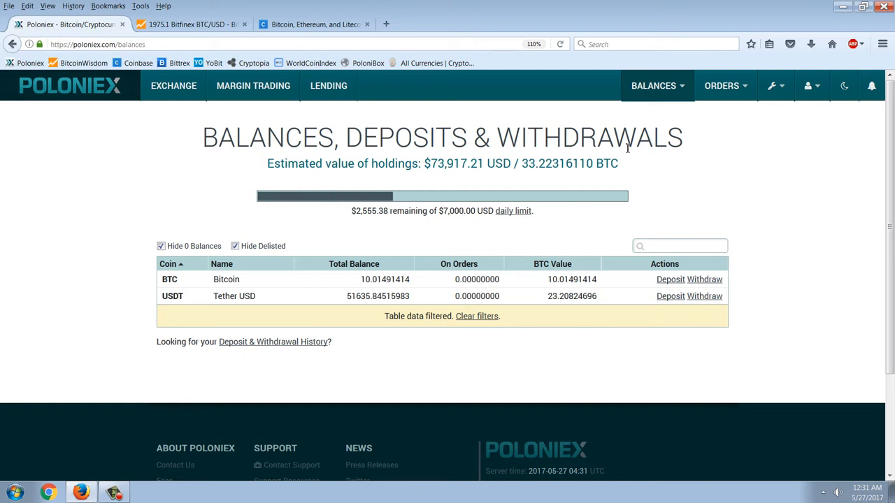
{"action": "mouse_move", "coordinate": [660, 161]}
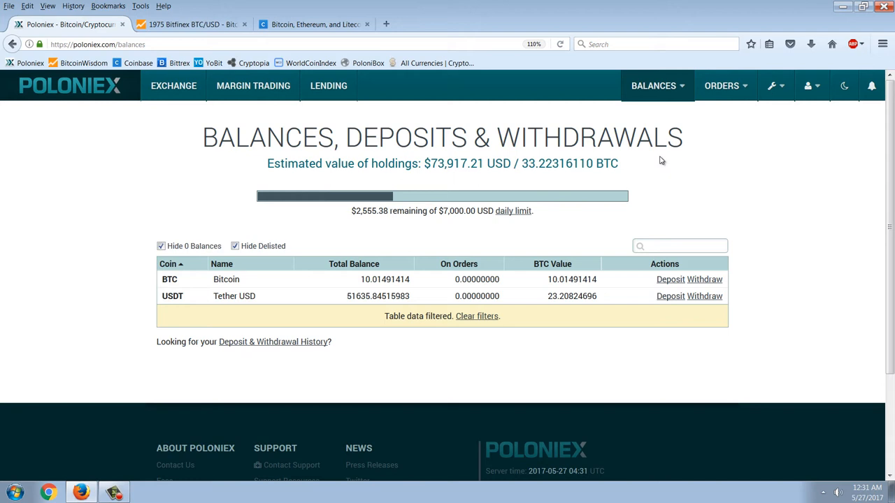
{"action": "mouse_move", "coordinate": [614, 214]}
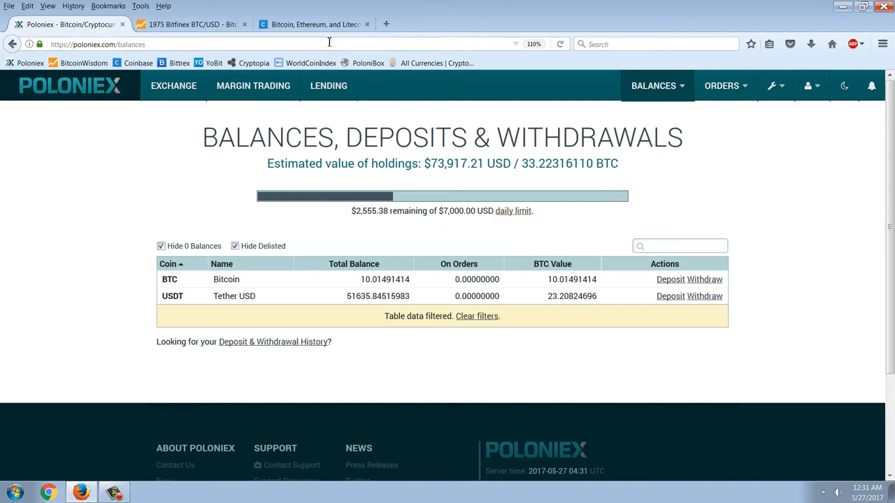
Check the Coinbase Bitcoin chart, then Poloniex balances and the BTC/USDT exchange.
{"action": "left_click", "coordinate": [313, 24]}
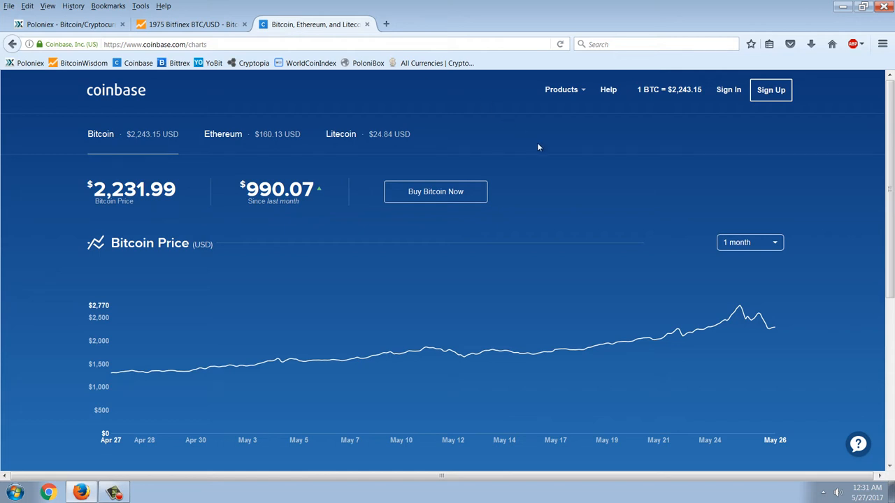
{"action": "mouse_move", "coordinate": [550, 117]}
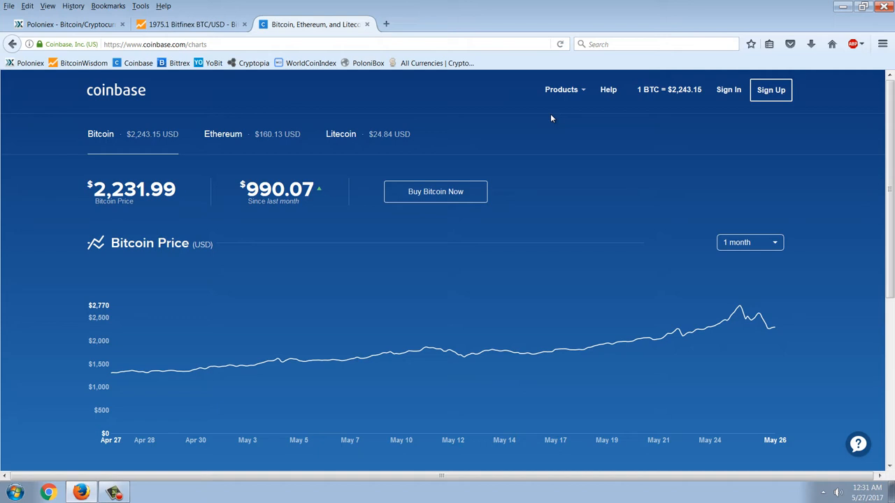
{"action": "mouse_move", "coordinate": [506, 95]}
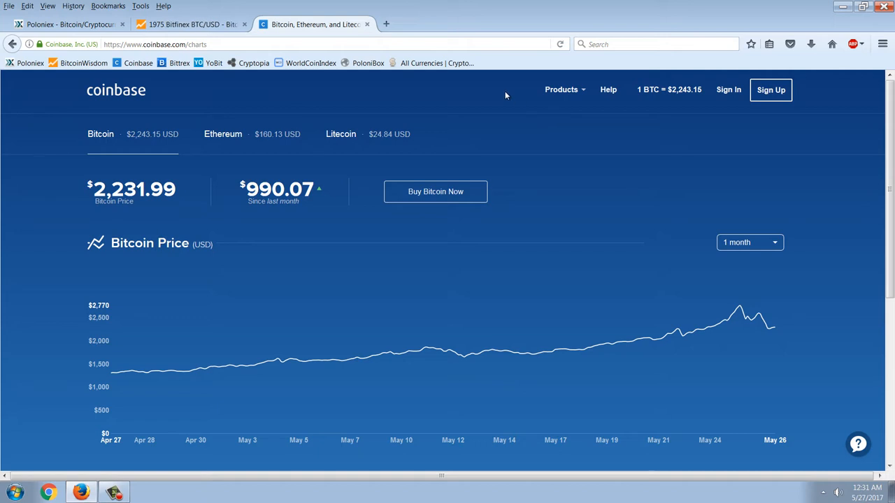
{"action": "mouse_move", "coordinate": [400, 78]}
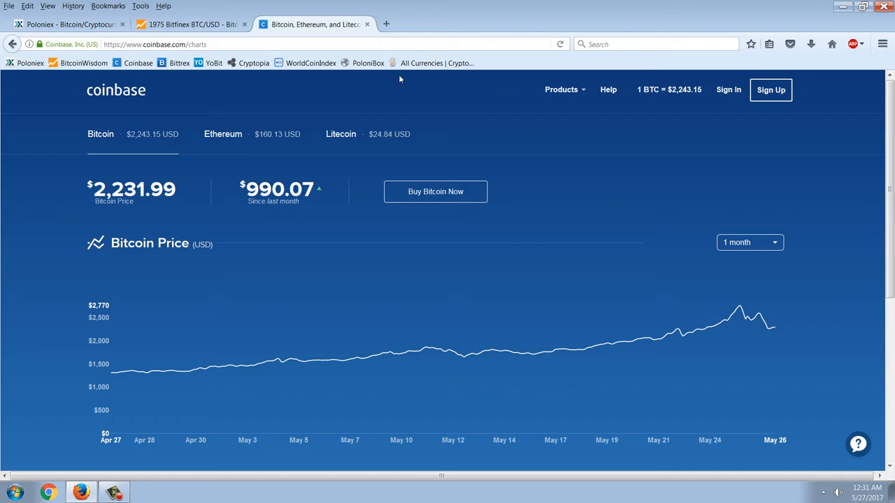
{"action": "left_click", "coordinate": [68, 25]}
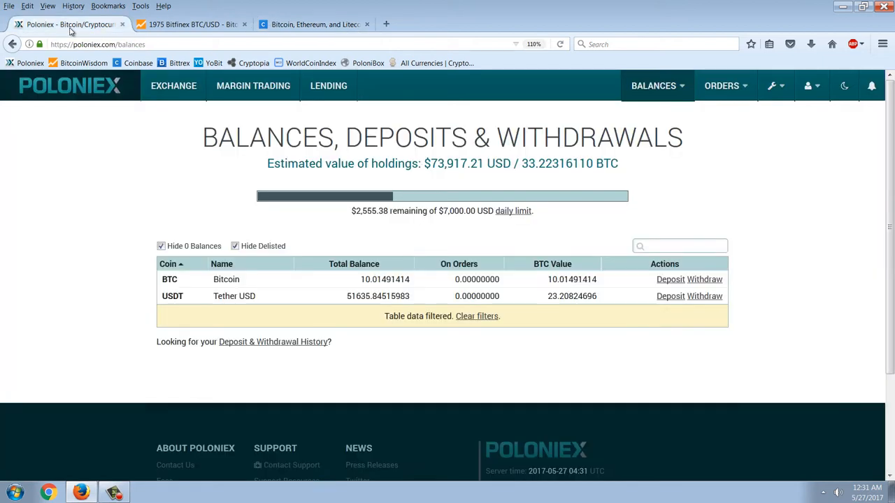
{"action": "mouse_move", "coordinate": [615, 113]}
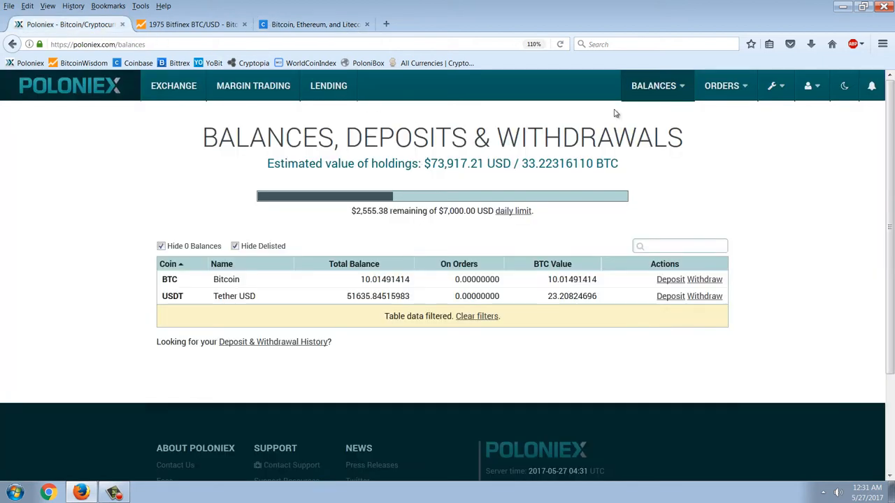
{"action": "left_click", "coordinate": [654, 85]}
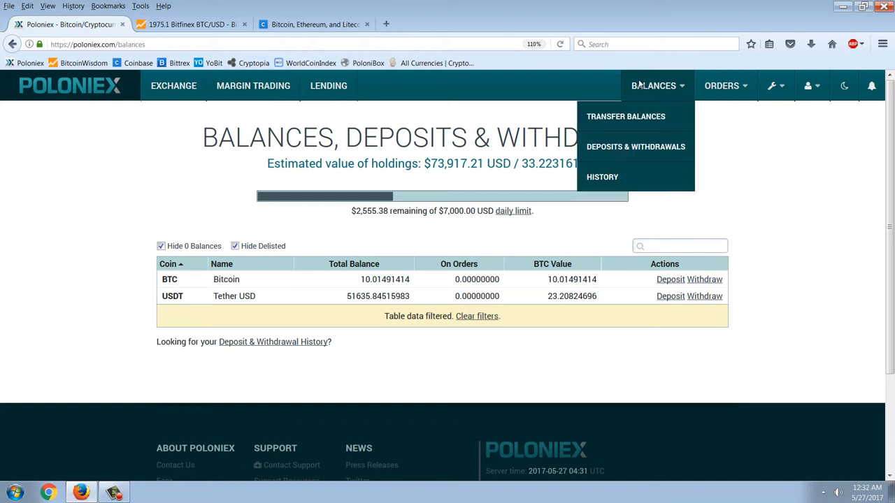
{"action": "mouse_move", "coordinate": [173, 85]}
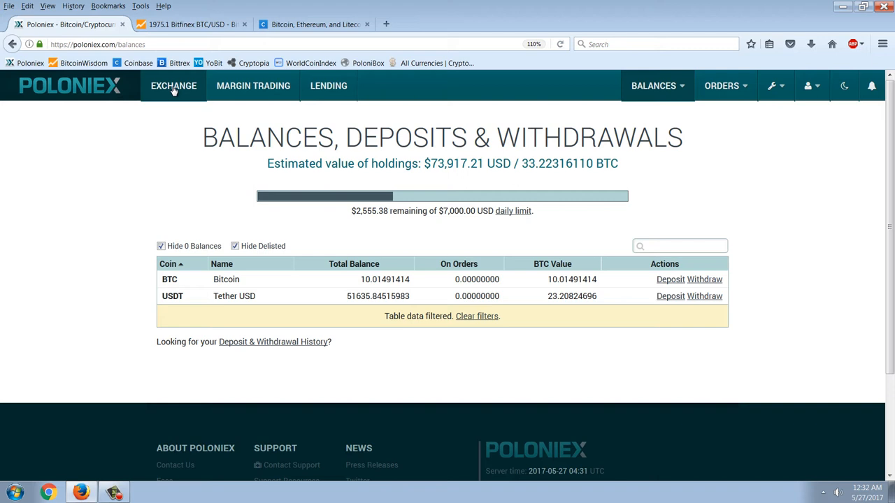
{"action": "left_click", "coordinate": [173, 86]}
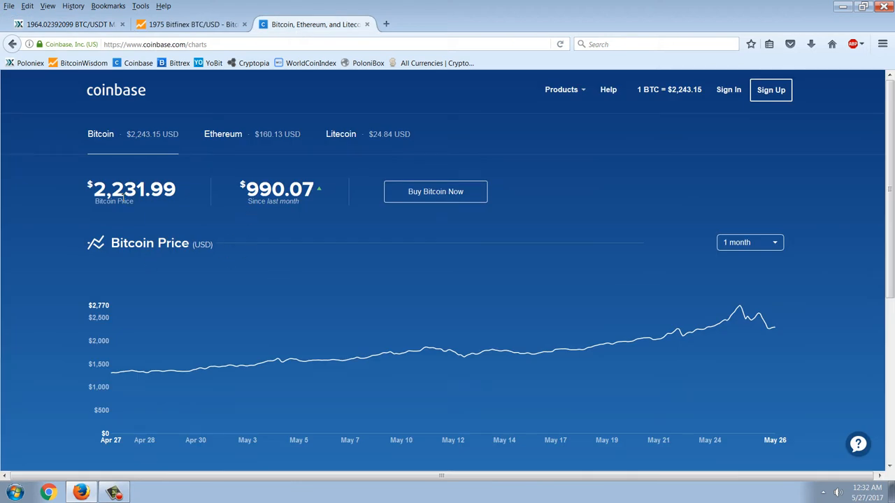
Reload the Coinbase price page and return to the BitcoinWisdom Bitfinex chart.
{"action": "right_click", "coordinate": [90, 202]}
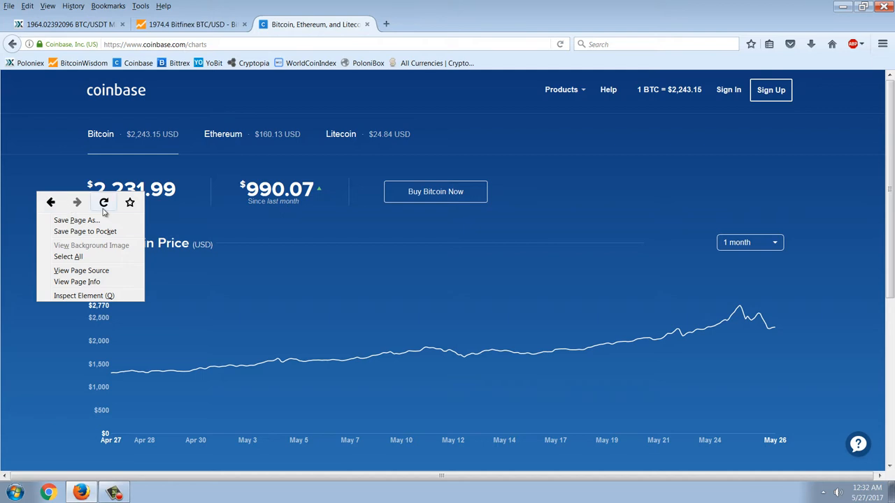
{"action": "left_click", "coordinate": [749, 241]}
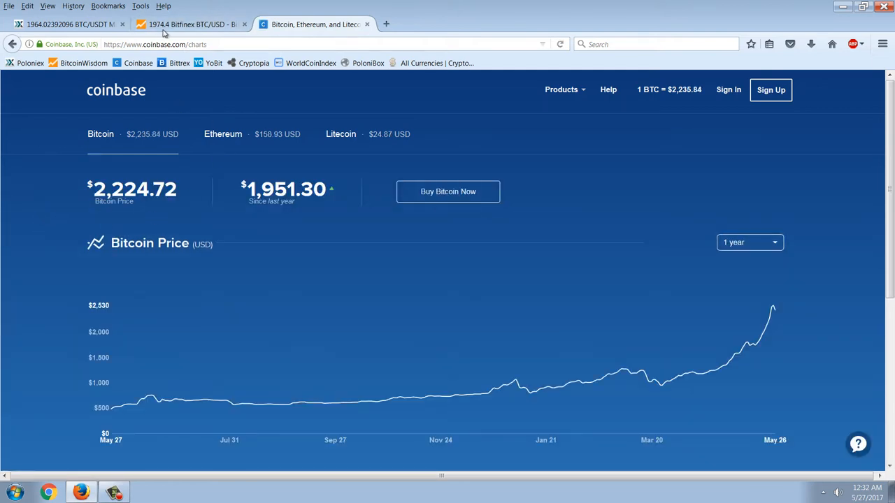
{"action": "left_click", "coordinate": [189, 24]}
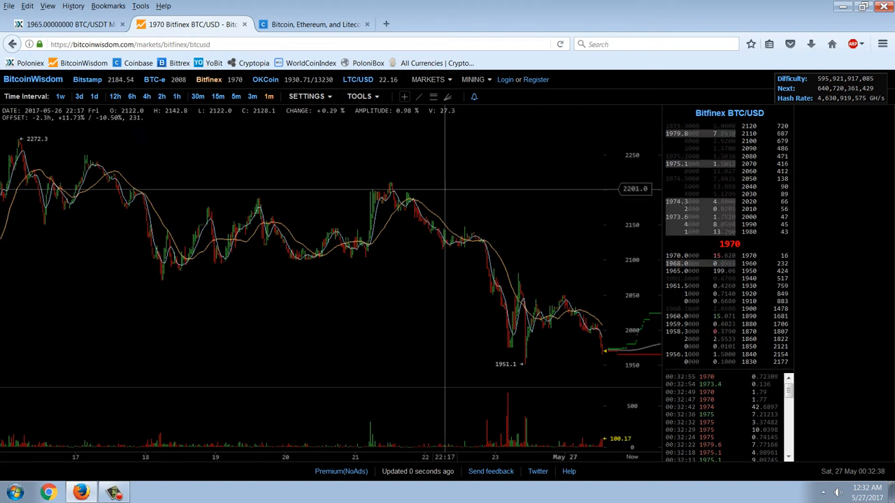
Show the BTC-e BTC/USD market, then the OKCoin BTC/CNY market.
{"action": "left_click", "coordinate": [154, 79]}
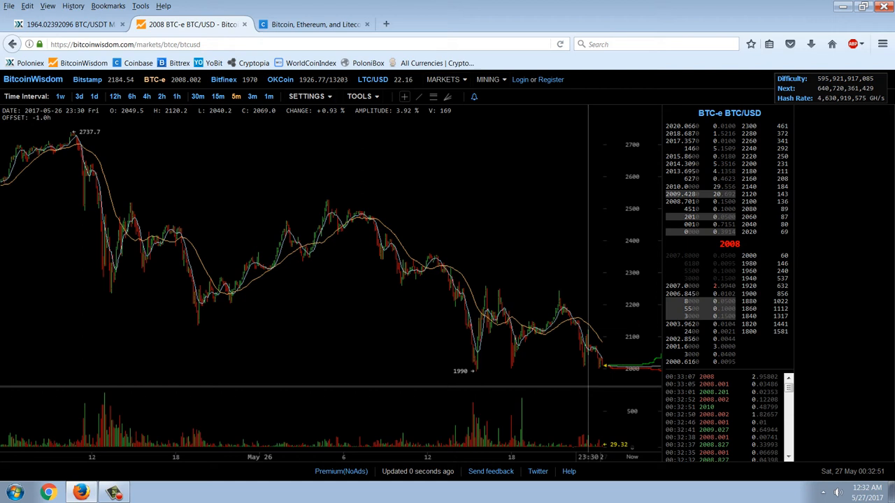
{"action": "mouse_move", "coordinate": [511, 376]}
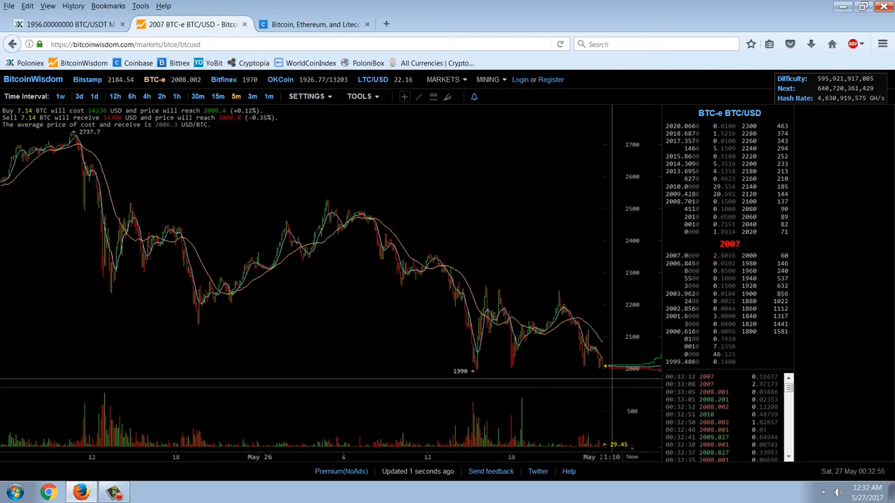
{"action": "left_click", "coordinate": [280, 78]}
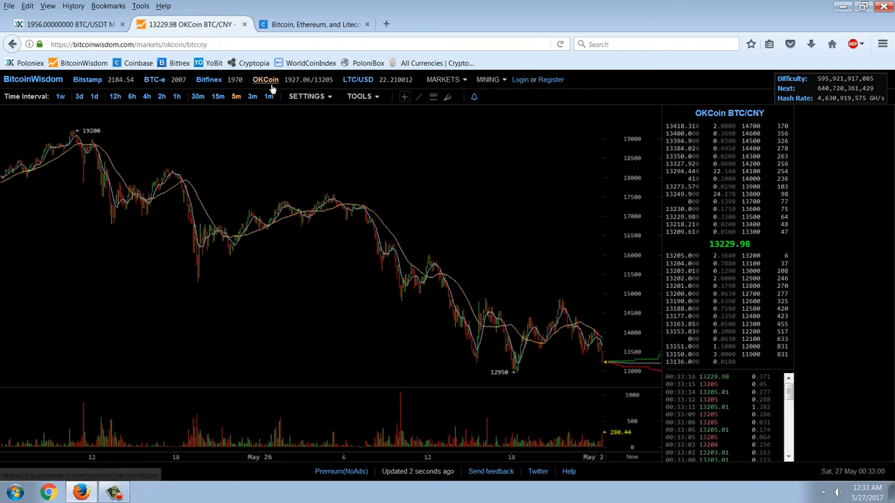
Flip between the Bitfinex BTC/USD and OKCoin BTC/CNY markets.
{"action": "left_click", "coordinate": [306, 95]}
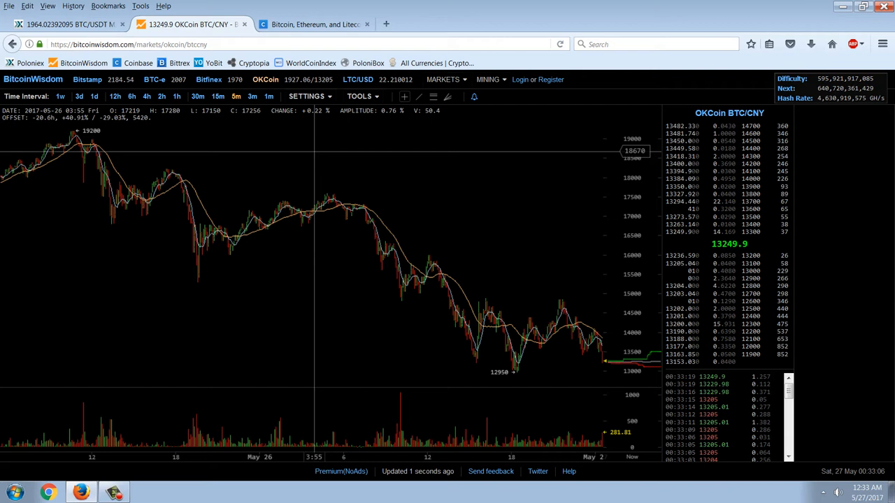
{"action": "left_click", "coordinate": [208, 78]}
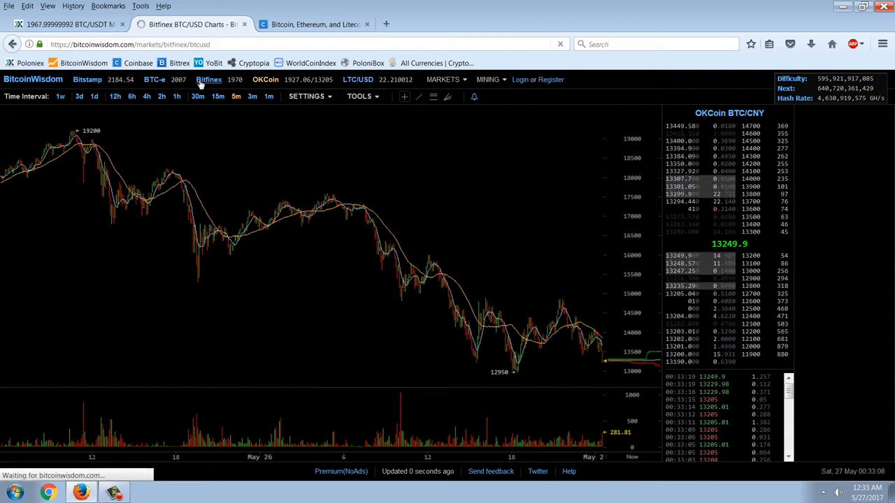
{"action": "left_click", "coordinate": [208, 79]}
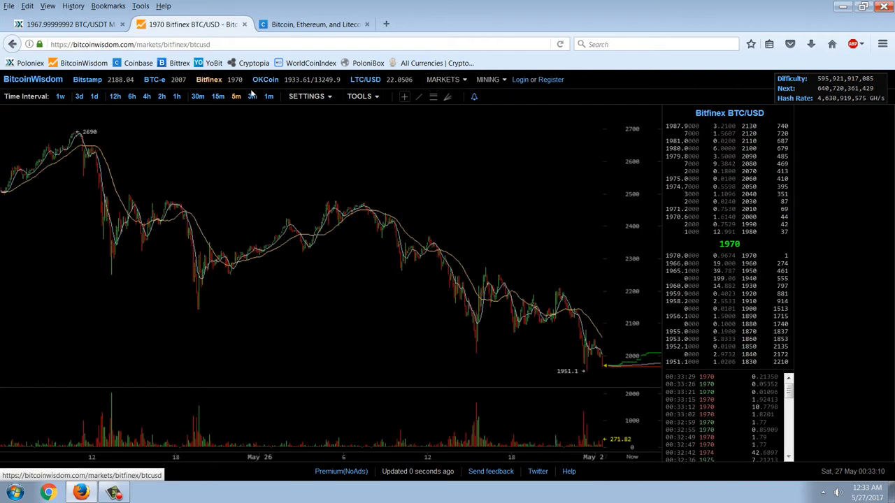
{"action": "left_click", "coordinate": [265, 78]}
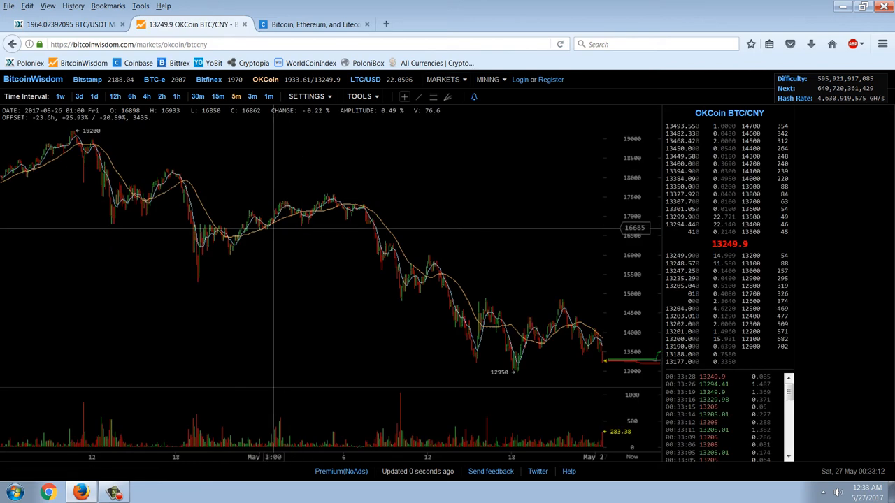
{"action": "mouse_move", "coordinate": [98, 96]}
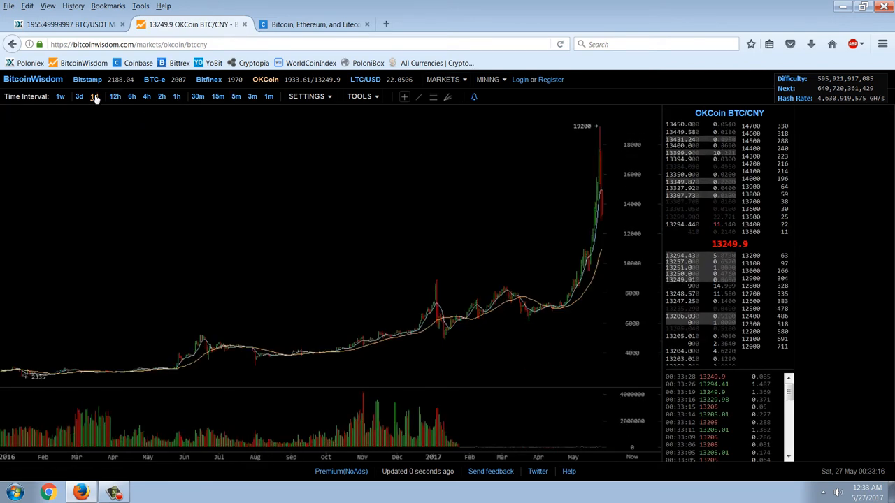
Step the OKCoin chart through 1d, 12h and 6h candle intervals.
{"action": "left_click", "coordinate": [147, 95]}
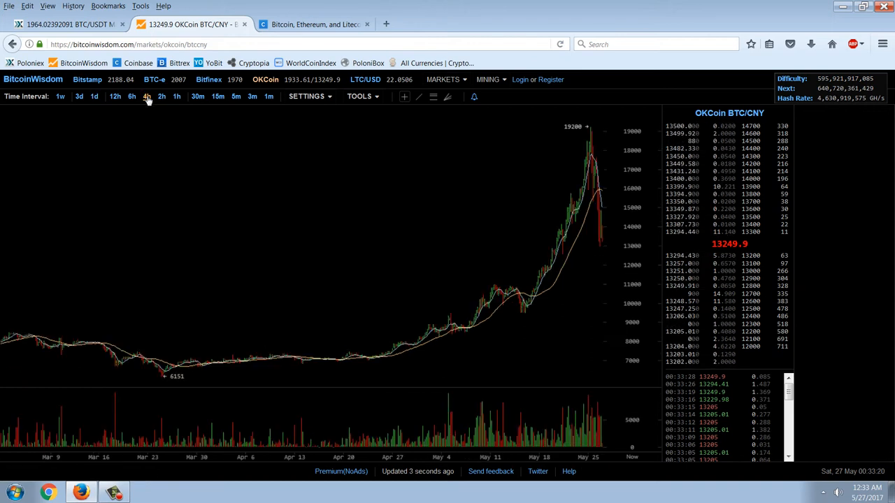
{"action": "left_click", "coordinate": [162, 95]}
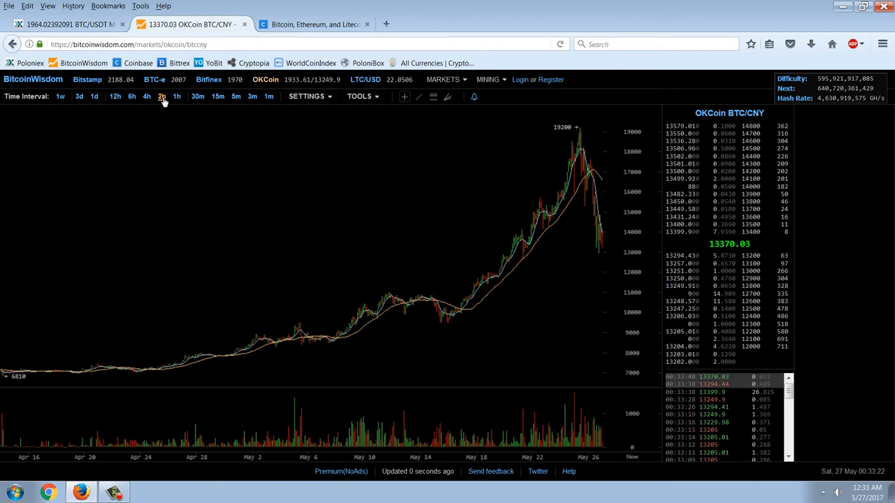
{"action": "left_click", "coordinate": [176, 95]}
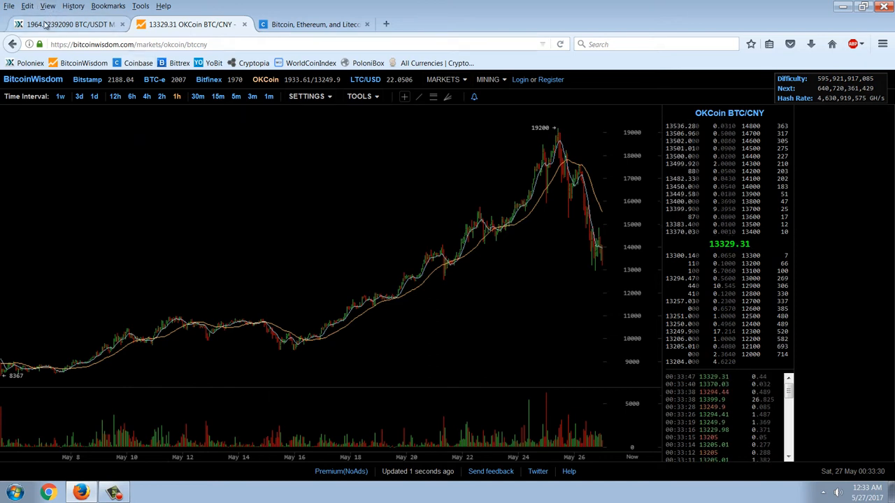
{"action": "left_click", "coordinate": [67, 23]}
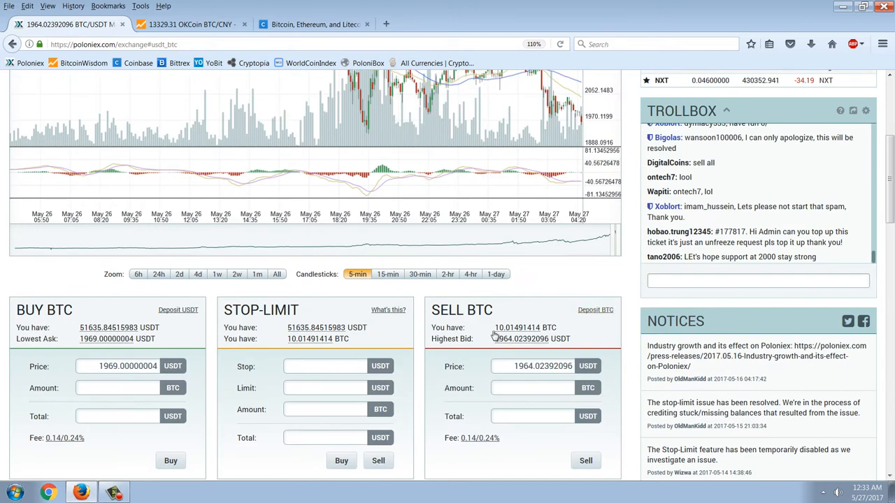
{"action": "scroll", "scroll_direction": "down", "scroll_amount": 3}
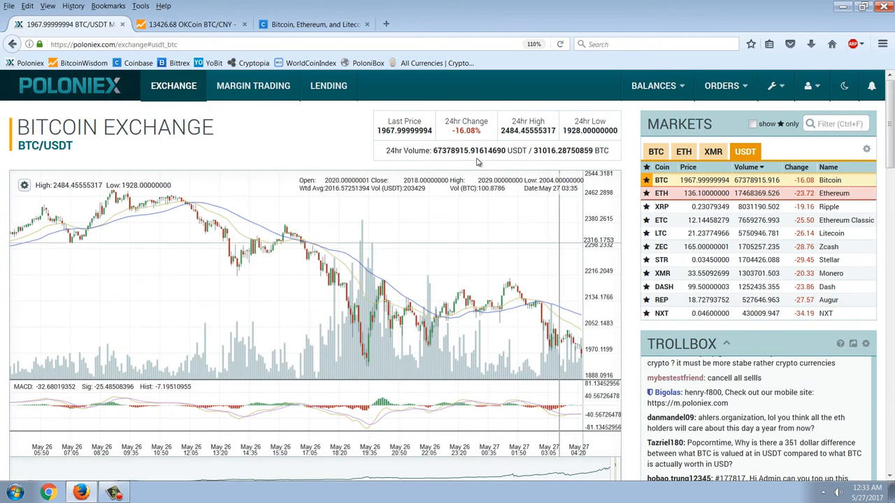
{"action": "left_click", "coordinate": [193, 26]}
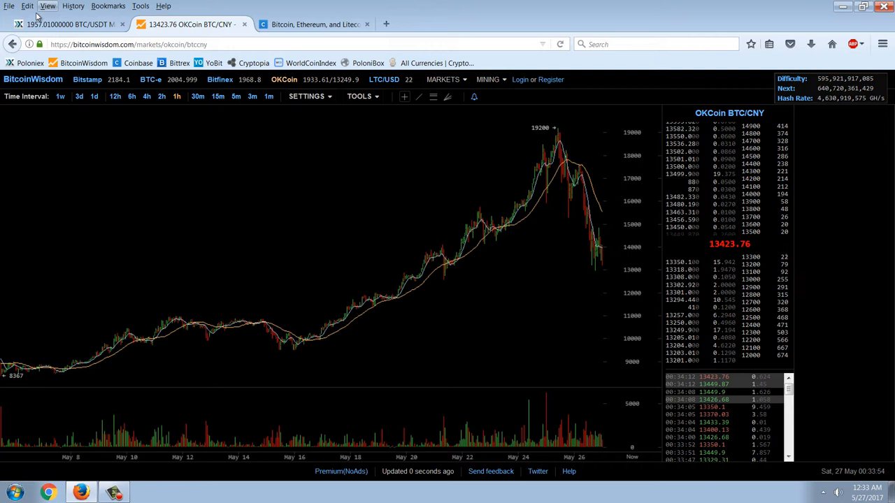
Widen the OKCoin chart to mid-April onward, then load the Bitfinex BTC/USD market.
{"action": "left_click", "coordinate": [67, 24]}
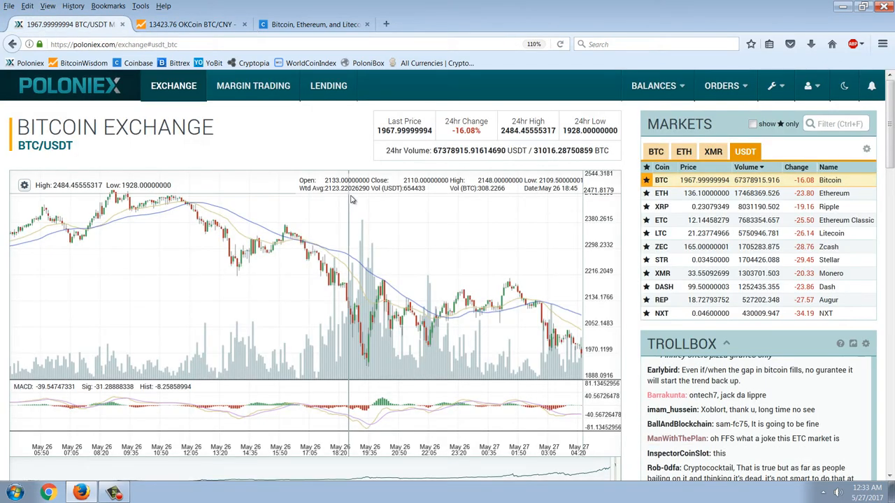
{"action": "left_click", "coordinate": [191, 25]}
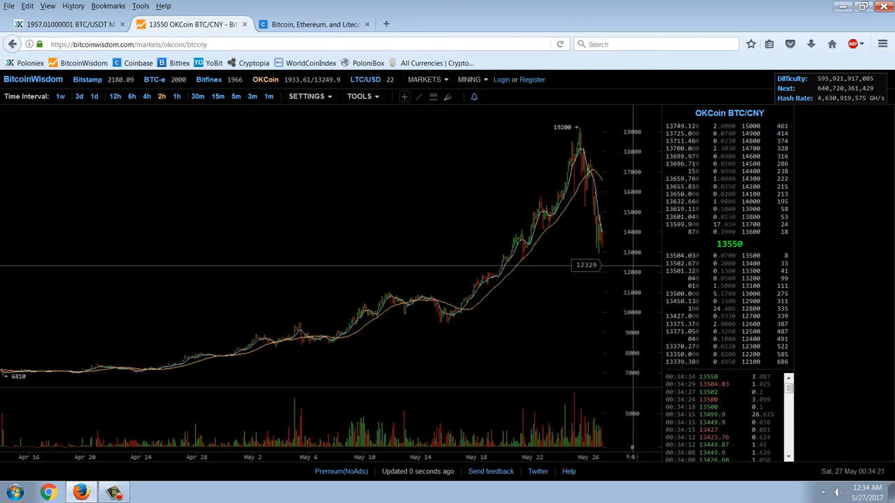
{"action": "mouse_move", "coordinate": [668, 137]}
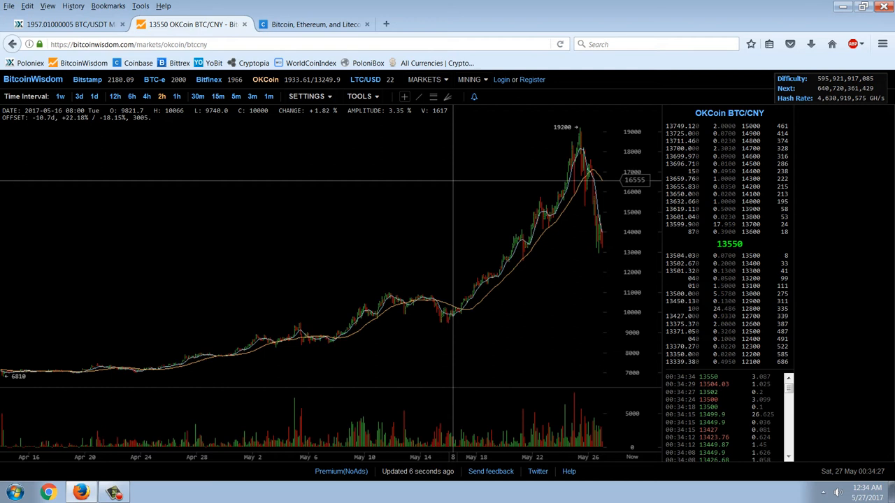
{"action": "mouse_move", "coordinate": [511, 185]}
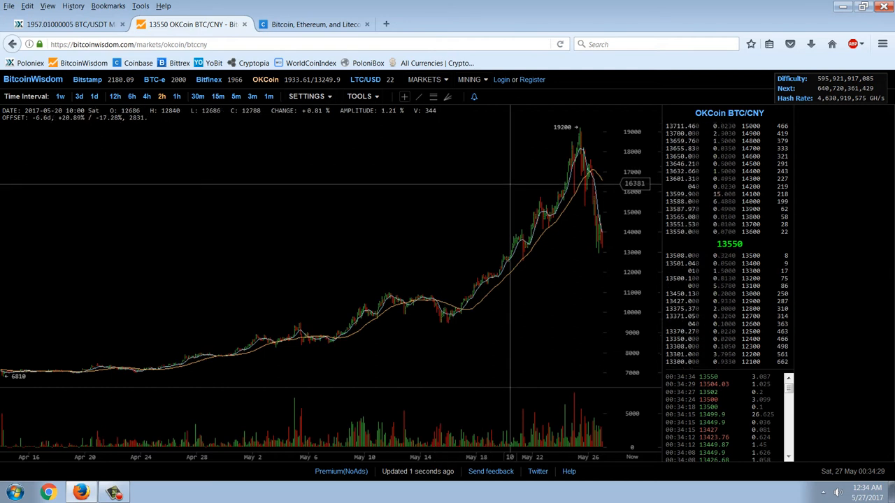
{"action": "mouse_move", "coordinate": [300, 126]}
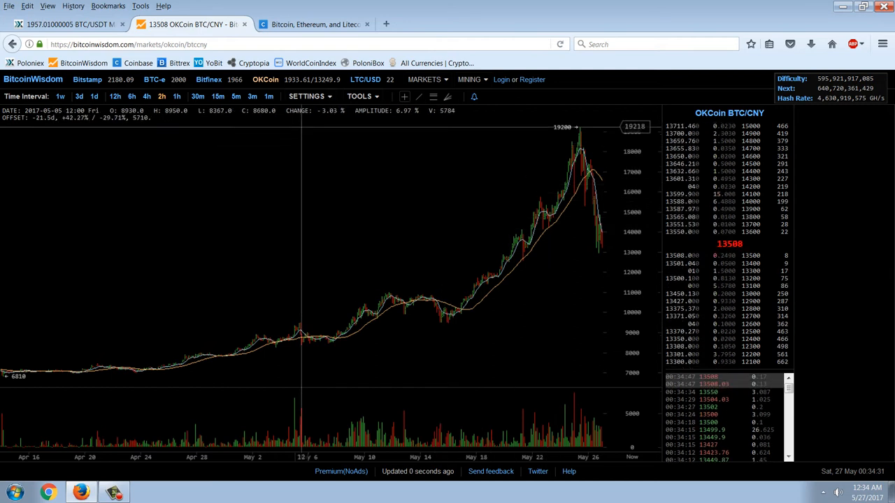
{"action": "left_click", "coordinate": [307, 95]}
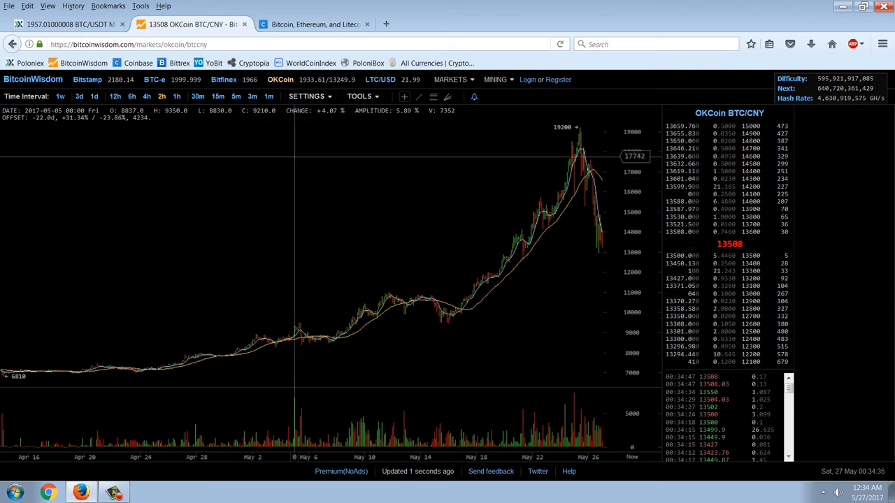
{"action": "left_click", "coordinate": [224, 78]}
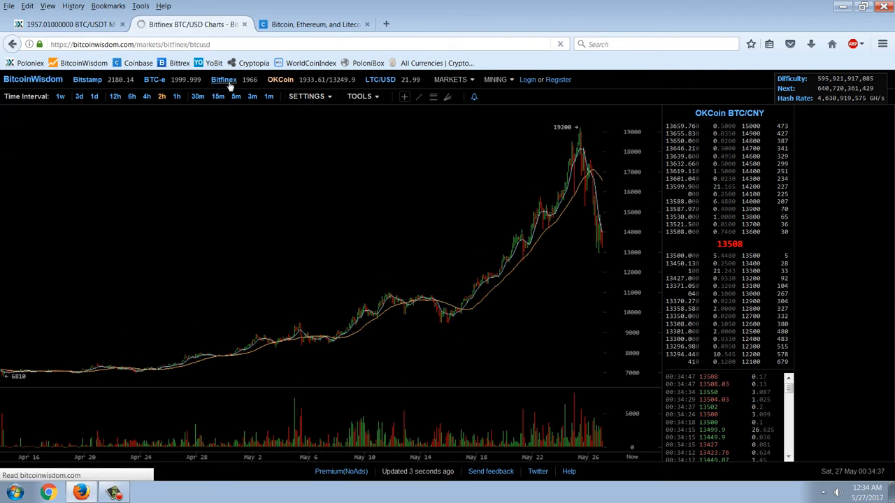
Narrow the Bitfinex BTC/USD chart to short candle intervals covering May 26–27.
{"action": "left_click", "coordinate": [223, 78]}
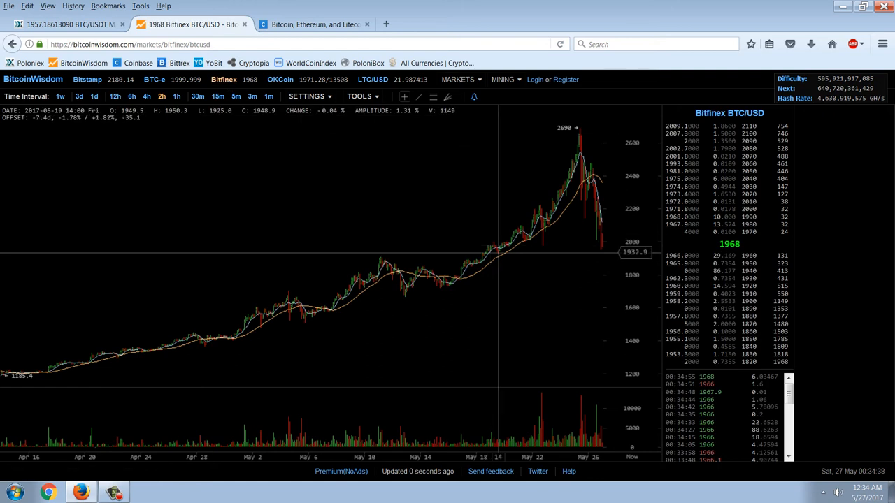
{"action": "mouse_move", "coordinate": [496, 255]}
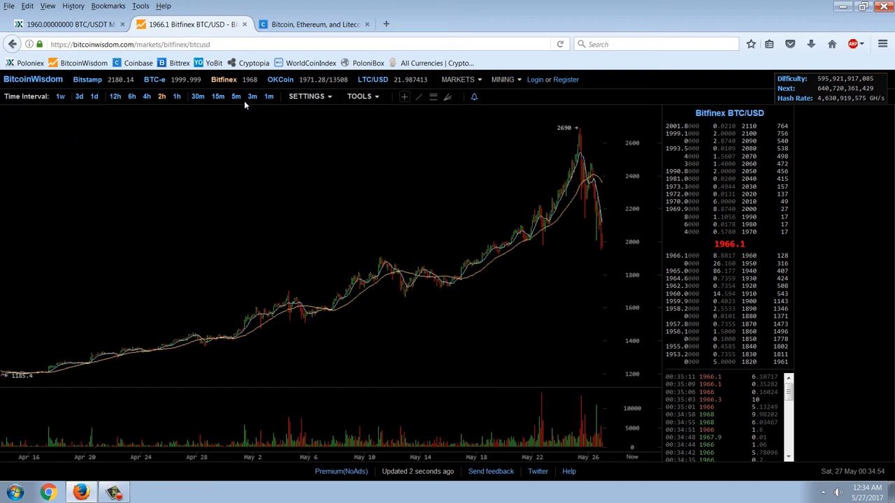
{"action": "left_click", "coordinate": [252, 95]}
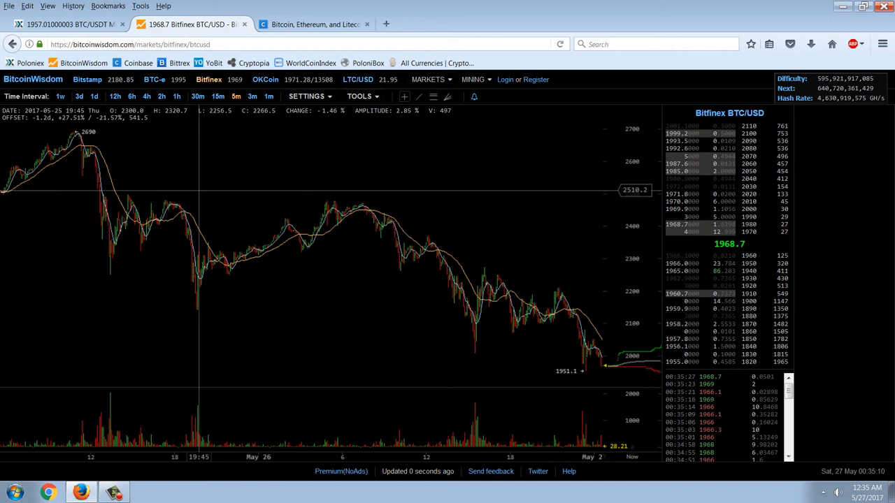
{"action": "mouse_move", "coordinate": [224, 310]}
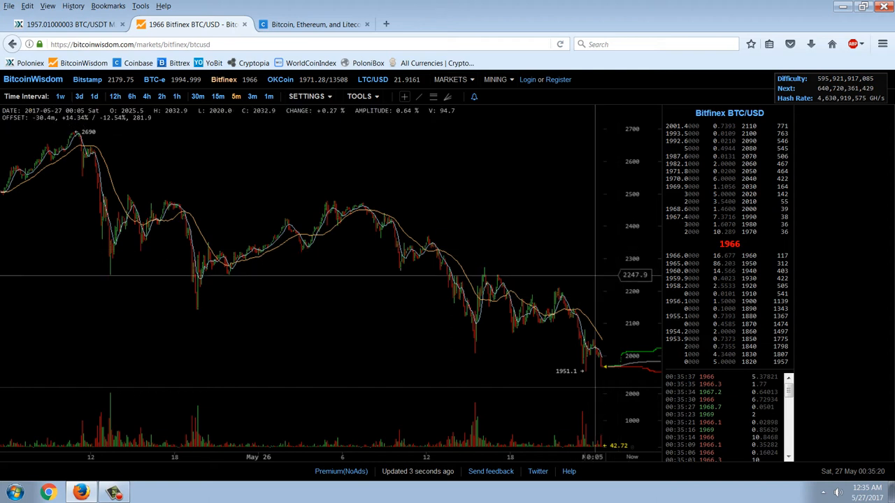
{"action": "mouse_move", "coordinate": [316, 280]}
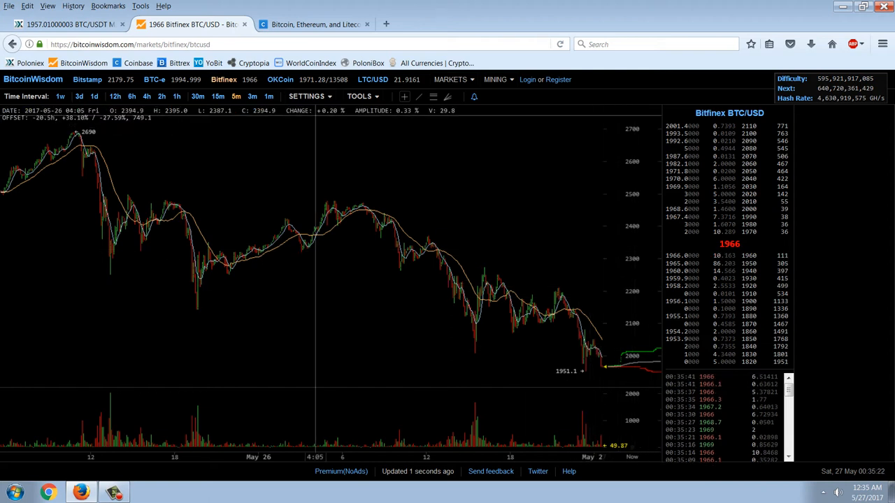
{"action": "left_click", "coordinate": [269, 95]}
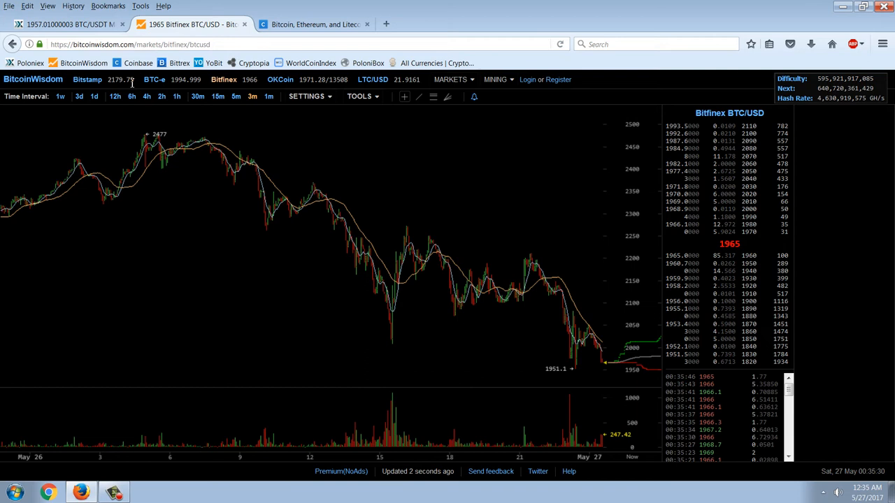
View BTC-e BTC/USD at the 1d interval, then Bitfinex BTC/USD from January onward.
{"action": "left_click", "coordinate": [153, 78]}
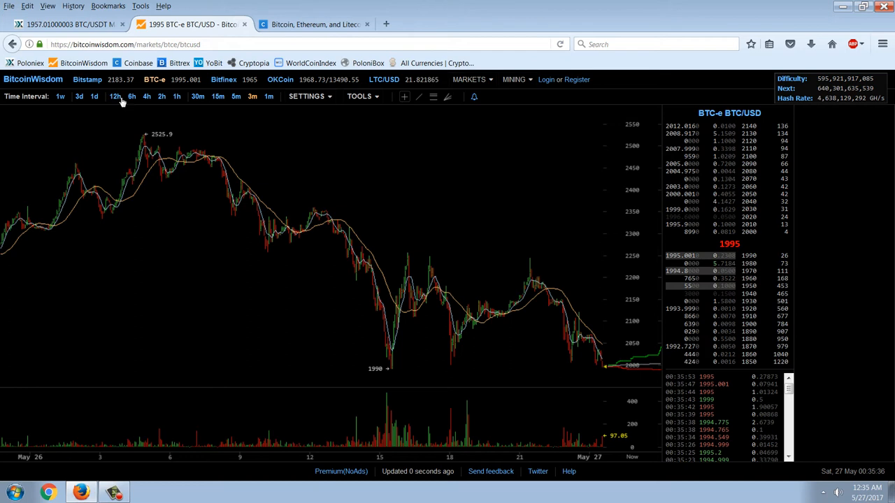
{"action": "left_click", "coordinate": [95, 95]}
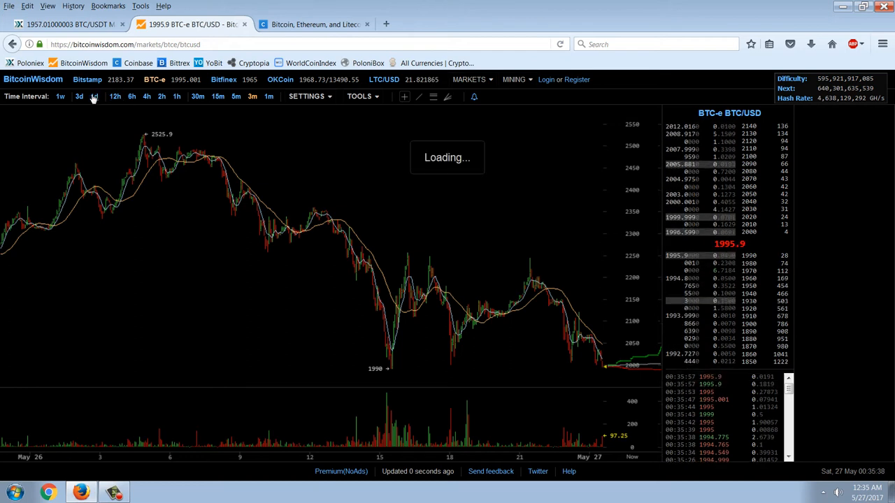
{"action": "left_click", "coordinate": [131, 95]}
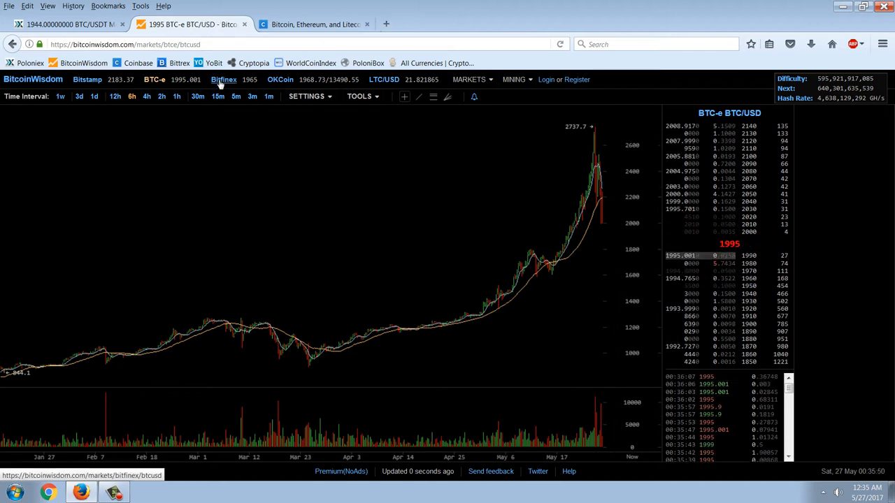
{"action": "left_click", "coordinate": [208, 79]}
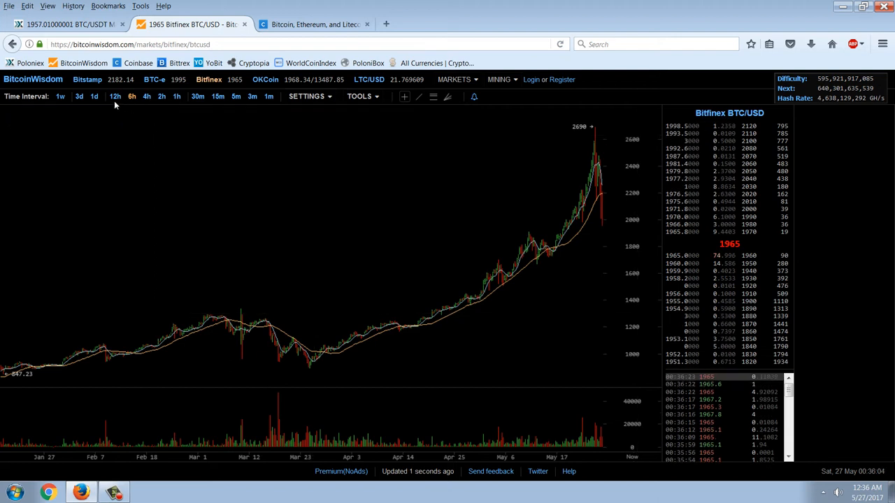
Return to Poloniex and show the Balances, Deposits & Withdrawals page.
{"action": "left_click", "coordinate": [70, 25]}
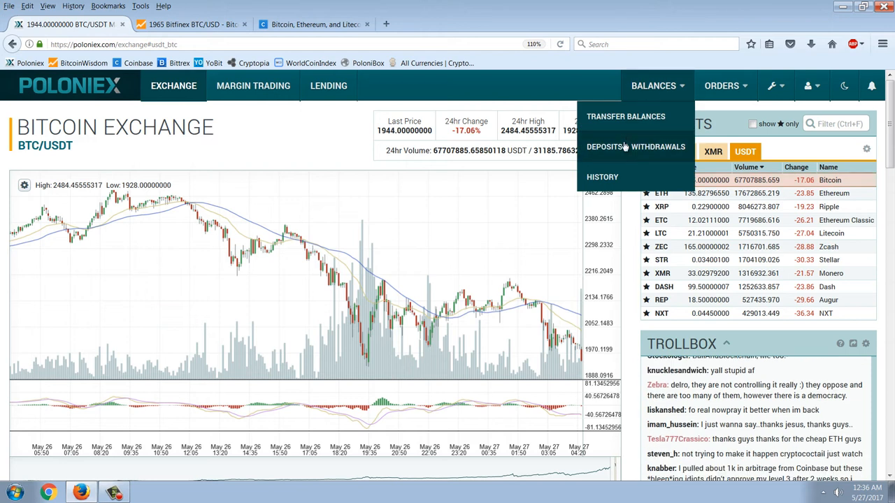
{"action": "left_click", "coordinate": [634, 147]}
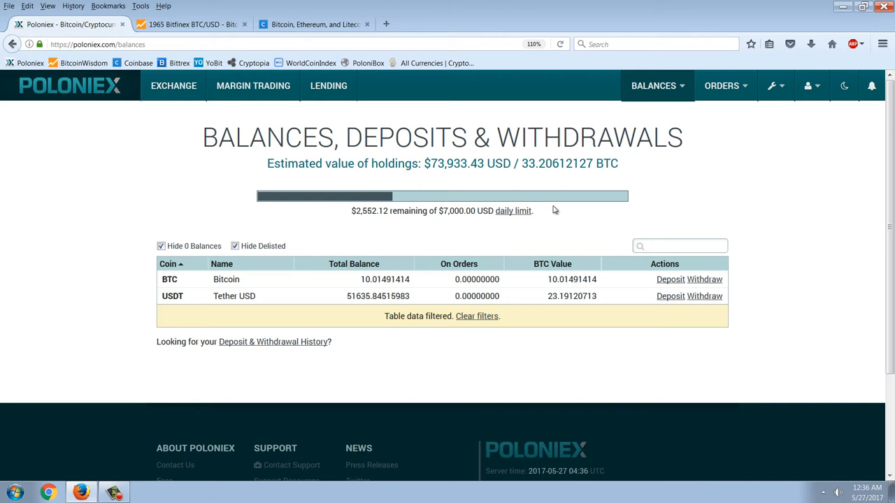
{"action": "mouse_move", "coordinate": [559, 335]}
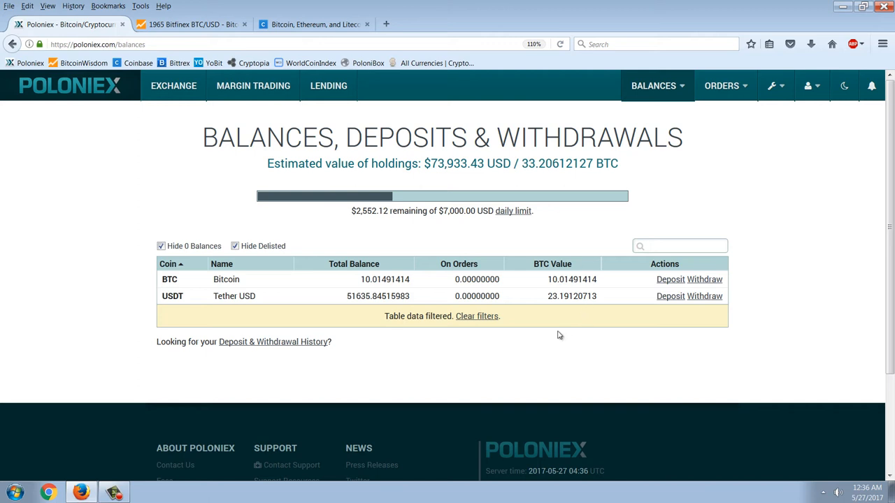
{"action": "mouse_move", "coordinate": [594, 235]}
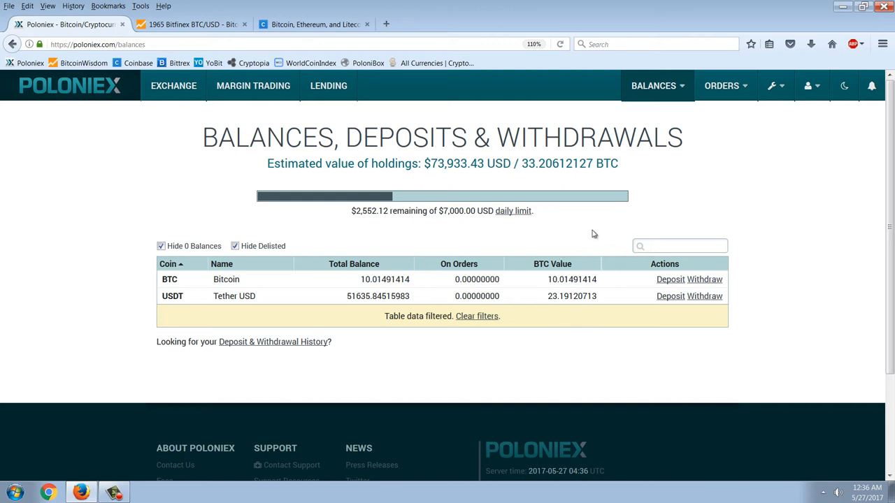
{"action": "mouse_move", "coordinate": [174, 85]}
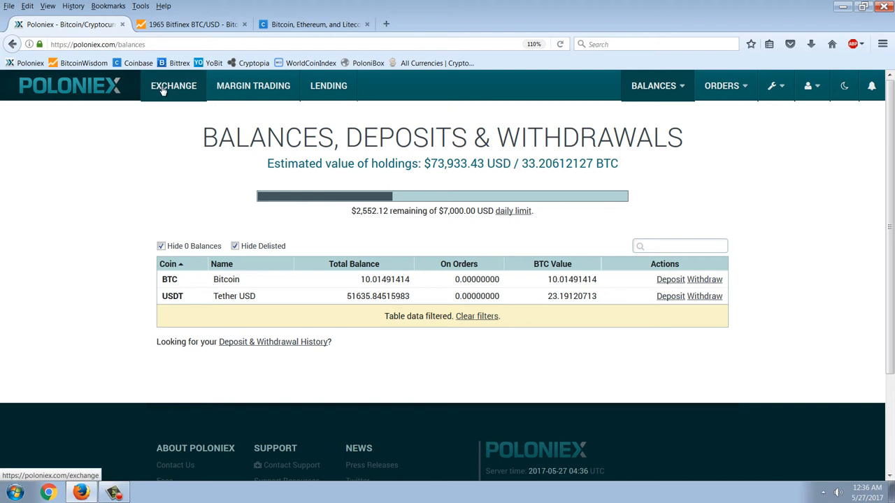
Return to the Exchange page, list BTC-priced markets, and sort them by 24hr change with biggest gainers first.
{"action": "left_click", "coordinate": [173, 85]}
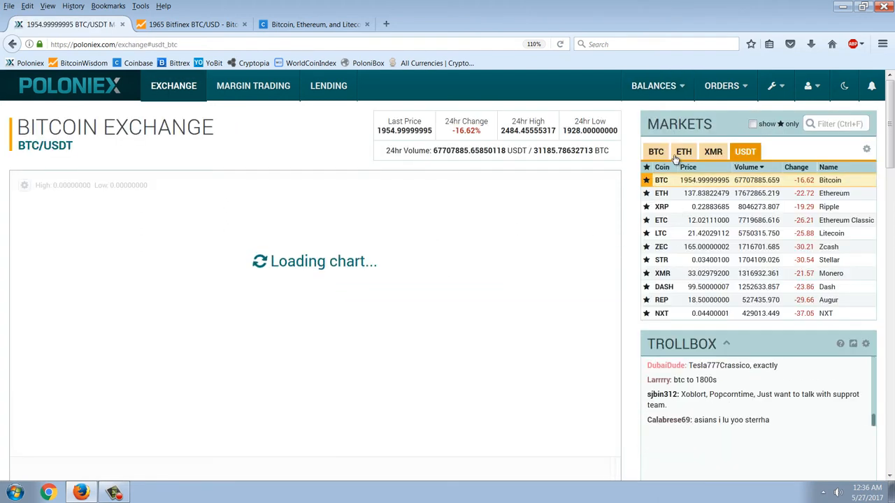
{"action": "left_click", "coordinate": [797, 168]}
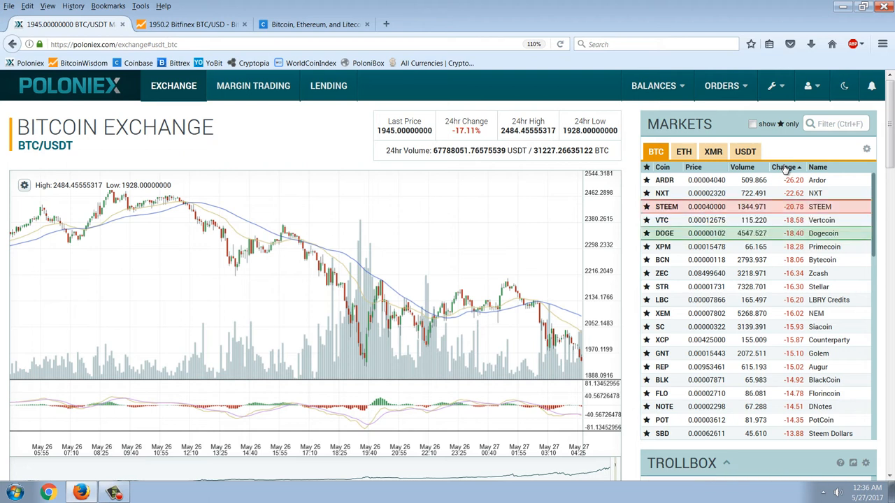
{"action": "left_click", "coordinate": [784, 168]}
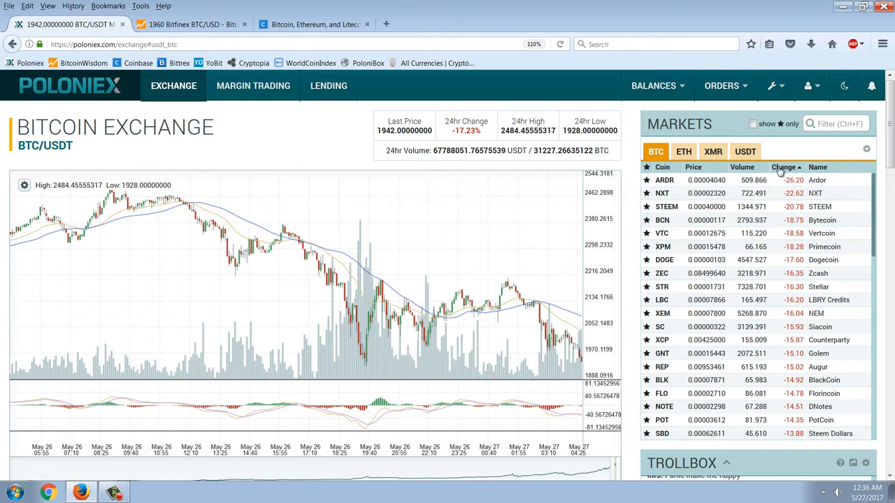
{"action": "left_click", "coordinate": [785, 168]}
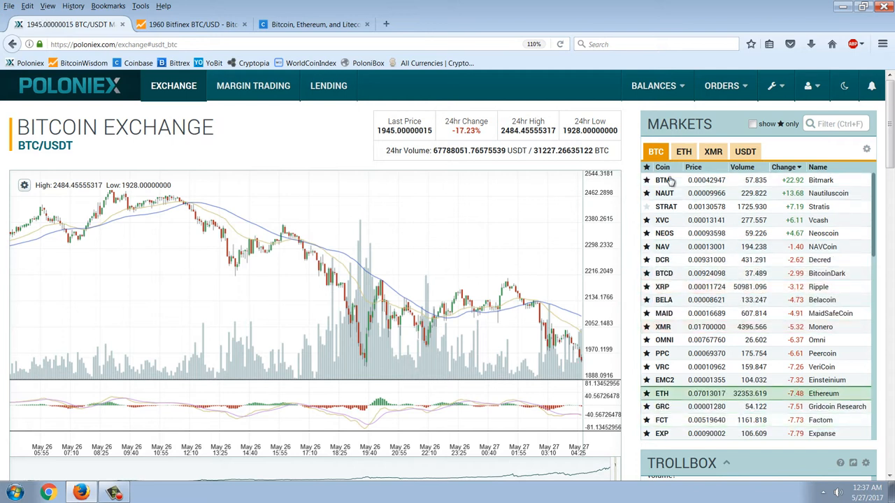
Open the Bitmark BTM/BTC market and view its chart over 4 days and one month in 4-hour candles.
{"action": "left_click", "coordinate": [662, 178]}
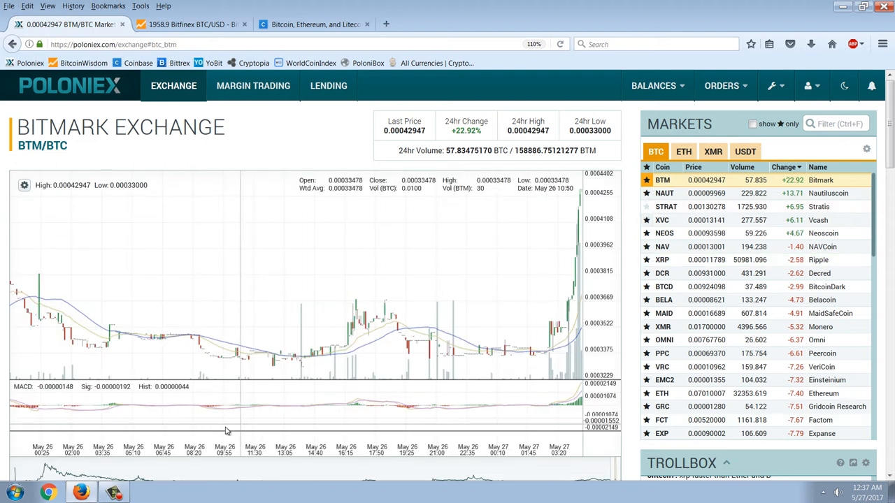
{"action": "mouse_move", "coordinate": [199, 372]}
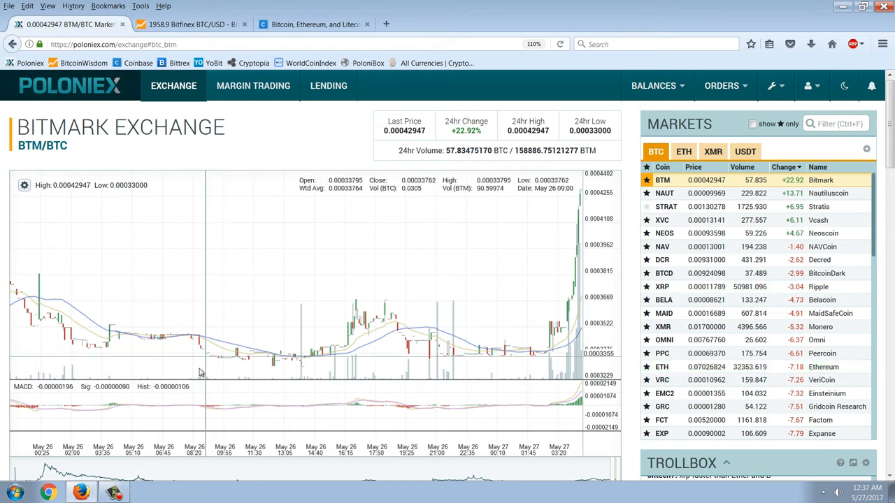
{"action": "scroll", "scroll_direction": "down", "scroll_amount": 3}
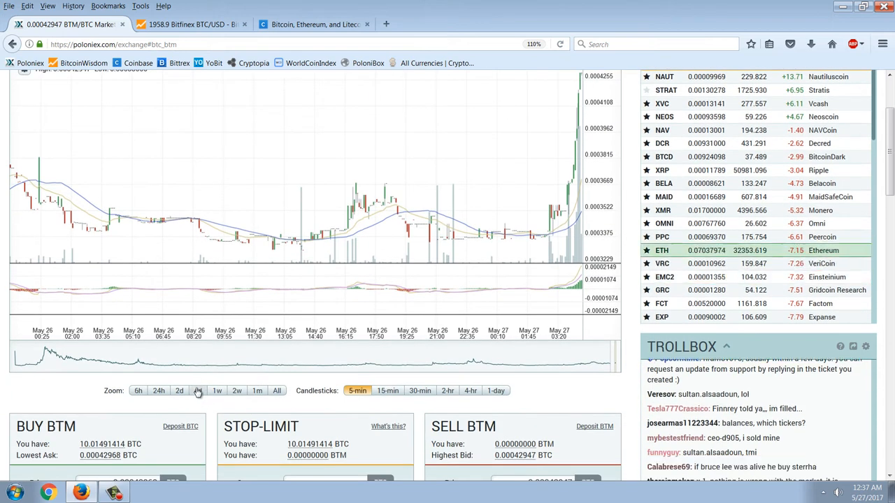
{"action": "left_click", "coordinate": [198, 390]}
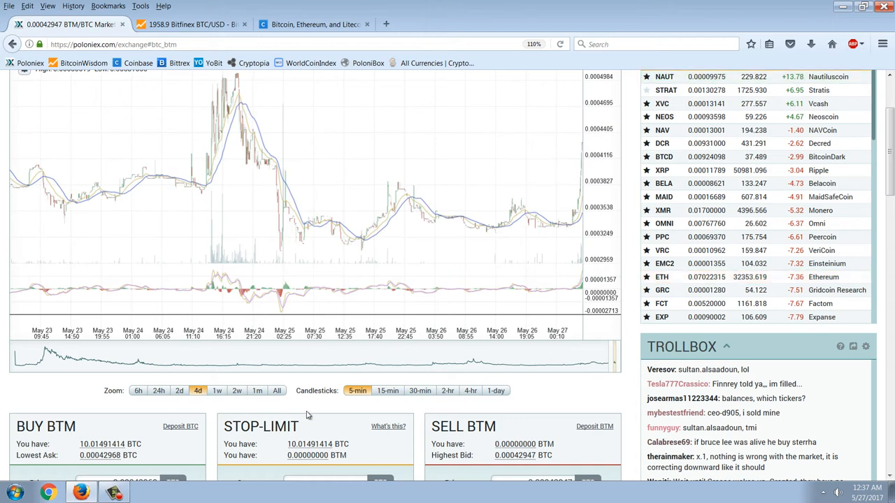
{"action": "left_click", "coordinate": [470, 392]}
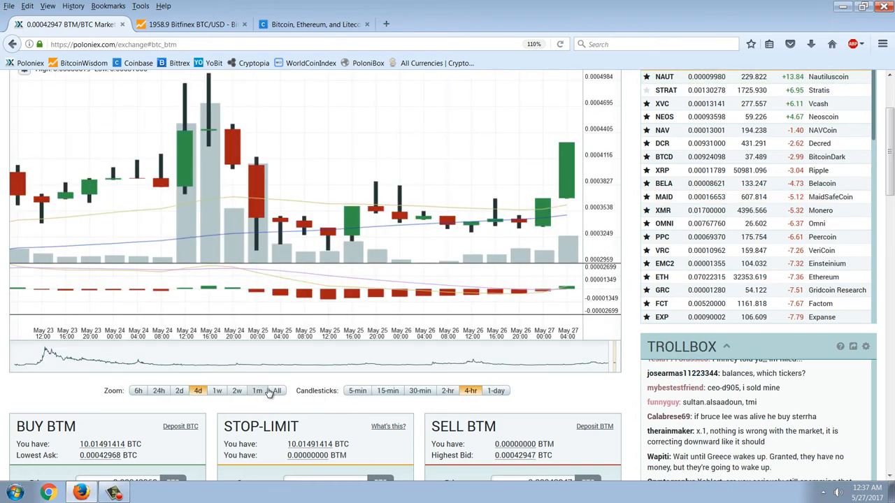
{"action": "left_click", "coordinate": [257, 392]}
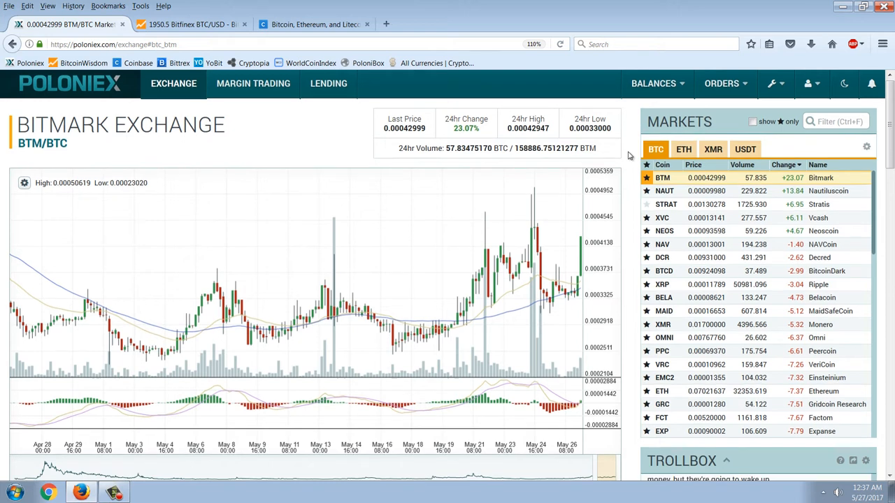
Narrow the BTM/BTC chart to 24 hours of 5-minute candles and look through the order books.
{"action": "scroll", "scroll_direction": "down", "scroll_amount": 3}
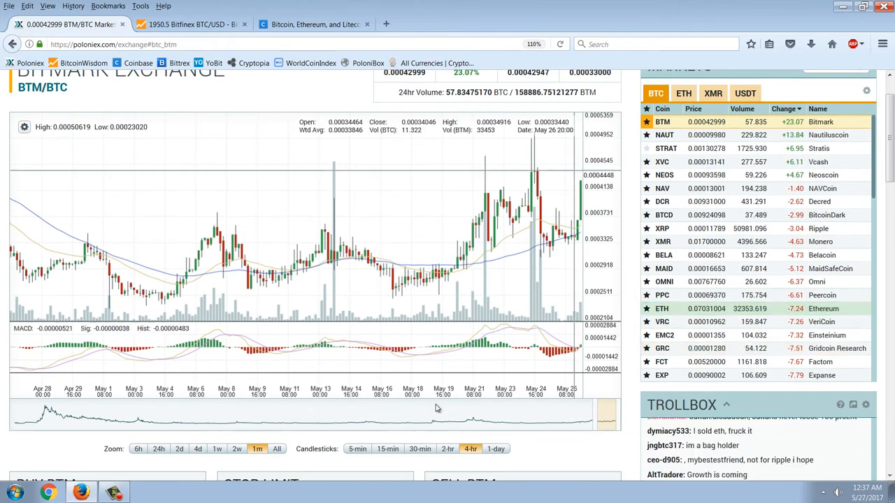
{"action": "left_click", "coordinate": [160, 449]}
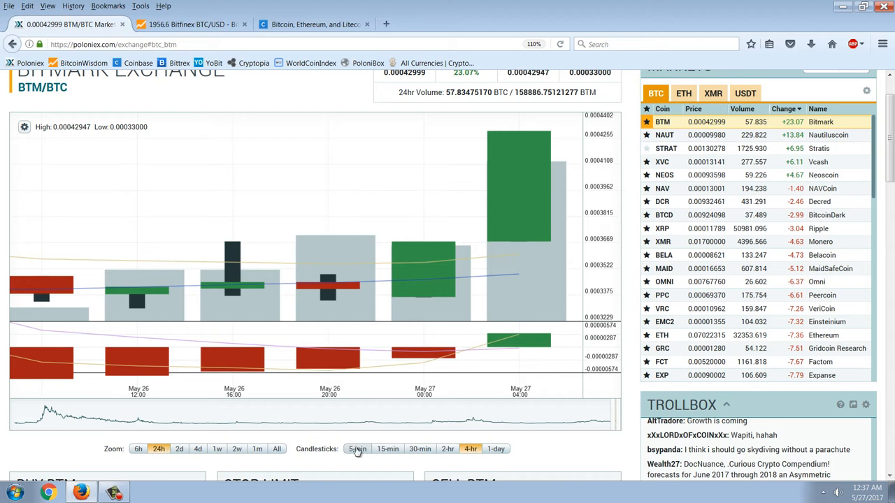
{"action": "left_click", "coordinate": [358, 449]}
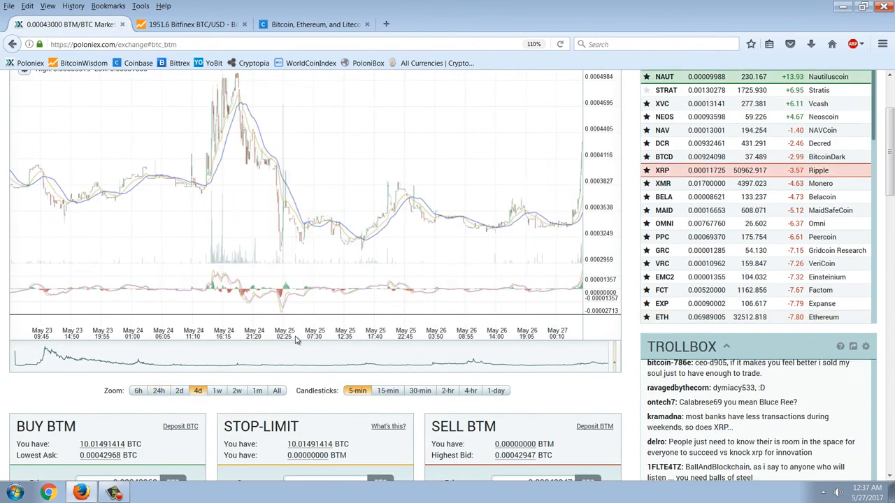
{"action": "scroll", "scroll_direction": "down", "scroll_amount": 3}
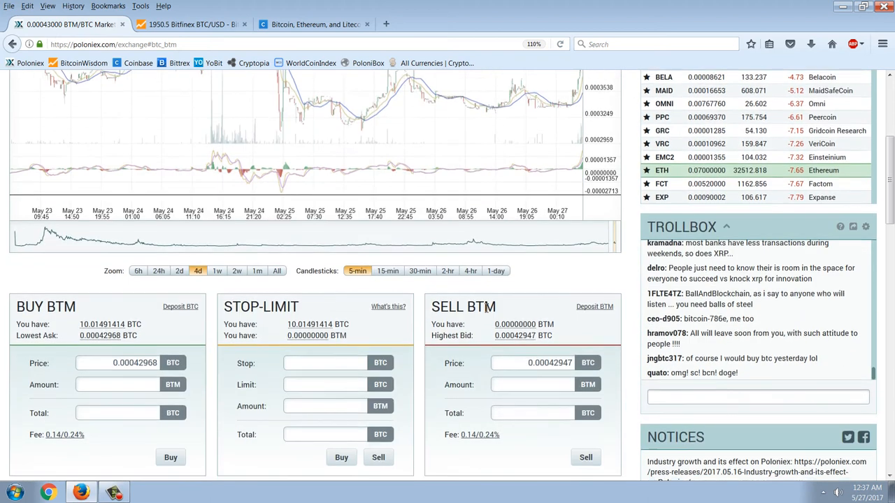
{"action": "scroll", "scroll_direction": "down", "scroll_amount": 3}
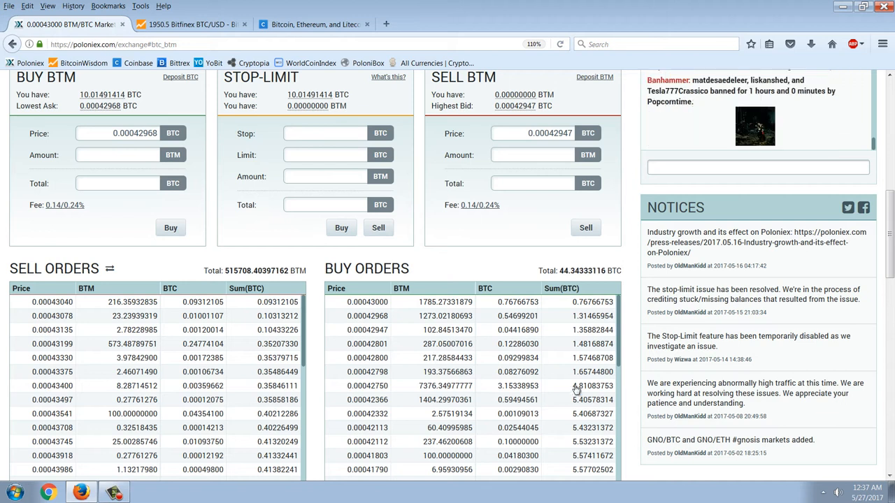
{"action": "scroll", "scroll_direction": "down", "scroll_amount": 3}
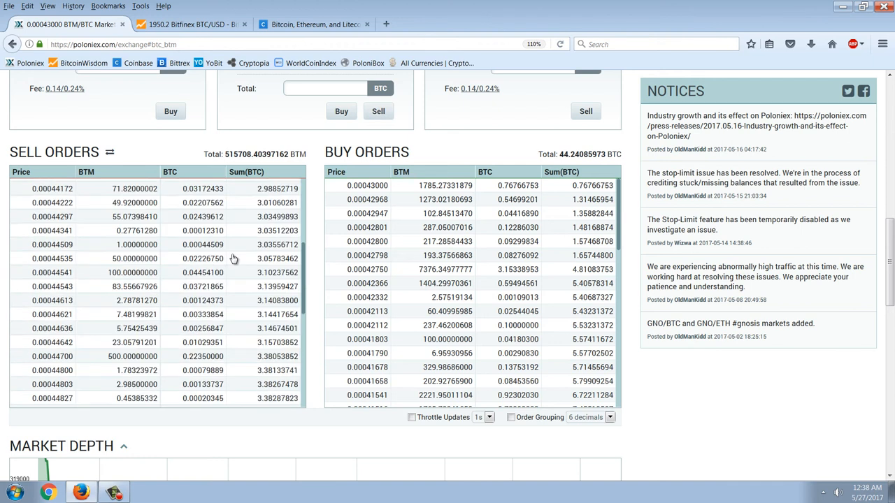
{"action": "scroll", "scroll_direction": "up", "scroll_amount": 3}
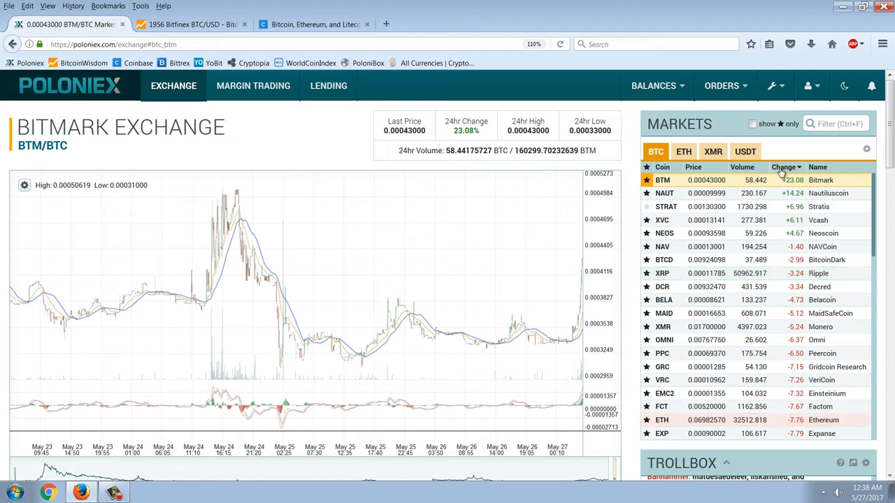
Sort markets biggest losers first, open Ardor ARDR/BTC, and chart it over 2 weeks then one month of 4-hour candles.
{"action": "left_click", "coordinate": [784, 168]}
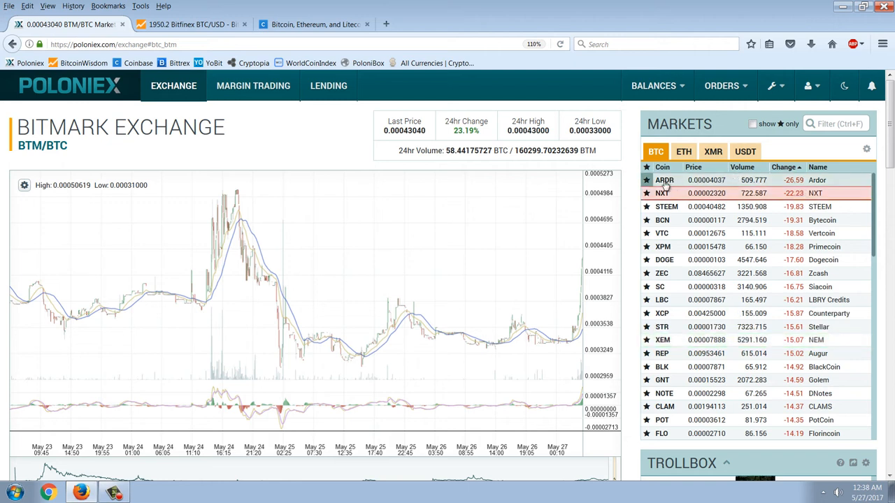
{"action": "left_click", "coordinate": [664, 179]}
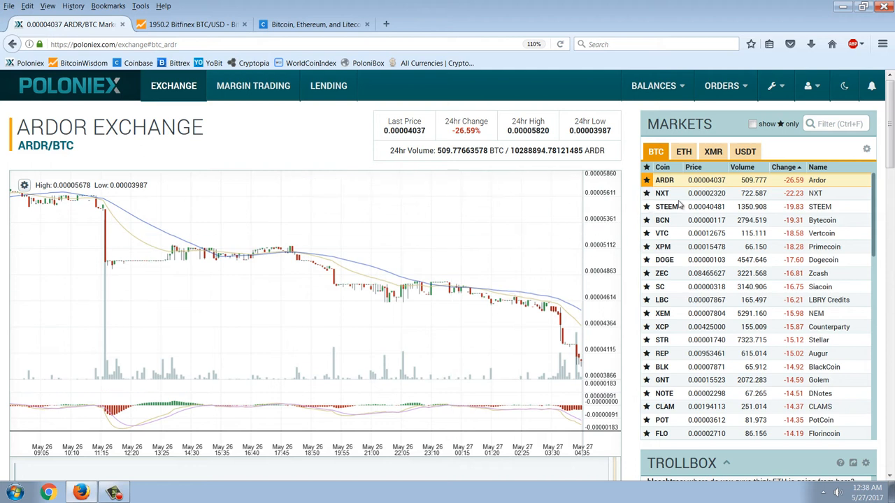
{"action": "scroll", "scroll_direction": "down", "scroll_amount": 3}
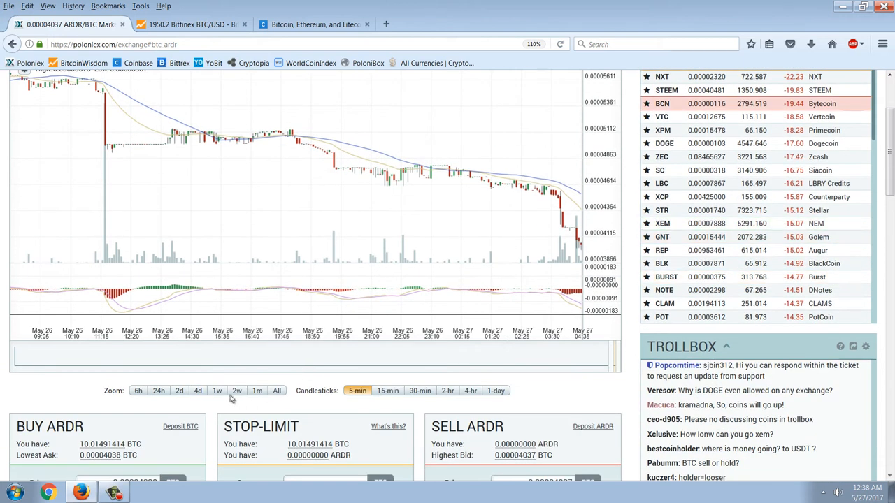
{"action": "left_click", "coordinate": [236, 390]}
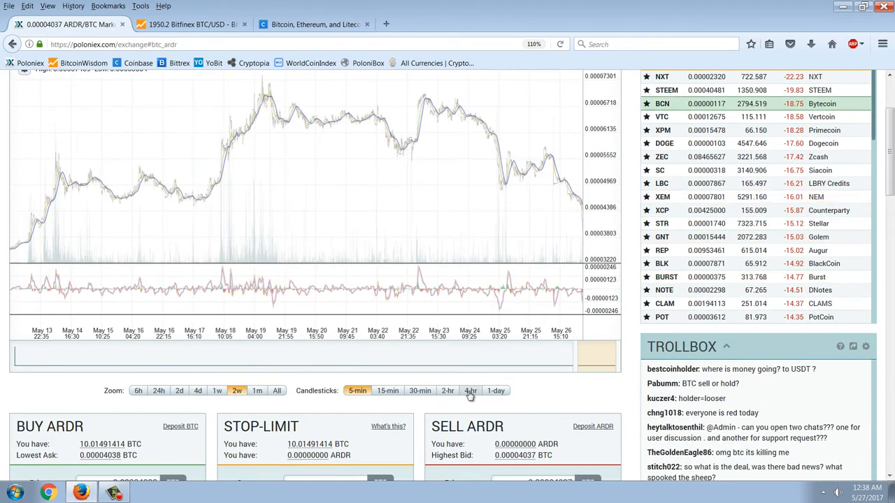
{"action": "left_click", "coordinate": [469, 390]}
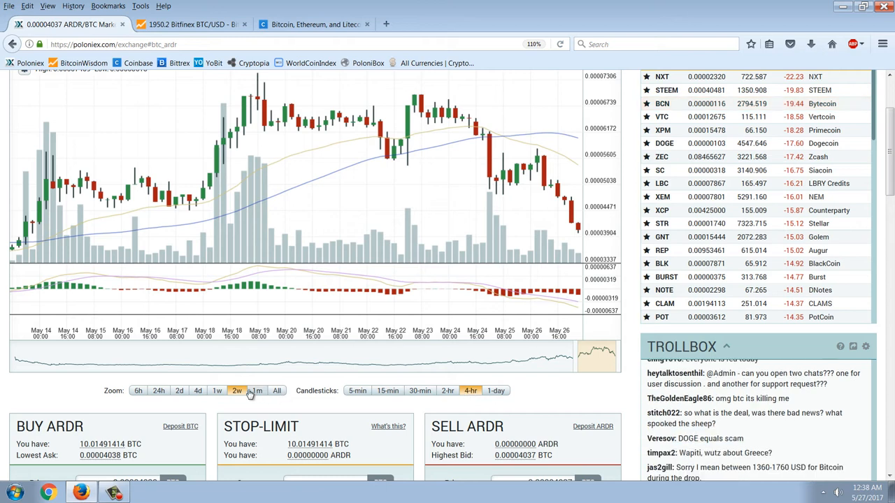
{"action": "left_click", "coordinate": [257, 390]}
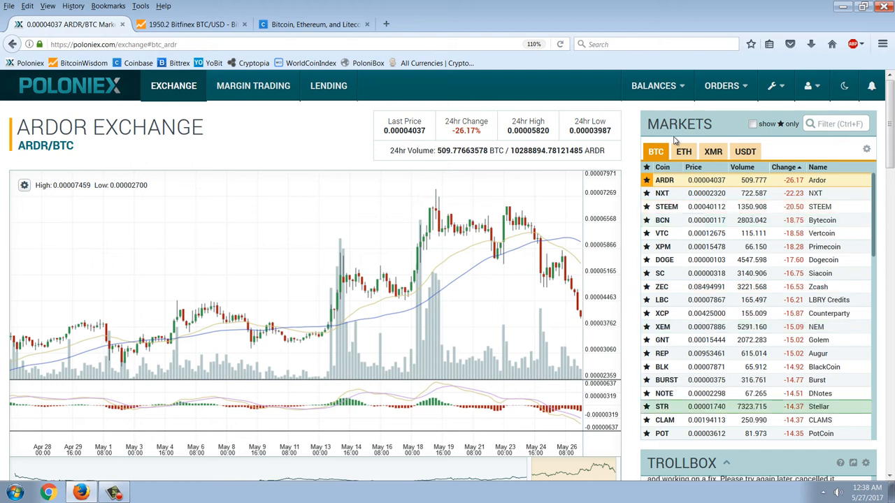
{"action": "left_click", "coordinate": [724, 86]}
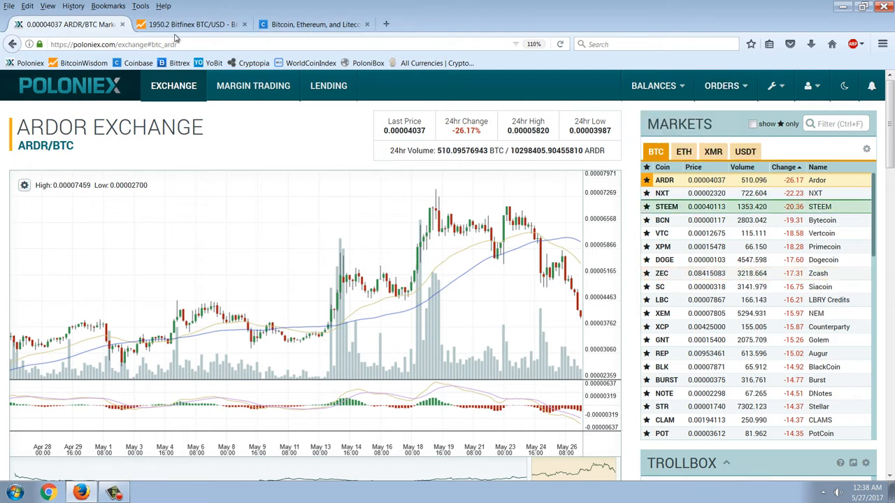
On BitcoinWisdom's Bitfinex BTC/USD chart, compare 1-minute and 3-minute candles, settling on 1-minute.
{"action": "left_click", "coordinate": [188, 24]}
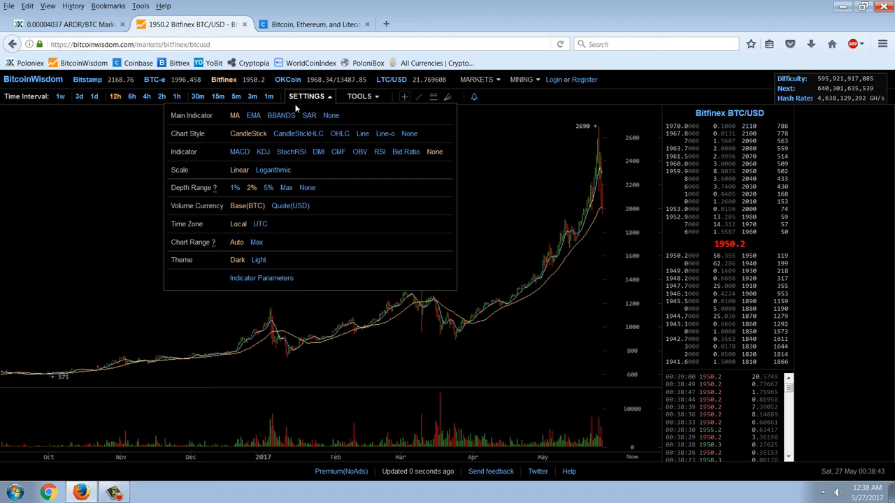
{"action": "left_click", "coordinate": [269, 95]}
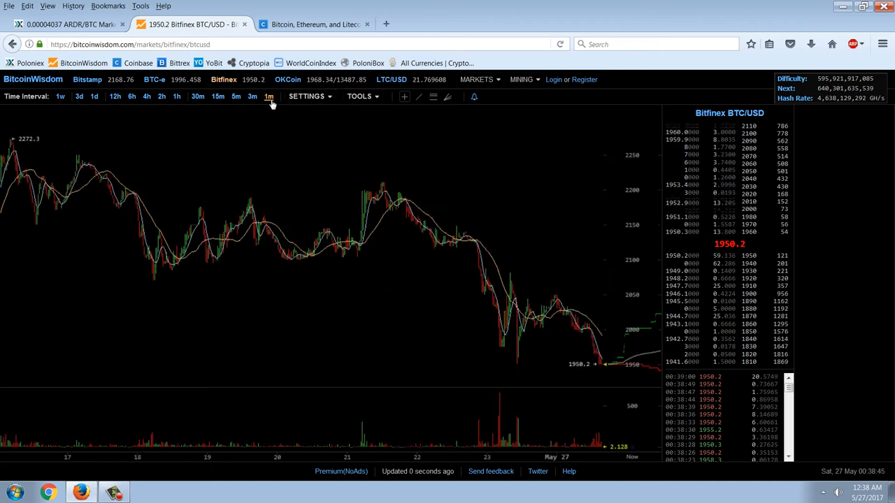
{"action": "mouse_move", "coordinate": [586, 219]}
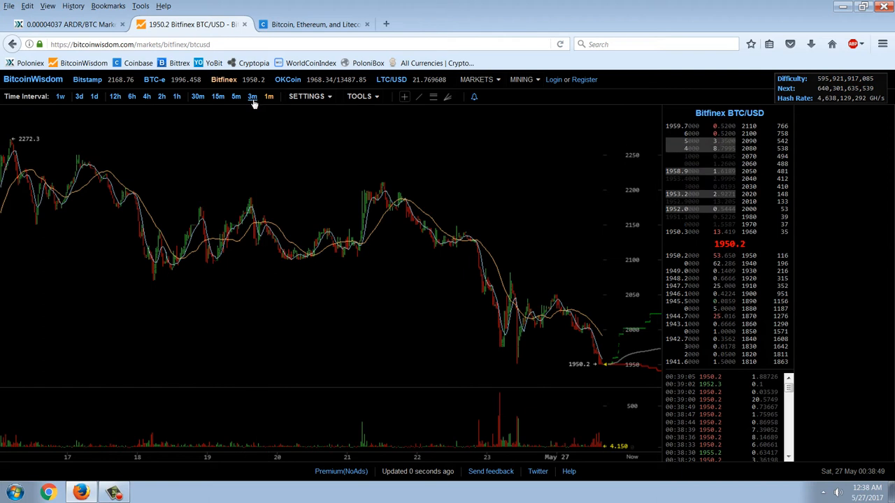
{"action": "left_click", "coordinate": [252, 95]}
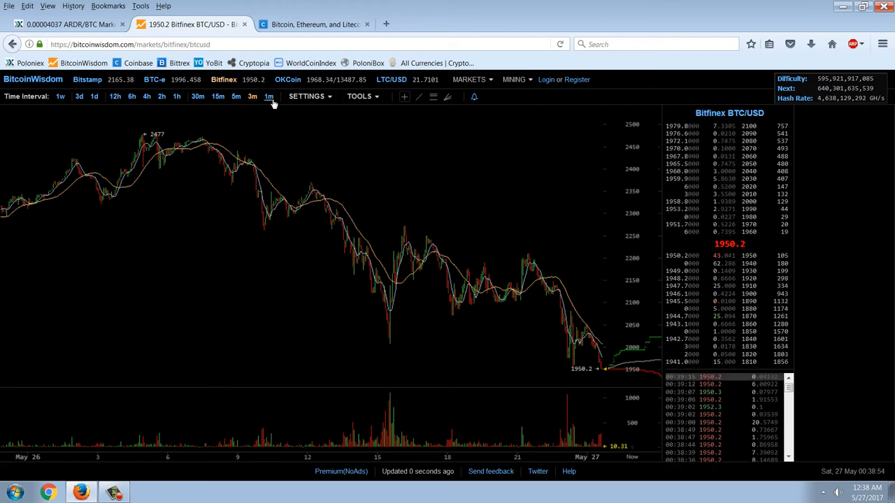
{"action": "left_click", "coordinate": [252, 95]}
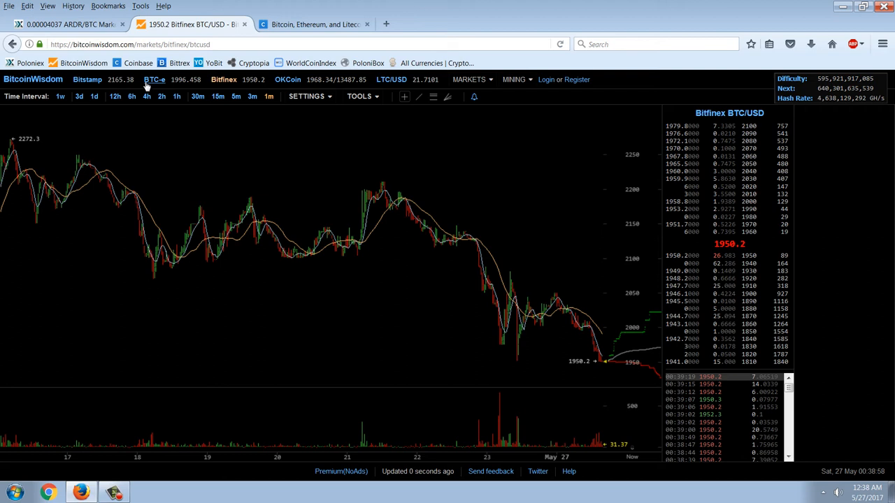
Check the BTC-e BTC/USD and OKCoin BTC/CNY charts at a wider interval, return to Bitfinex, then go back to Poloniex.
{"action": "left_click", "coordinate": [154, 78]}
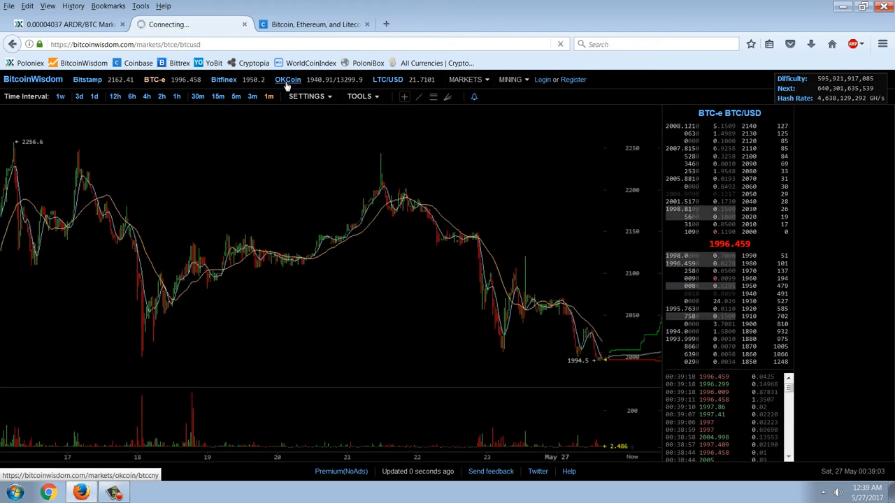
{"action": "left_click", "coordinate": [288, 78]}
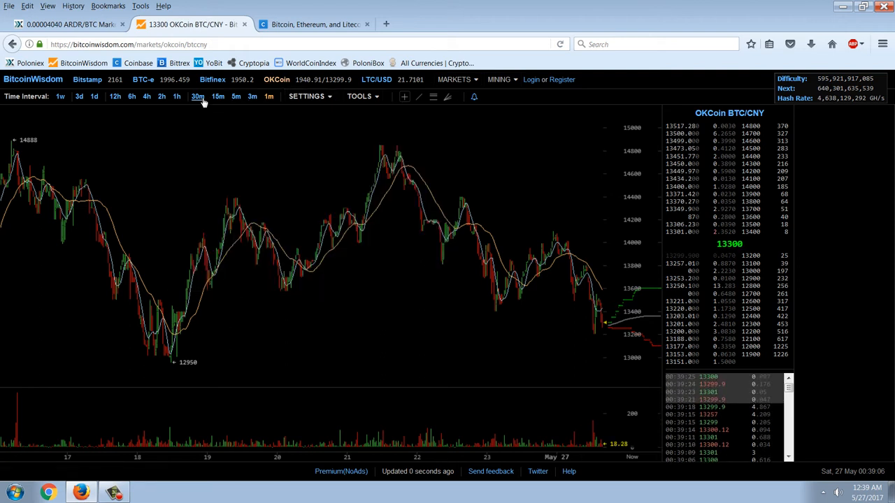
{"action": "left_click", "coordinate": [197, 95]}
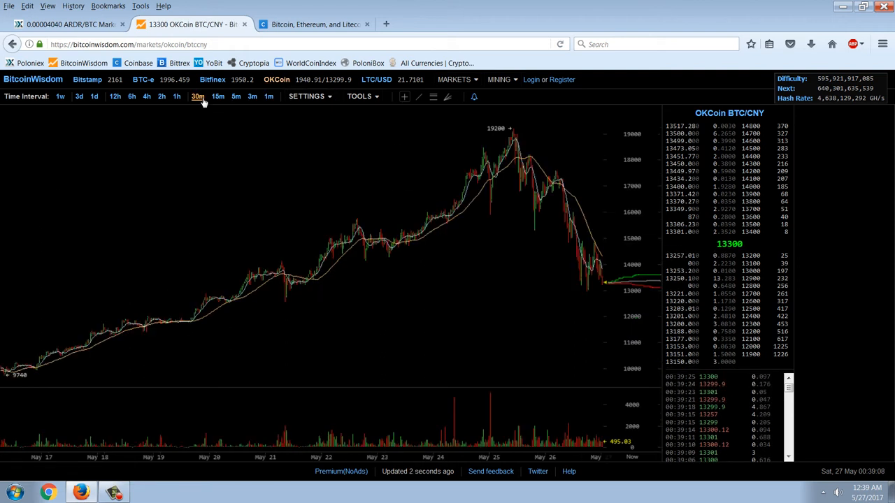
{"action": "left_click", "coordinate": [176, 95]}
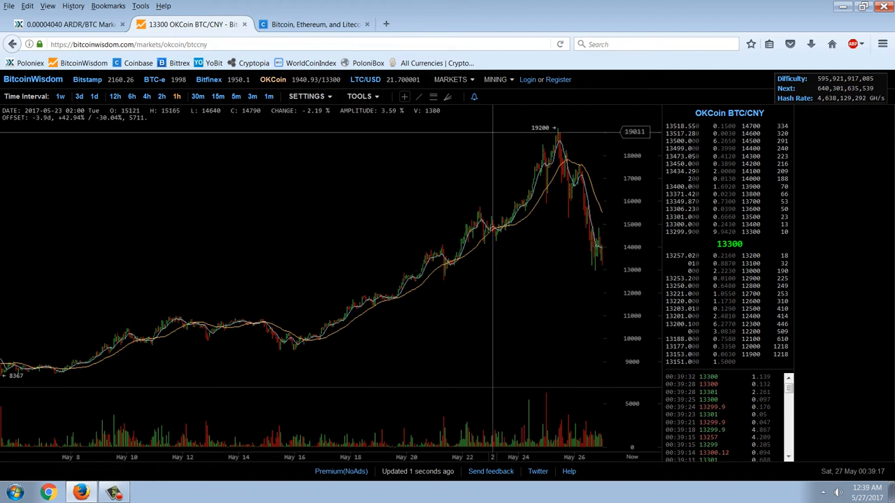
{"action": "left_click", "coordinate": [358, 95]}
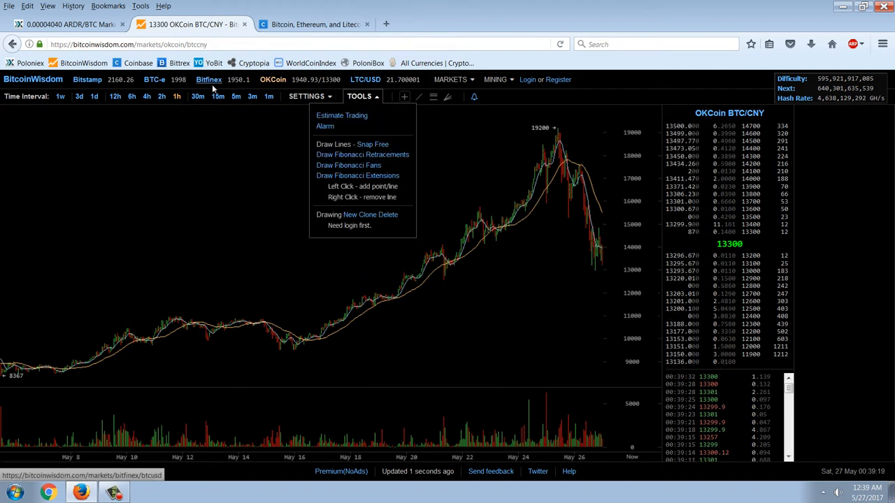
{"action": "left_click", "coordinate": [208, 78]}
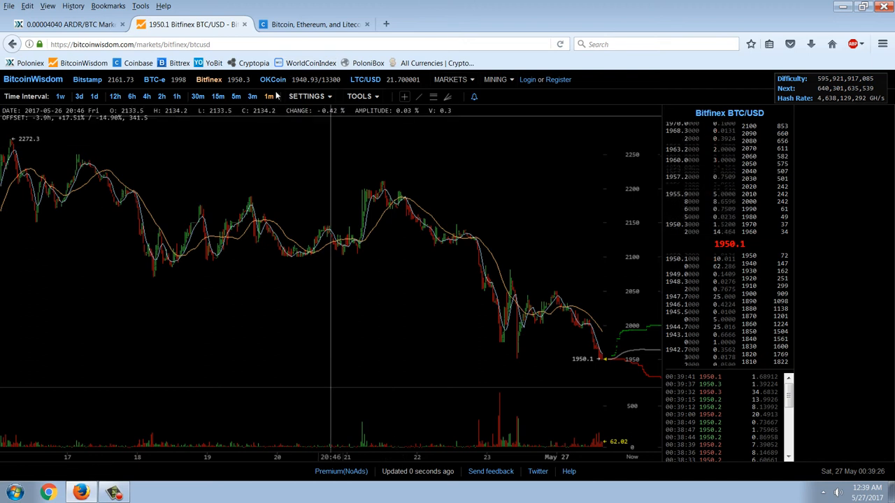
{"action": "left_click", "coordinate": [67, 24]}
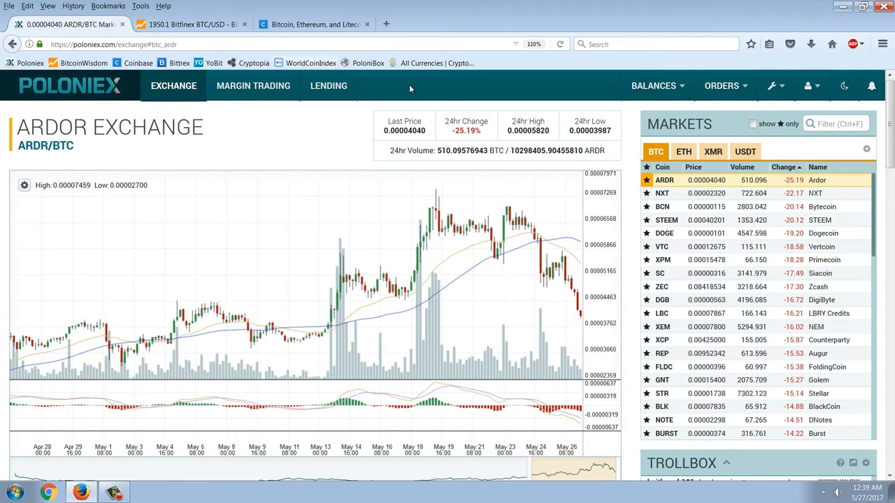
Open the BTC/USDT market from the USDT list and show its chart in 5-minute candles.
{"action": "left_click", "coordinate": [745, 151]}
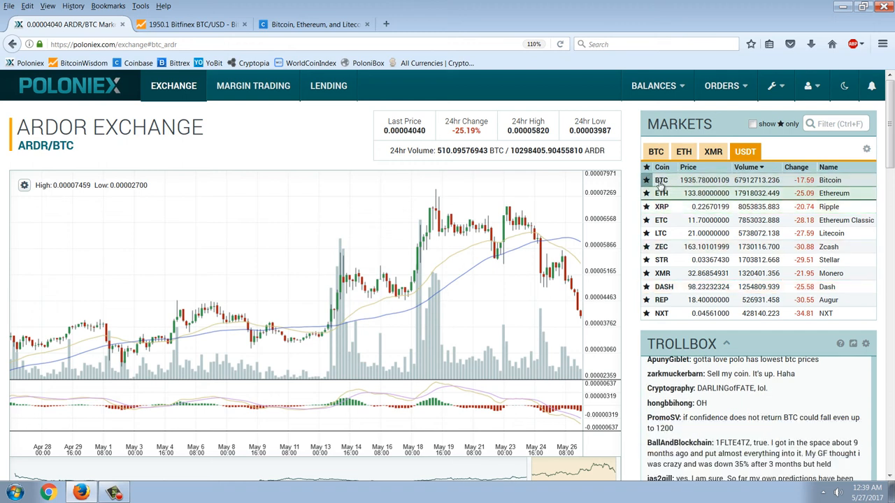
{"action": "left_click", "coordinate": [660, 178]}
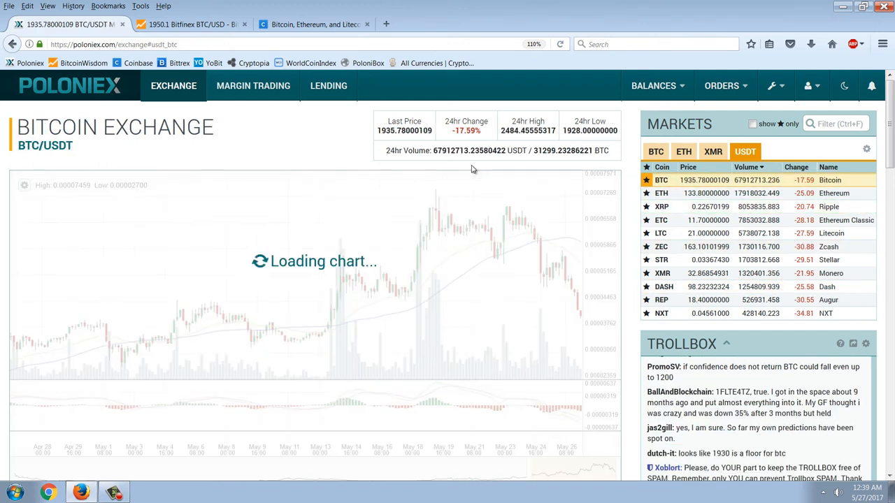
{"action": "scroll", "scroll_direction": "down", "scroll_amount": 3}
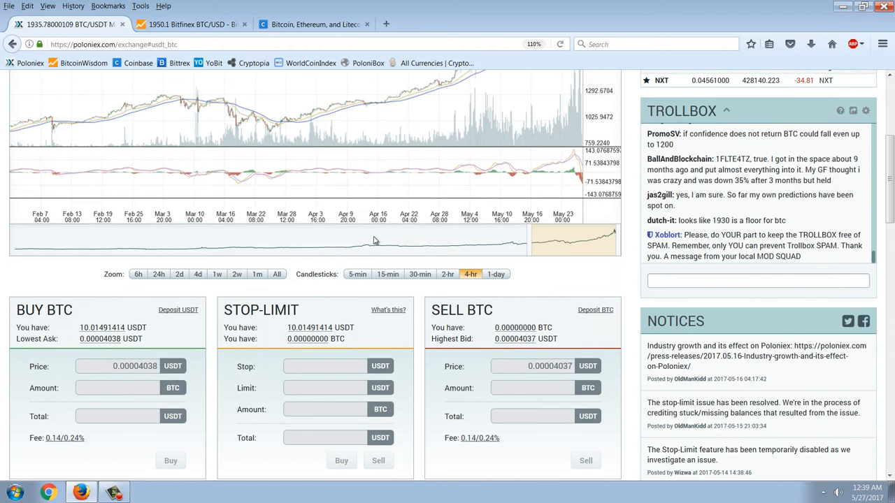
{"action": "scroll", "scroll_direction": "down", "scroll_amount": 3}
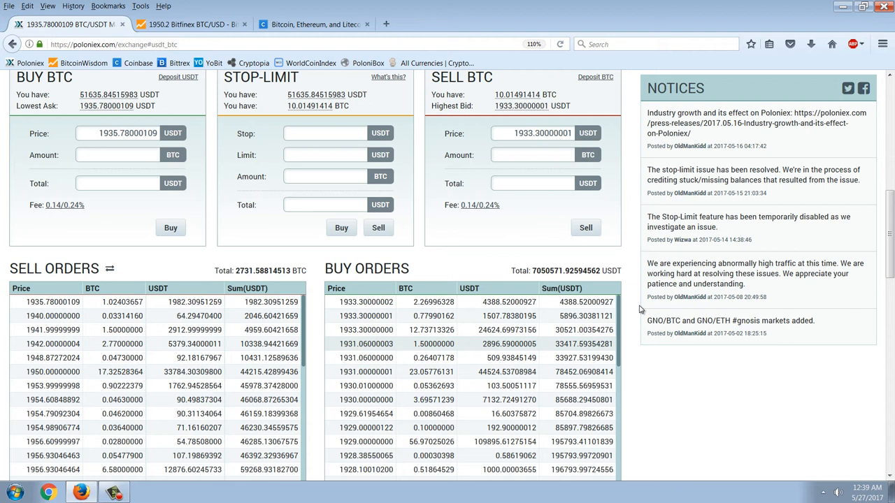
{"action": "scroll", "scroll_direction": "down", "scroll_amount": 3}
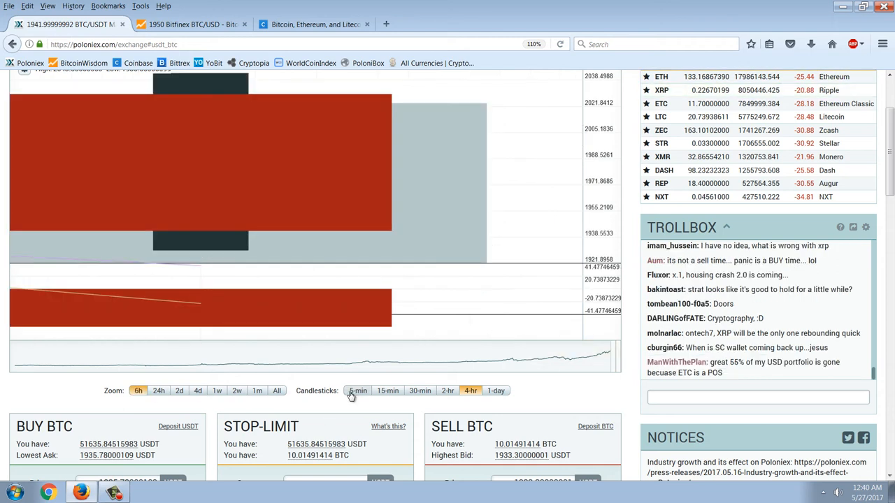
{"action": "left_click", "coordinate": [358, 389]}
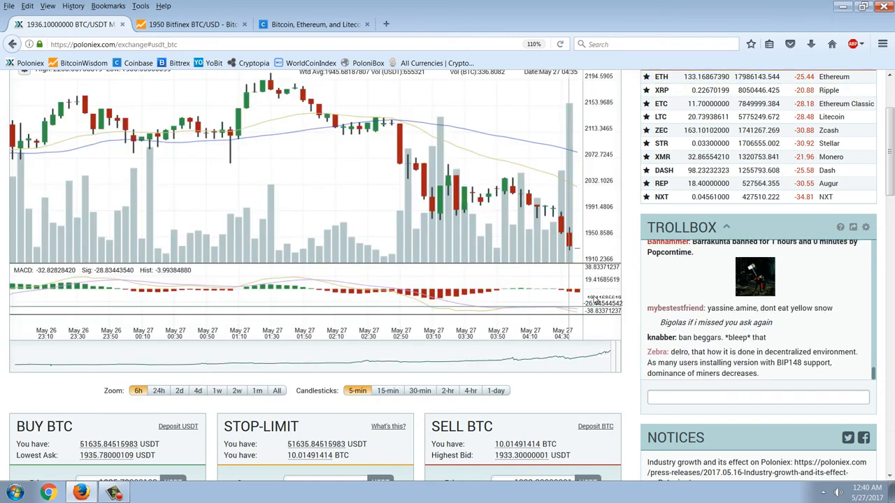
View the BTC/USDT chart over 24 hours, zoom back to 6 hours, then switch to the BitcoinWisdom tab.
{"action": "scroll", "scroll_direction": "down", "scroll_amount": 3}
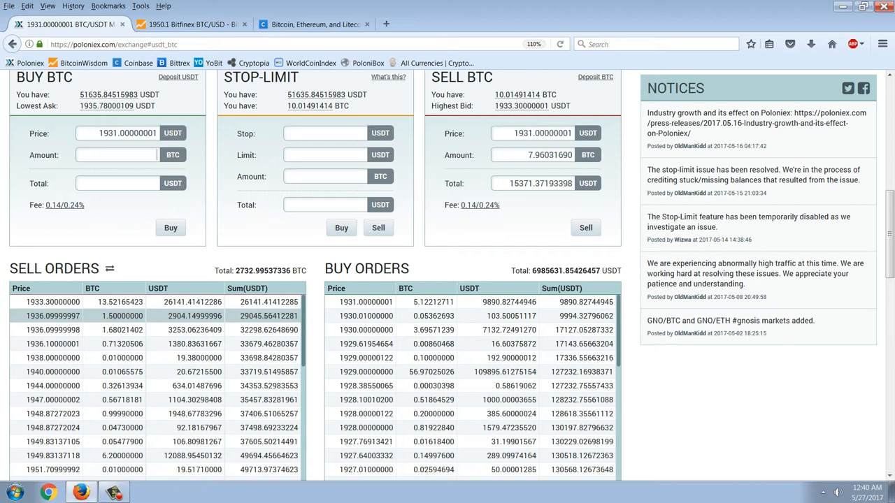
{"action": "left_click", "coordinate": [117, 154]}
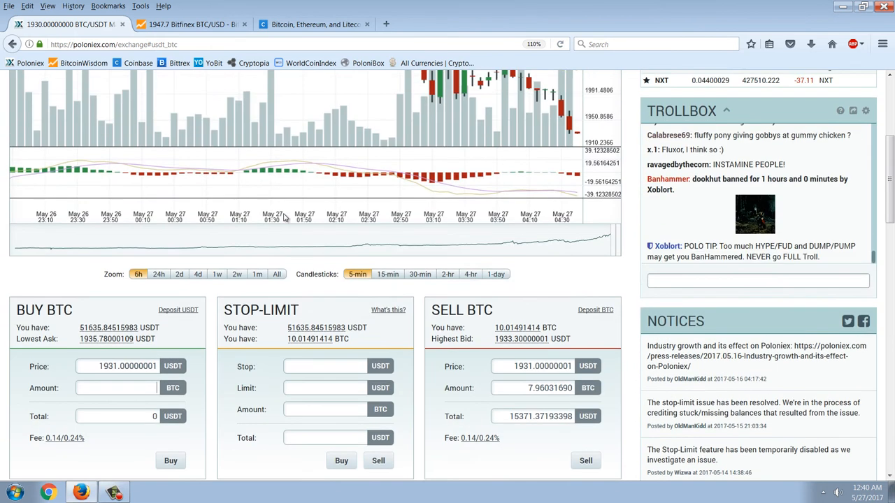
{"action": "scroll", "scroll_direction": "down", "scroll_amount": 3}
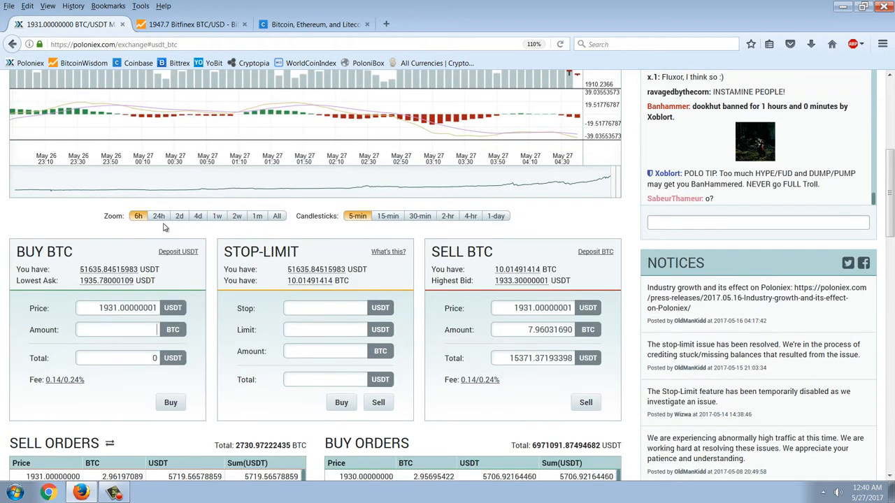
{"action": "left_click", "coordinate": [159, 215]}
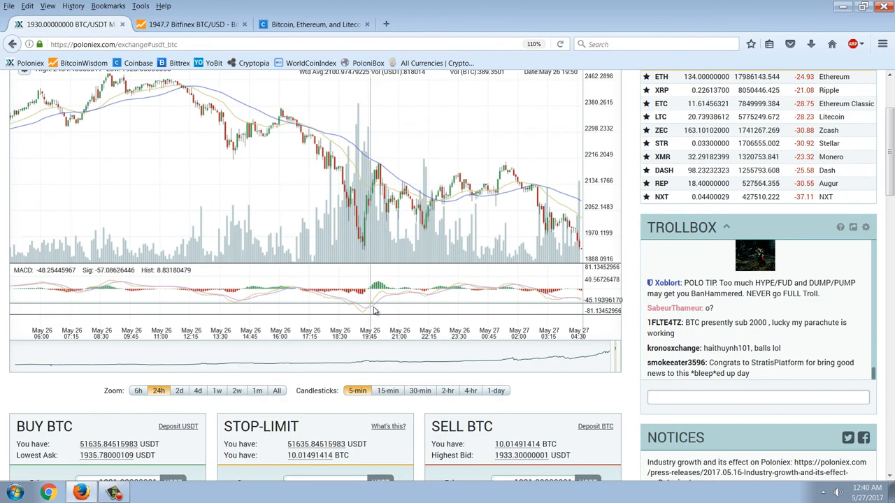
{"action": "scroll", "scroll_direction": "down", "scroll_amount": 3}
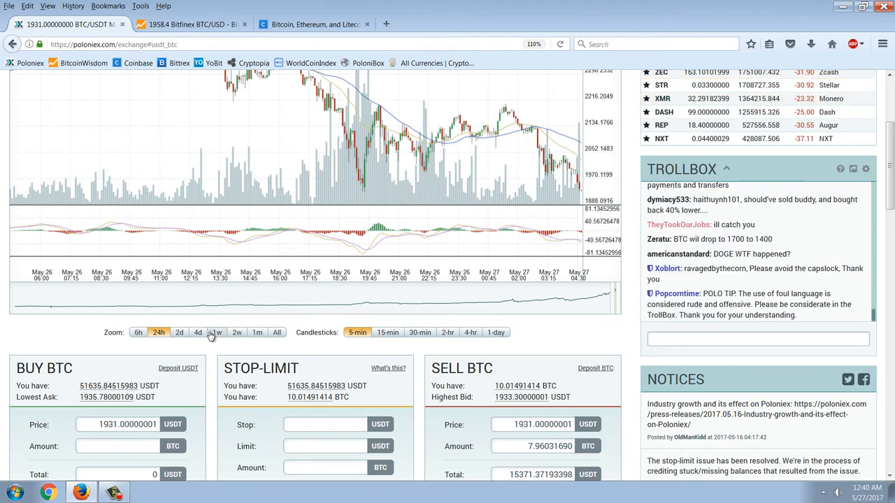
{"action": "left_click", "coordinate": [137, 333]}
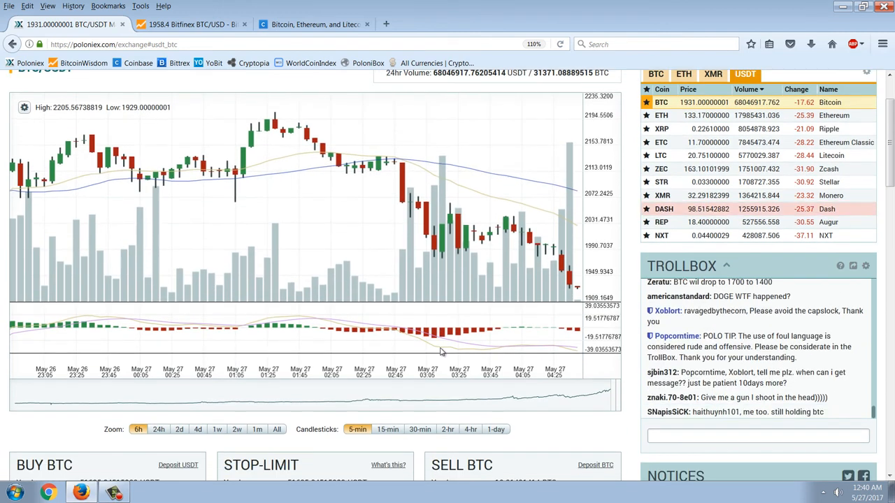
{"action": "left_click", "coordinate": [193, 25]}
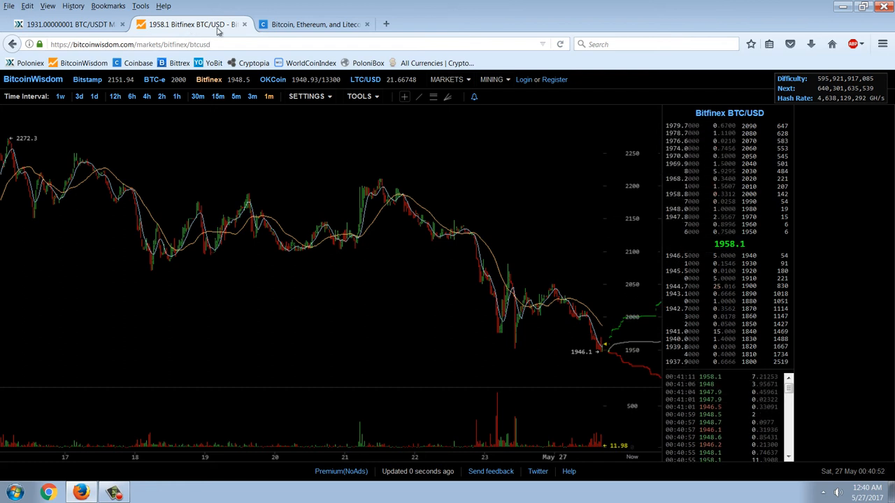
Compare the OKCoin BTC/CNY, BTC-e and Bitfinex BTC/USD charts, ending on OKCoin.
{"action": "left_click", "coordinate": [286, 78]}
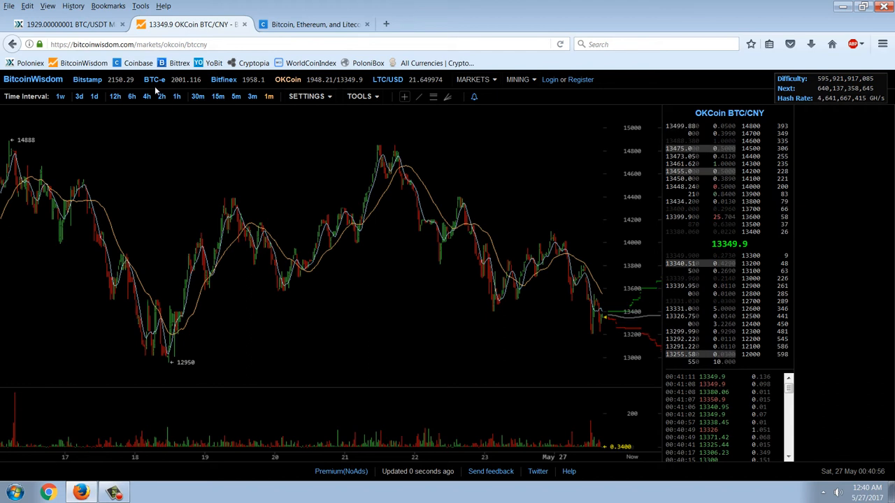
{"action": "left_click", "coordinate": [154, 79]}
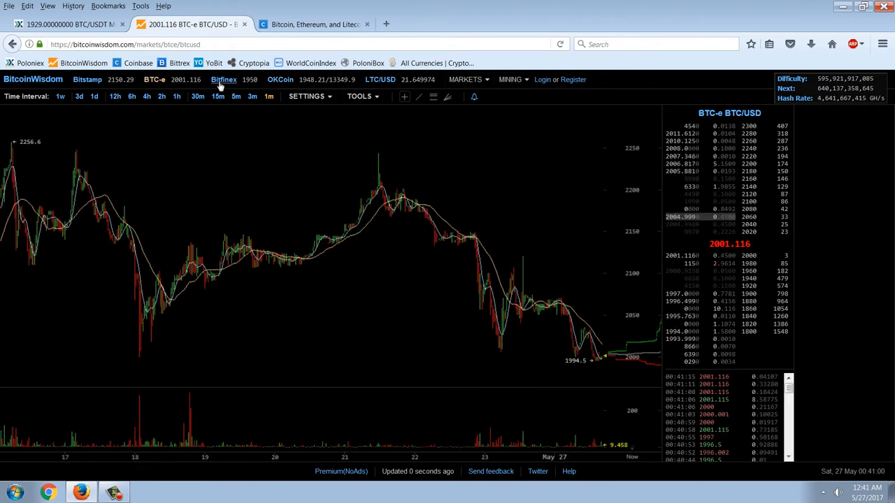
{"action": "left_click", "coordinate": [224, 78]}
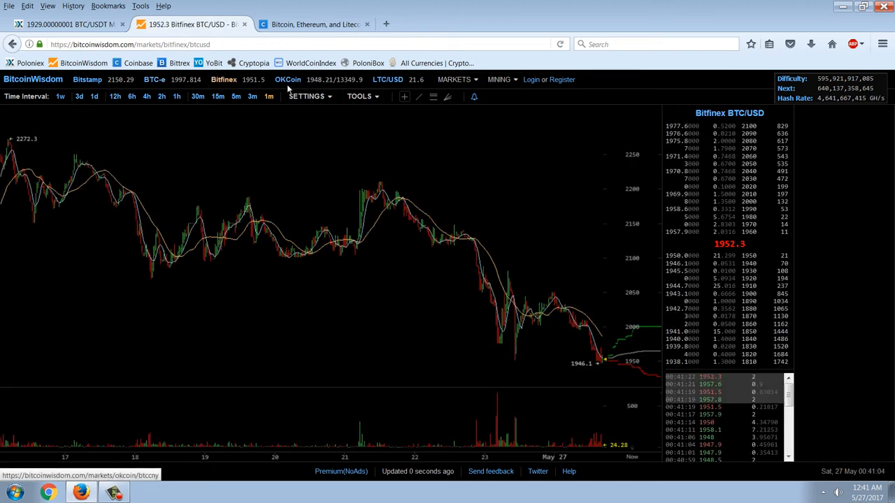
{"action": "left_click", "coordinate": [288, 78]}
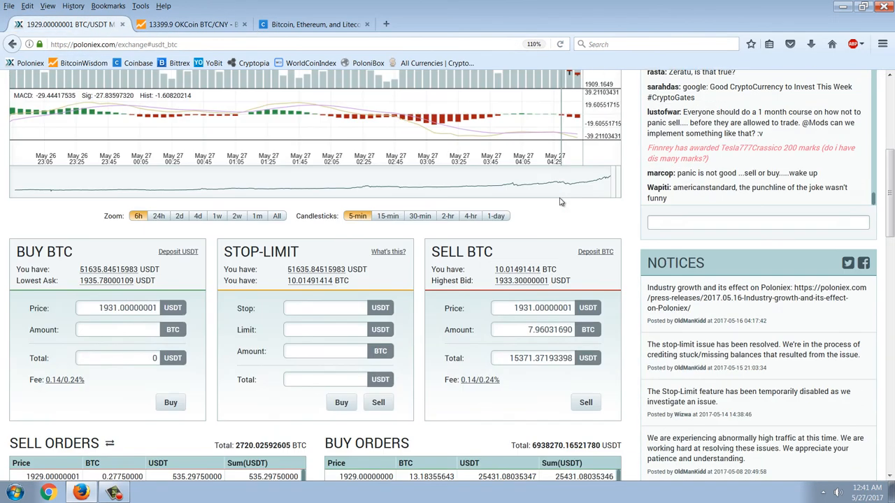
Widen the BTC/USDT chart from 2 days to 2 weeks and one month of 2-hour candles, then view the order books.
{"action": "scroll", "scroll_direction": "down", "scroll_amount": 3}
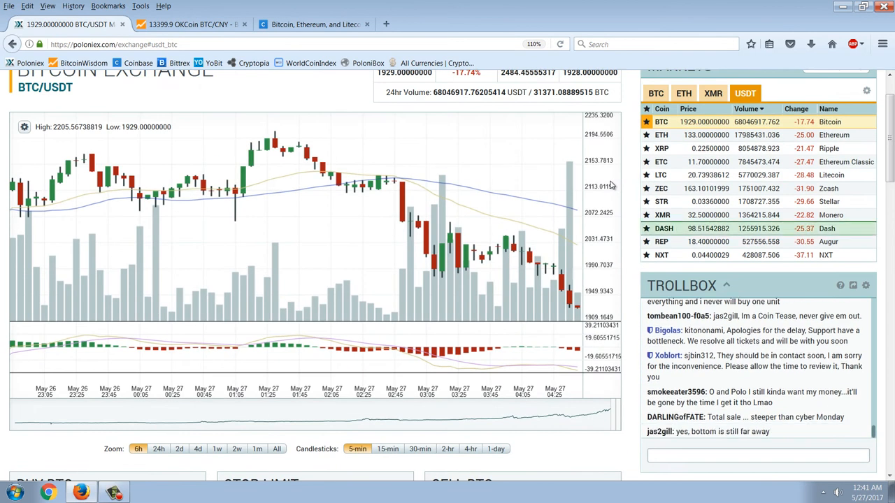
{"action": "scroll", "scroll_direction": "down", "scroll_amount": 3}
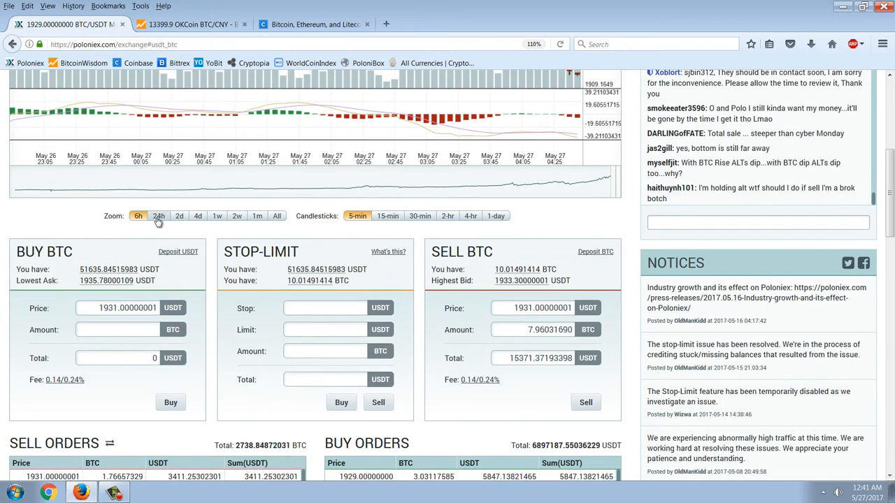
{"action": "left_click", "coordinate": [159, 215]}
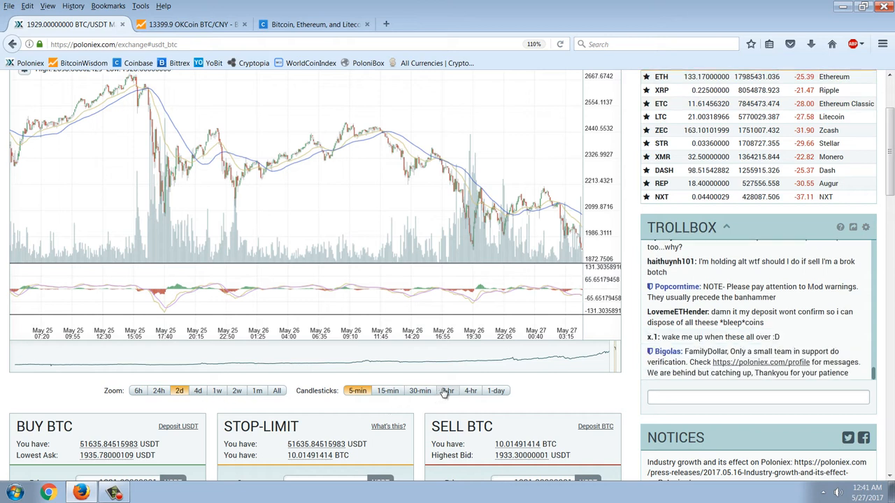
{"action": "left_click", "coordinate": [217, 391]}
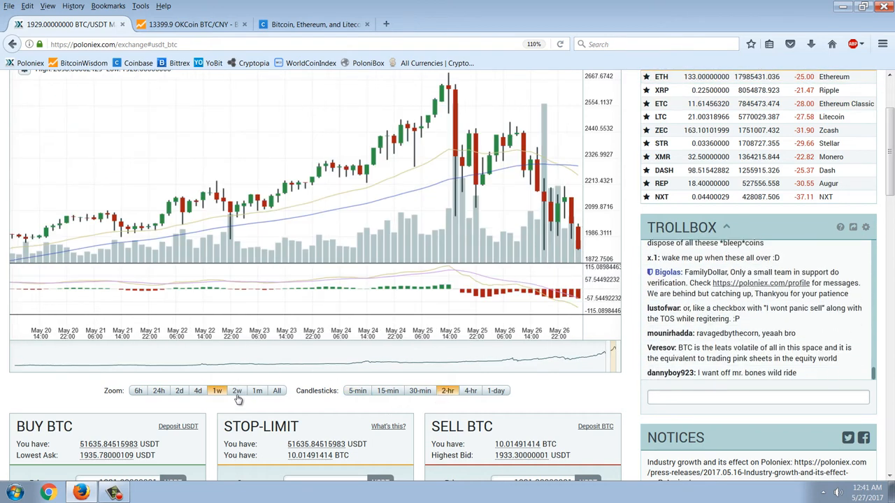
{"action": "left_click", "coordinate": [237, 390]}
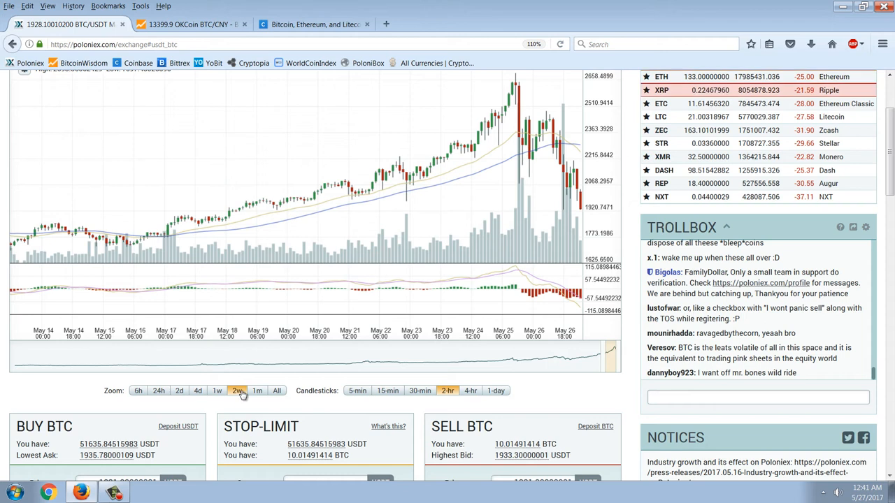
{"action": "left_click", "coordinate": [257, 390]}
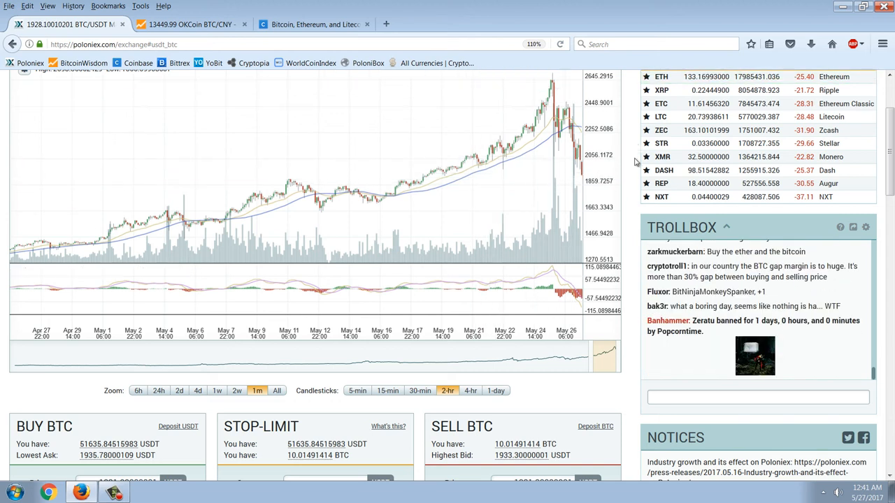
{"action": "scroll", "scroll_direction": "down", "scroll_amount": 3}
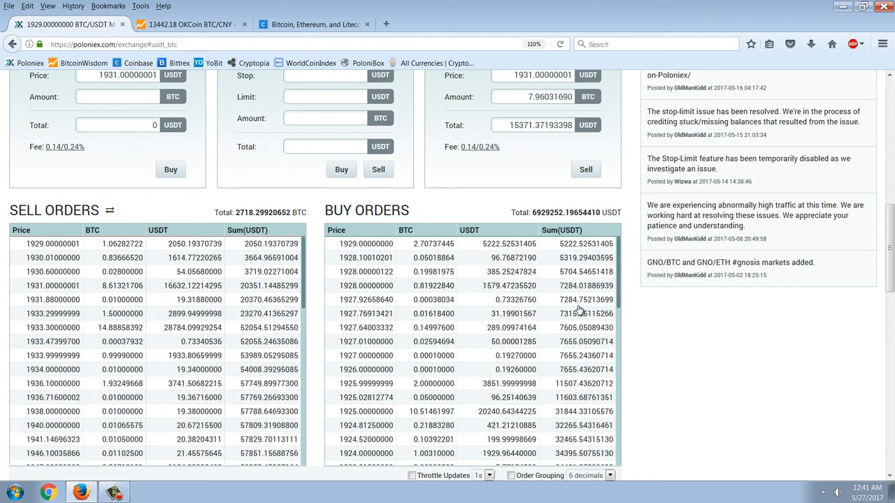
{"action": "scroll", "scroll_direction": "up", "scroll_amount": 3}
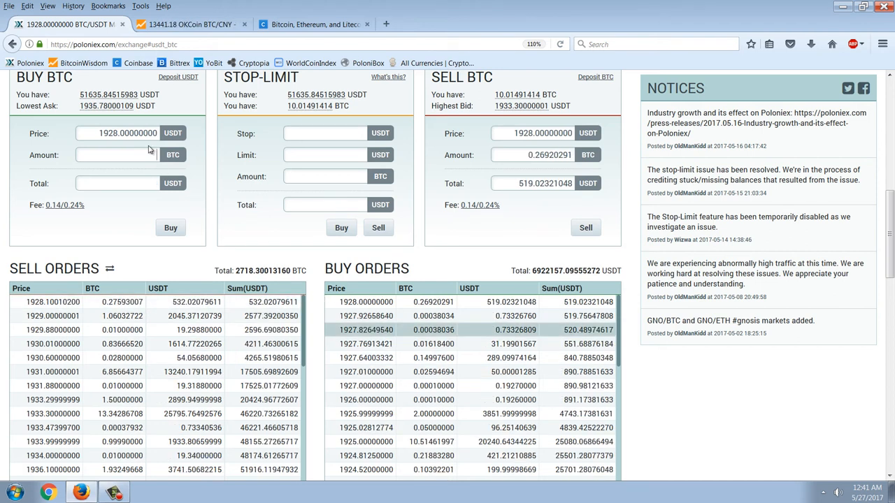
Place a limit buy order for 1 BTC at 1928 USDT, dismiss the confirmation, and switch to BitcoinWisdom.
{"action": "left_click", "coordinate": [114, 154]}
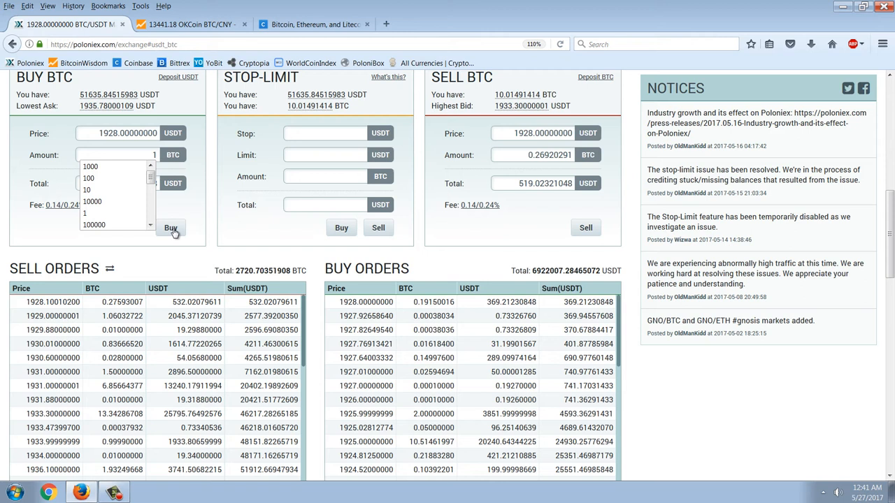
{"action": "left_click", "coordinate": [170, 226]}
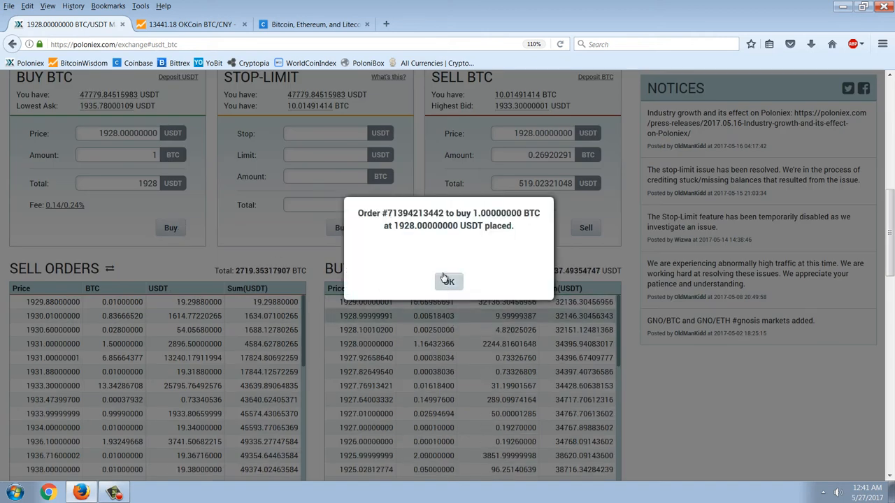
{"action": "left_click", "coordinate": [447, 280]}
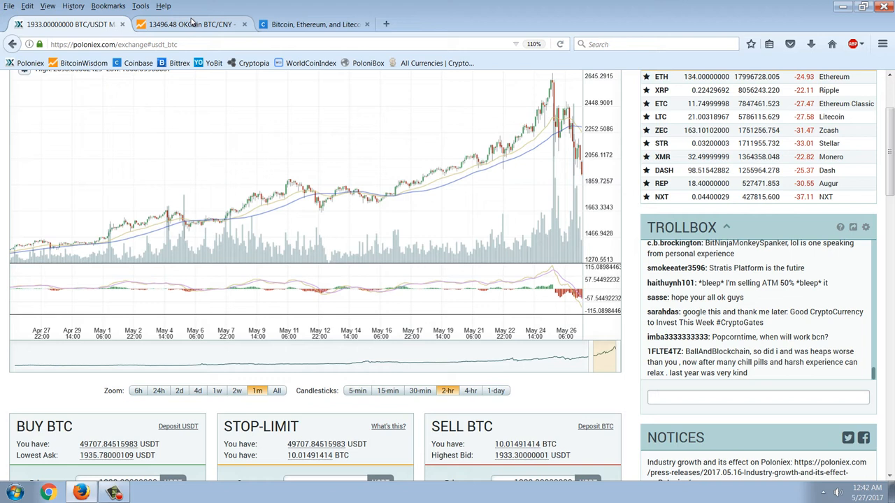
{"action": "left_click", "coordinate": [188, 24]}
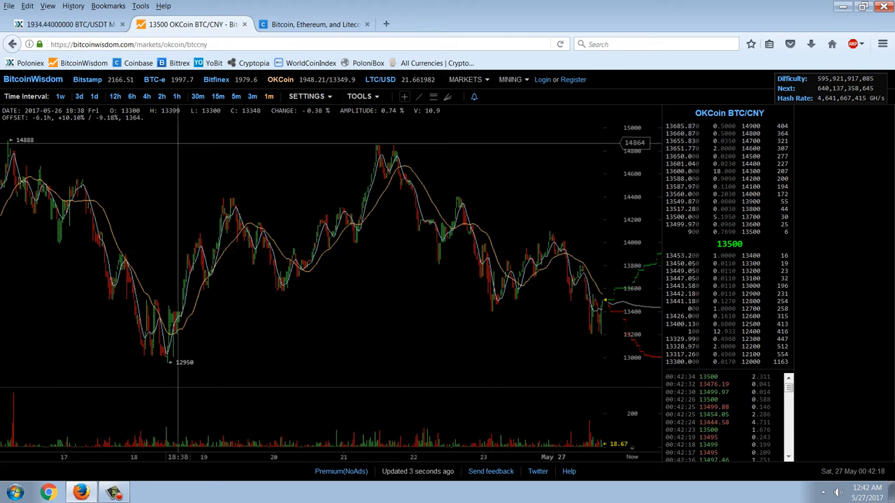
Glance at the BTC-e and Bitfinex BTC/USD charts, then return to the Poloniex exchange page.
{"action": "left_click", "coordinate": [150, 79]}
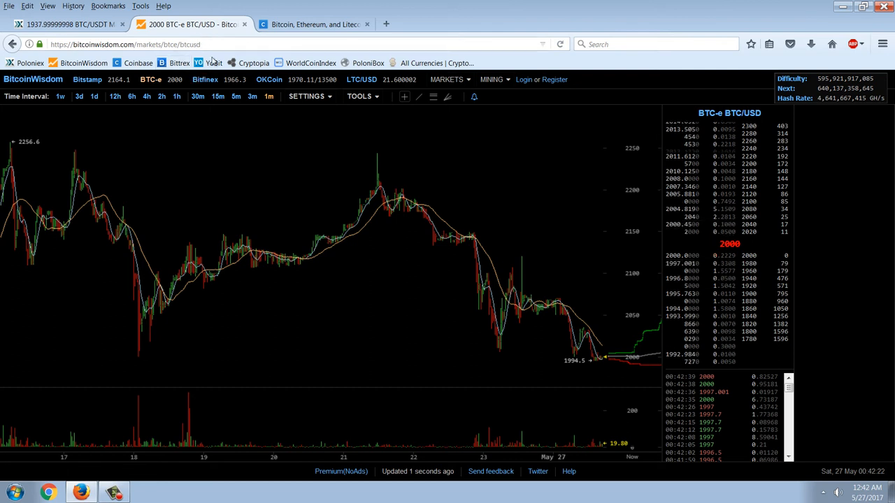
{"action": "left_click", "coordinate": [204, 78]}
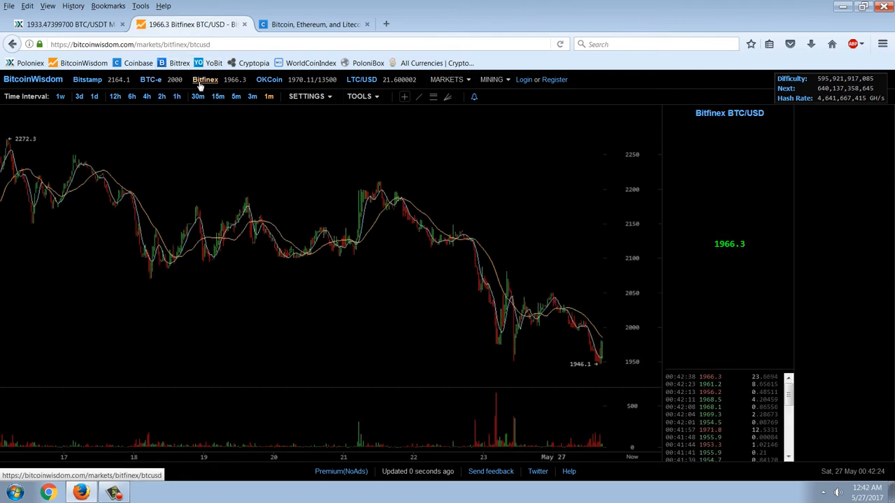
{"action": "left_click", "coordinate": [67, 24]}
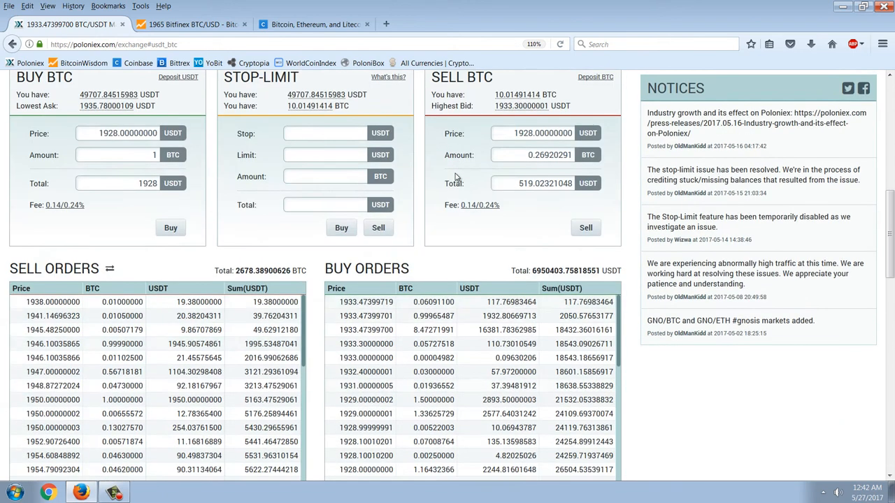
{"action": "scroll", "scroll_direction": "down", "scroll_amount": 3}
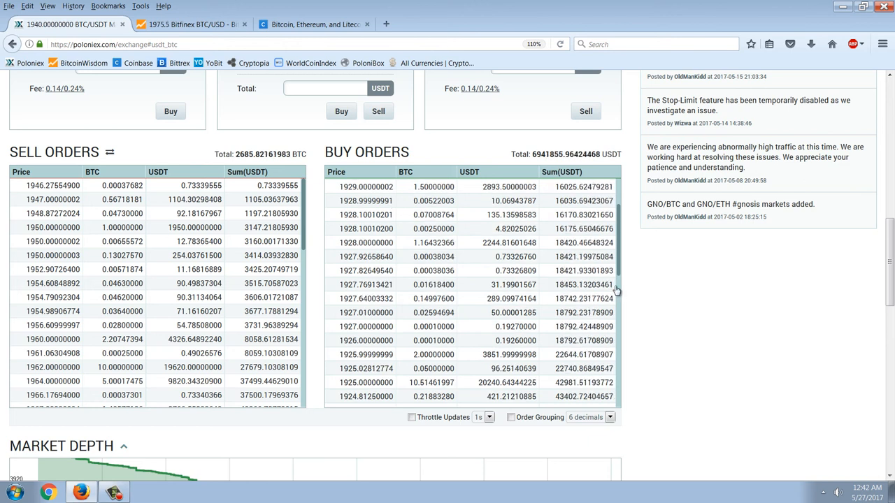
{"action": "scroll", "scroll_direction": "up", "scroll_amount": 3}
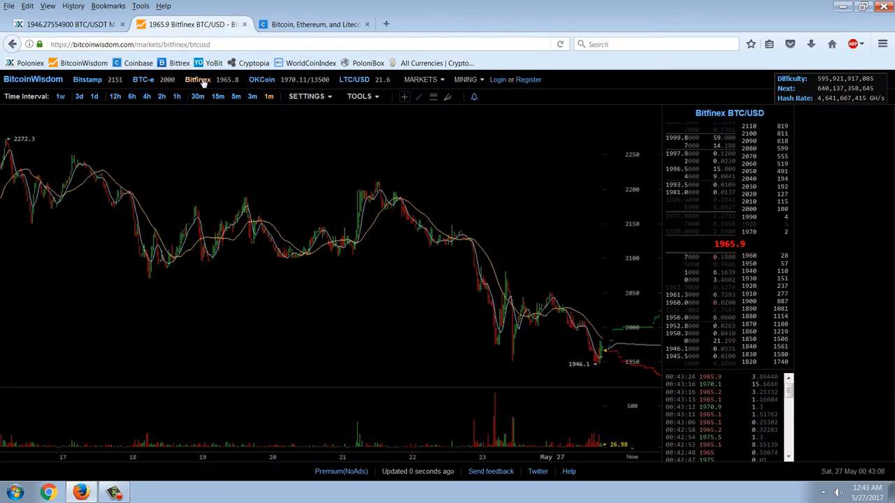
Check the OKCoin BTC/CNY chart, then return to the Poloniex exchange page.
{"action": "left_click", "coordinate": [261, 78]}
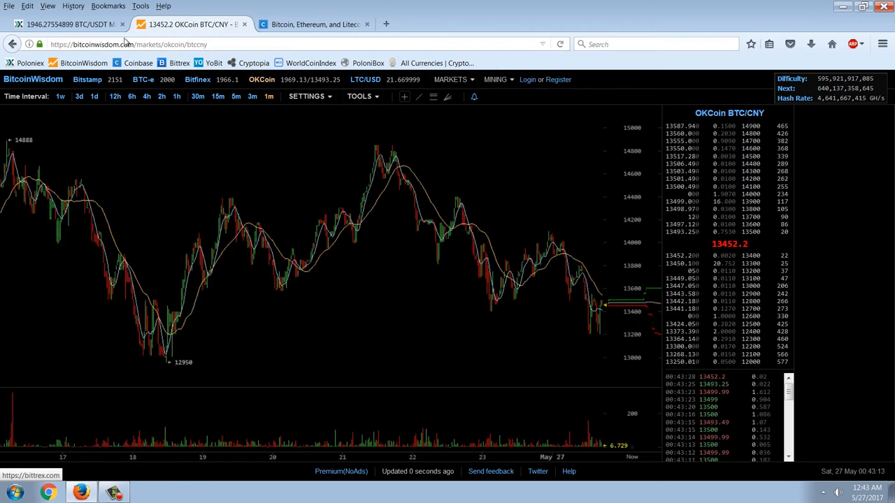
{"action": "left_click", "coordinate": [63, 25]}
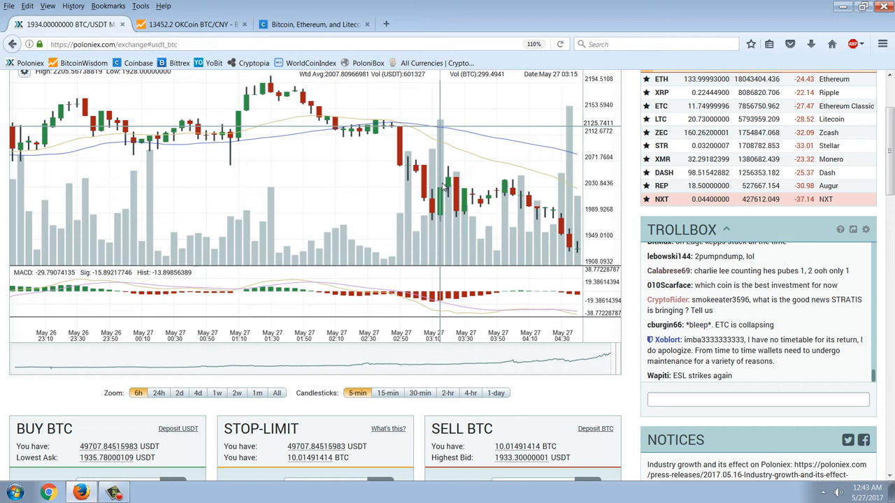
Set the Poloniex BTC/USDT chart to one month of four-hour candles.
{"action": "scroll", "scroll_direction": "down", "scroll_amount": 3}
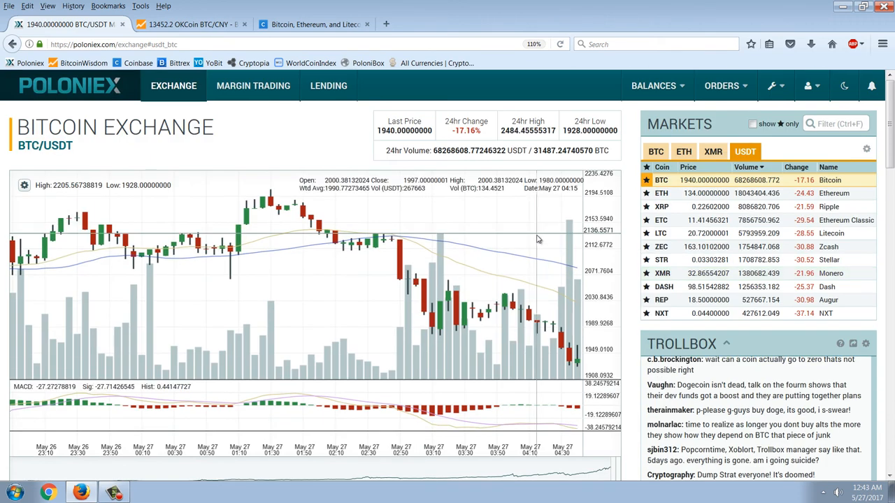
{"action": "scroll", "scroll_direction": "down", "scroll_amount": 3}
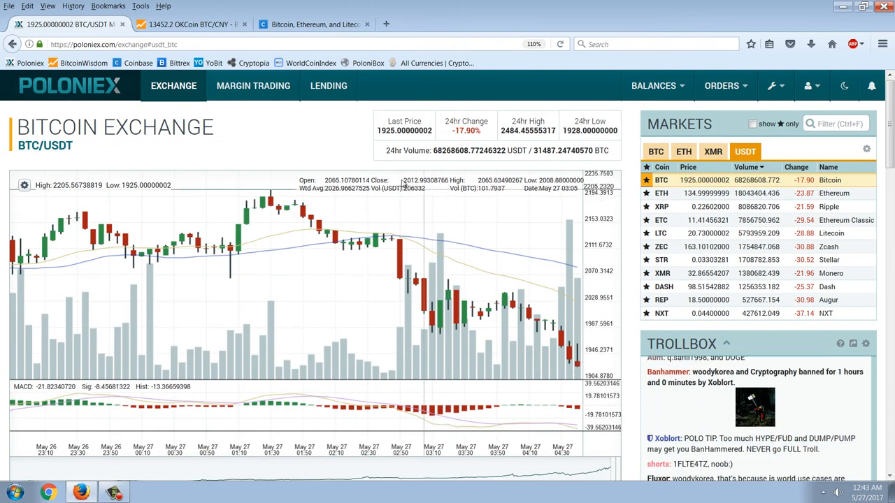
{"action": "scroll", "scroll_direction": "down", "scroll_amount": 3}
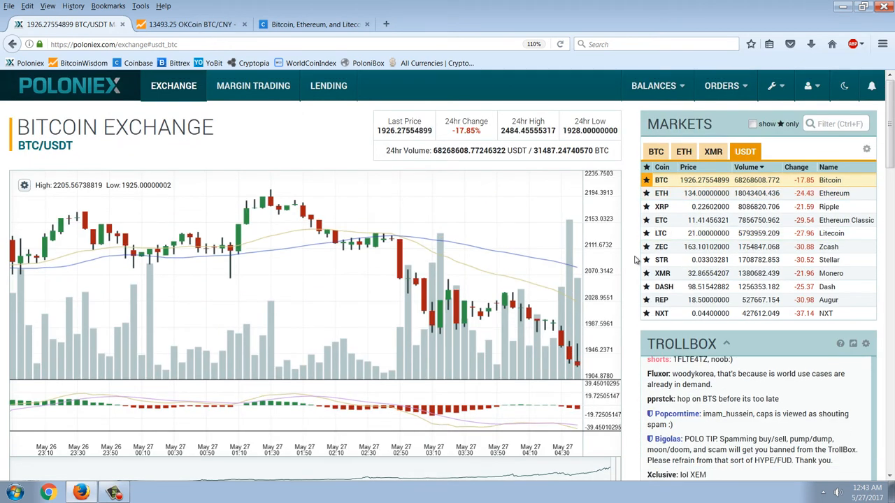
{"action": "scroll", "scroll_direction": "down", "scroll_amount": 3}
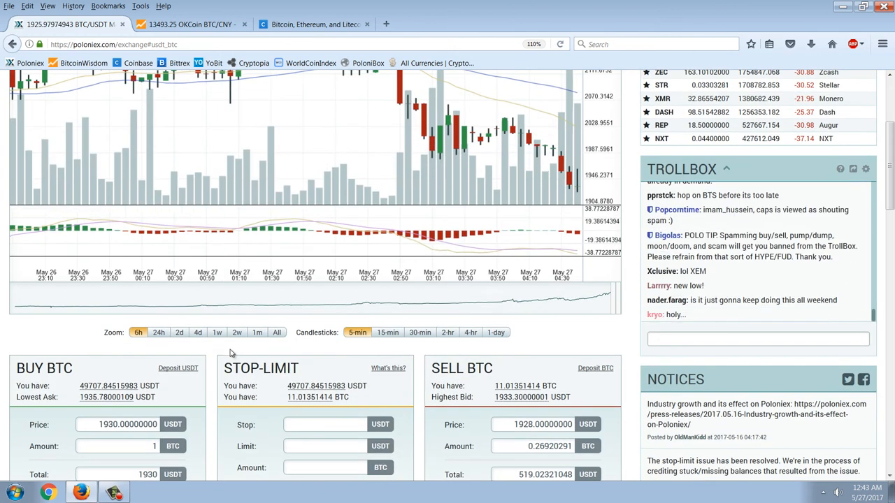
{"action": "left_click", "coordinate": [236, 332]}
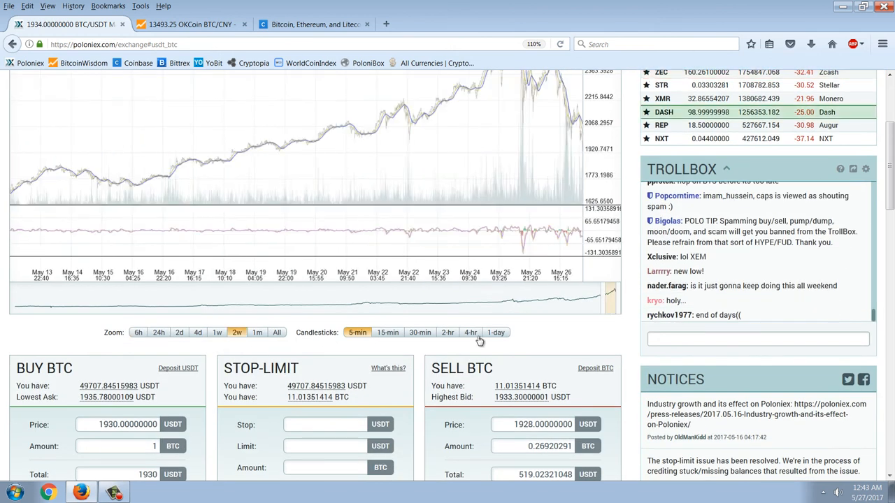
{"action": "left_click", "coordinate": [470, 332]}
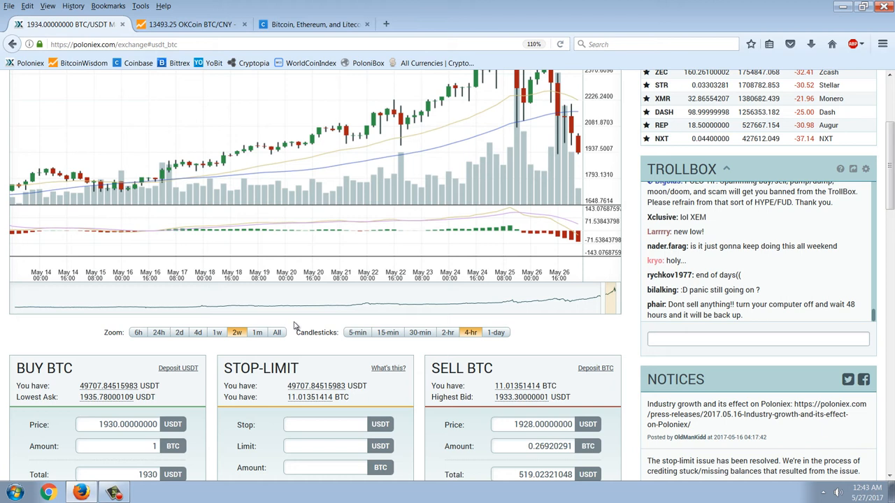
{"action": "left_click", "coordinate": [257, 333]}
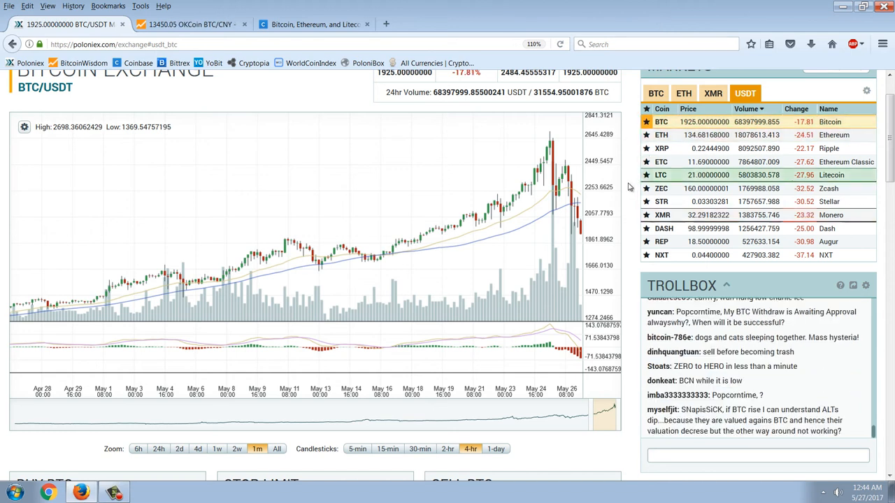
Review the page below the chart and bring the BitcoinWisdom OKCoin chart forward.
{"action": "scroll", "scroll_direction": "down", "scroll_amount": 3}
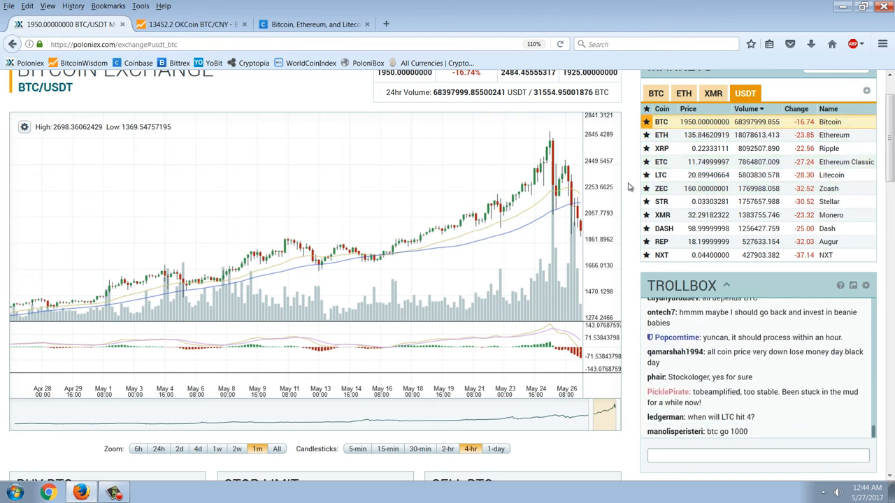
{"action": "scroll", "scroll_direction": "down", "scroll_amount": 3}
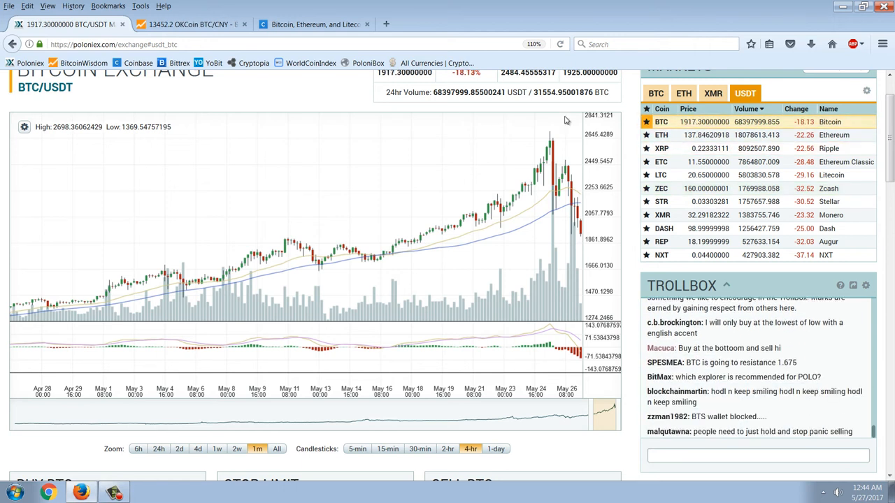
{"action": "left_click", "coordinate": [193, 24]}
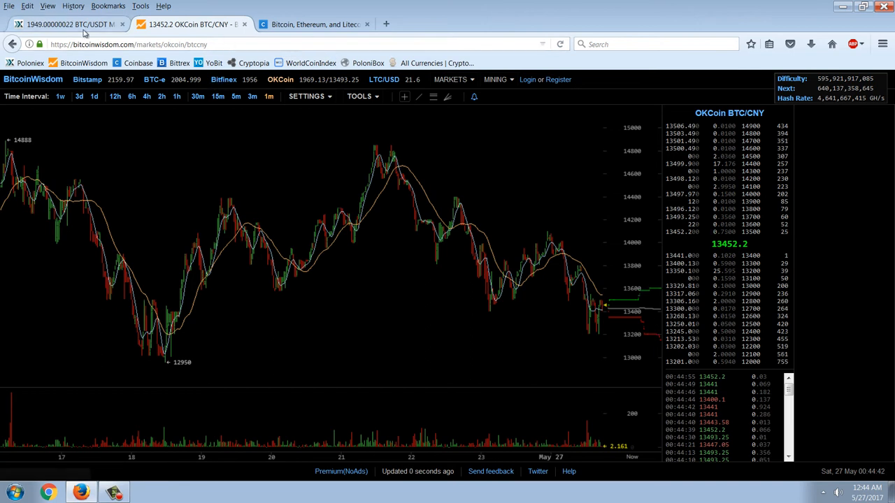
Return to the Poloniex BTC/USDT exchange page.
{"action": "left_click", "coordinate": [67, 23]}
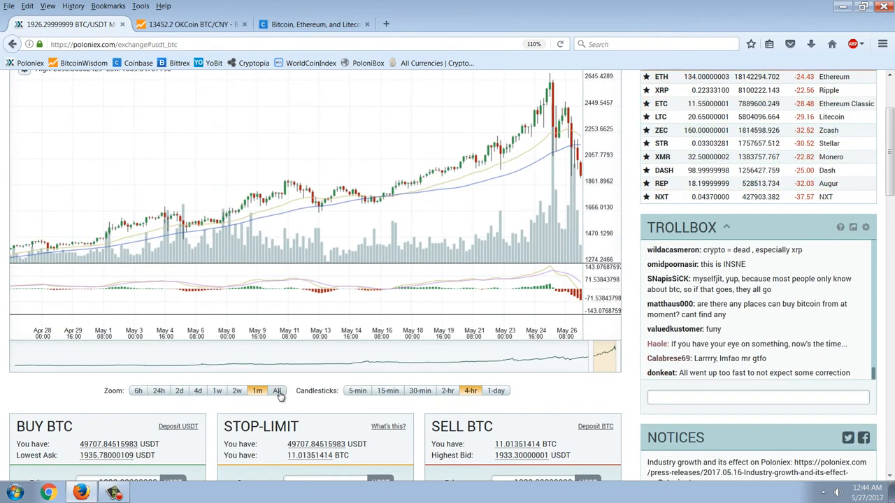
View the full daily BTC/USDT history, then narrow the chart back to one month.
{"action": "left_click", "coordinate": [277, 390]}
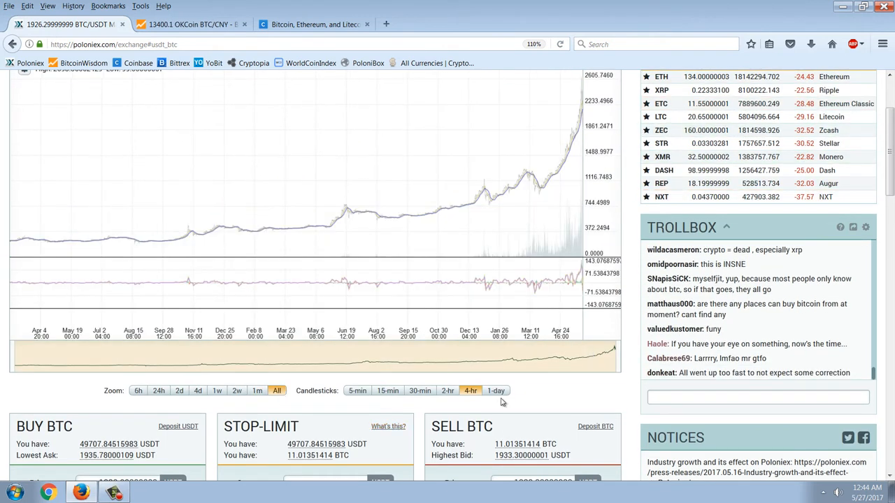
{"action": "left_click", "coordinate": [495, 390]}
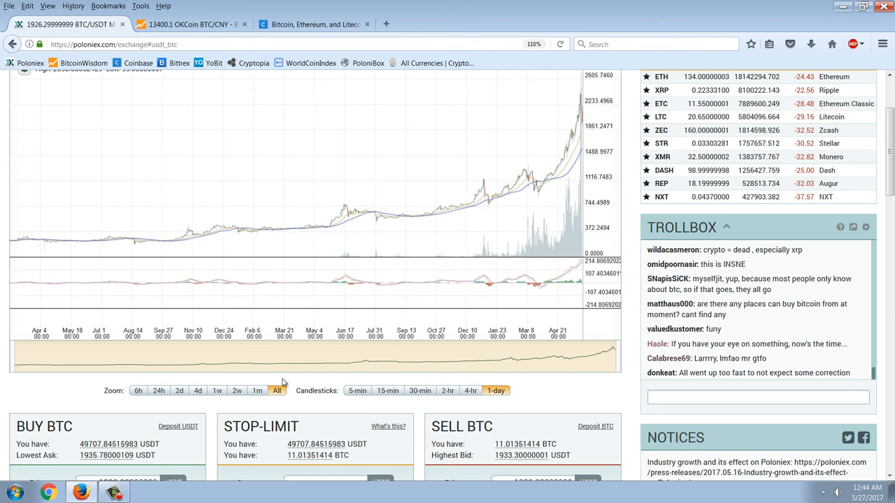
{"action": "left_click", "coordinate": [257, 390]}
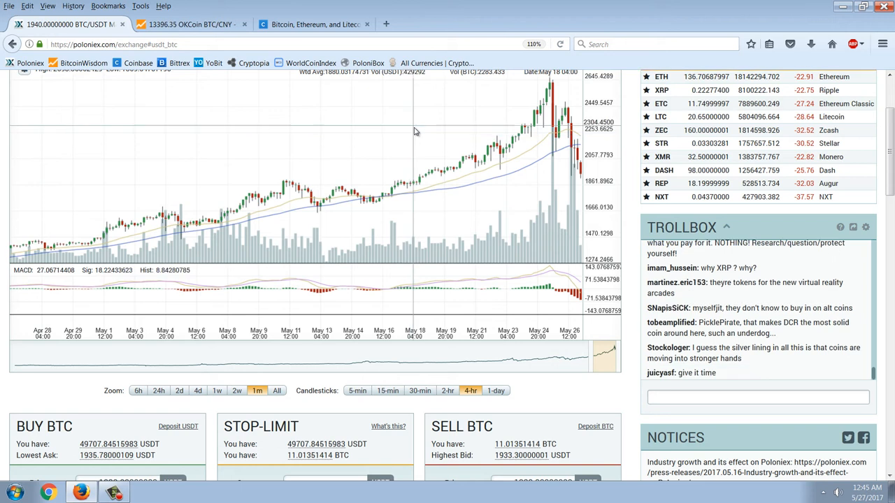
{"action": "mouse_move", "coordinate": [402, 152]}
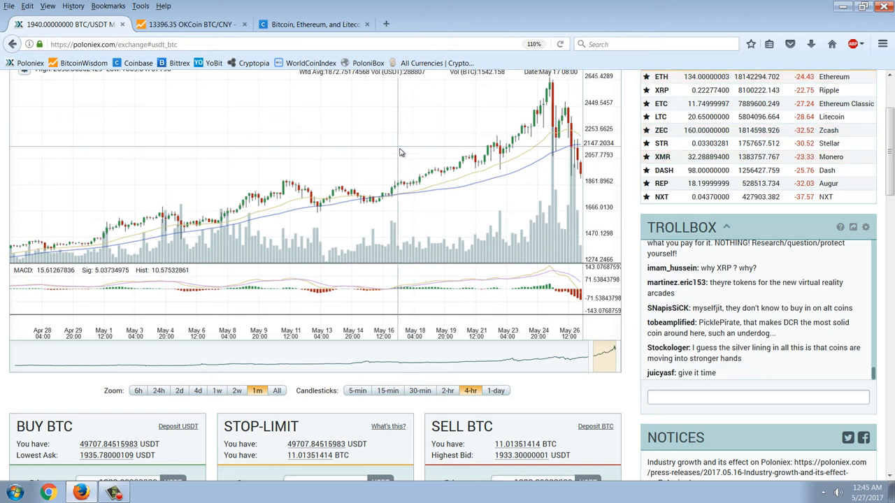
Bring the BitcoinWisdom OKCoin BTC/CNY chart forward again.
{"action": "scroll", "scroll_direction": "down", "scroll_amount": 3}
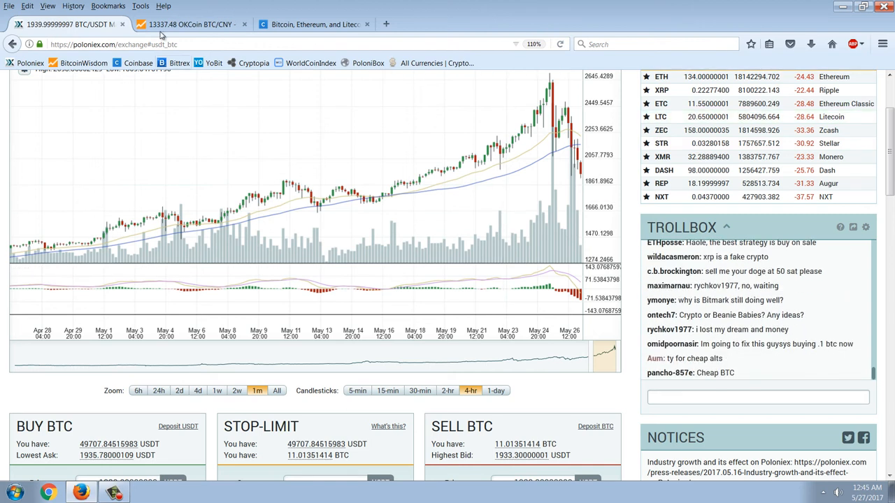
{"action": "left_click", "coordinate": [193, 24]}
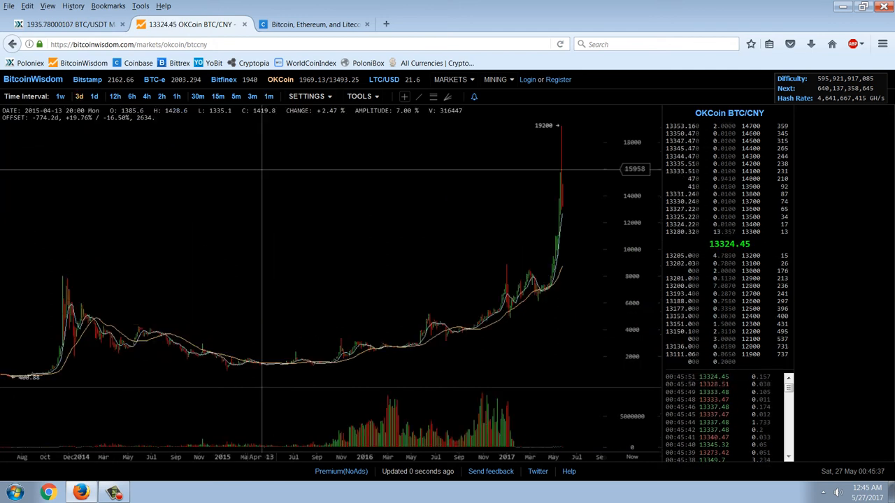
{"action": "mouse_move", "coordinate": [567, 104]}
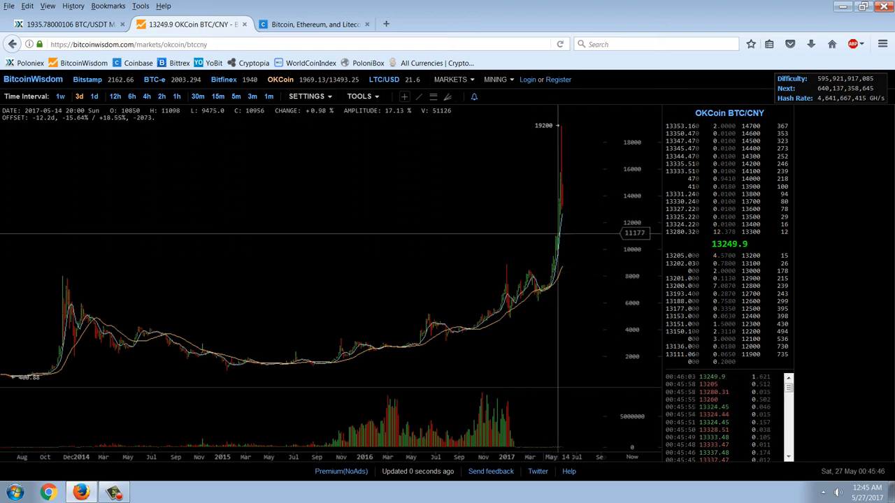
{"action": "mouse_move", "coordinate": [559, 271]}
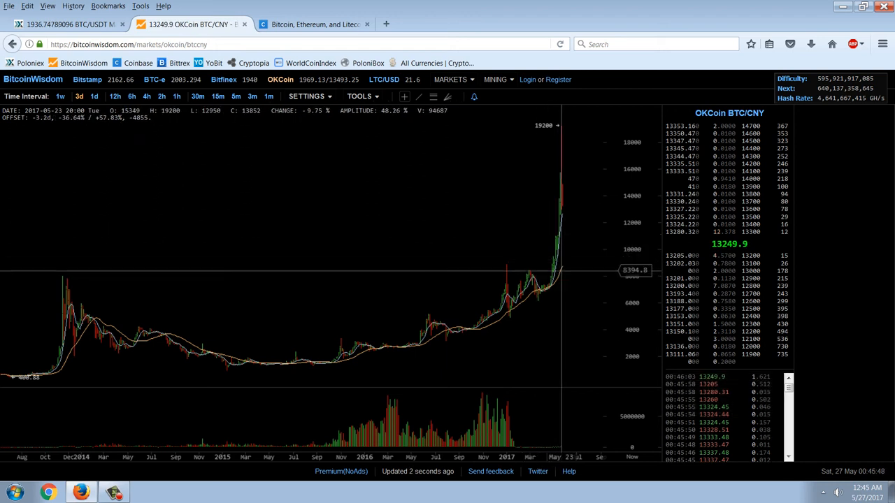
{"action": "mouse_move", "coordinate": [558, 269]}
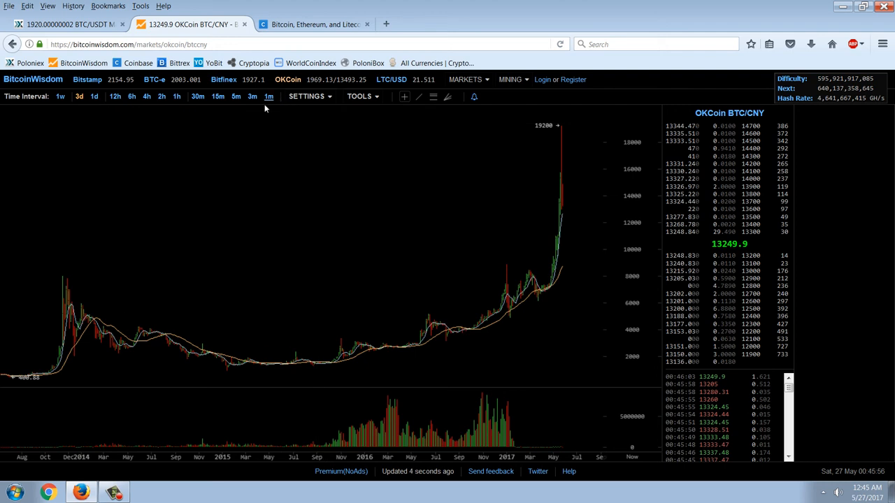
Try several time intervals on the OKCoin BTC/CNY chart, then return to Poloniex.
{"action": "left_click", "coordinate": [268, 95]}
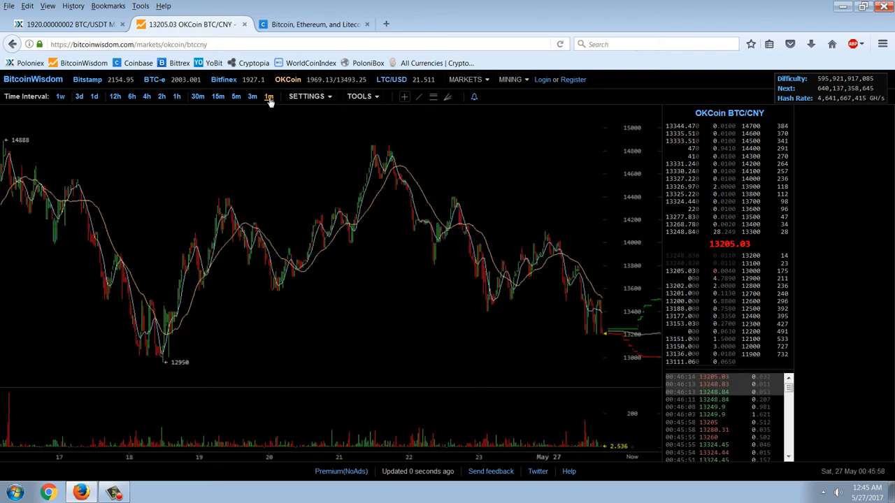
{"action": "left_click", "coordinate": [252, 95]}
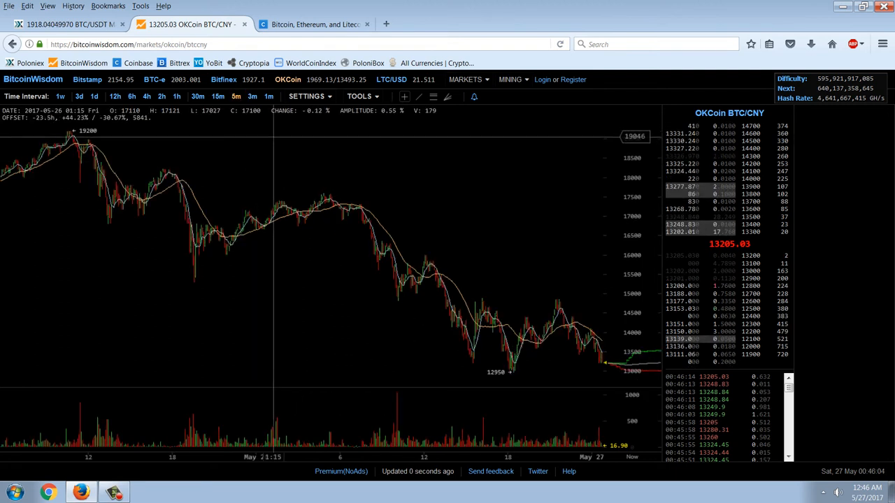
{"action": "mouse_move", "coordinate": [570, 303]}
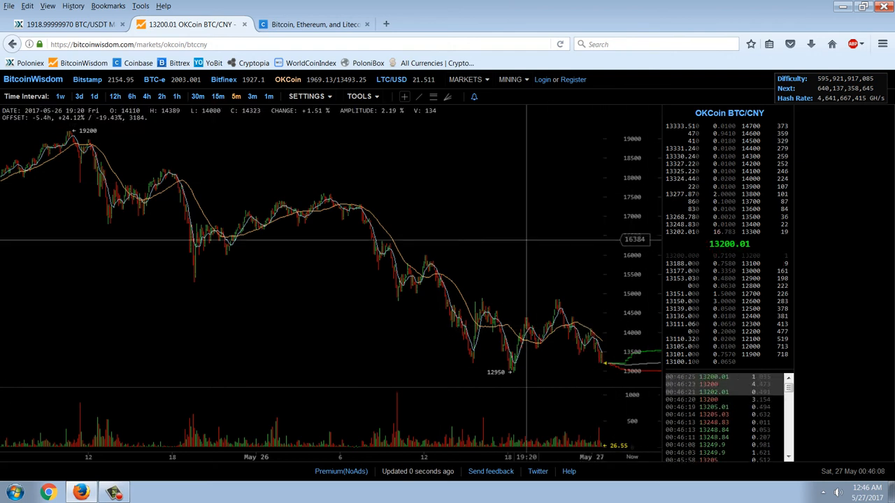
{"action": "left_click", "coordinate": [218, 95]}
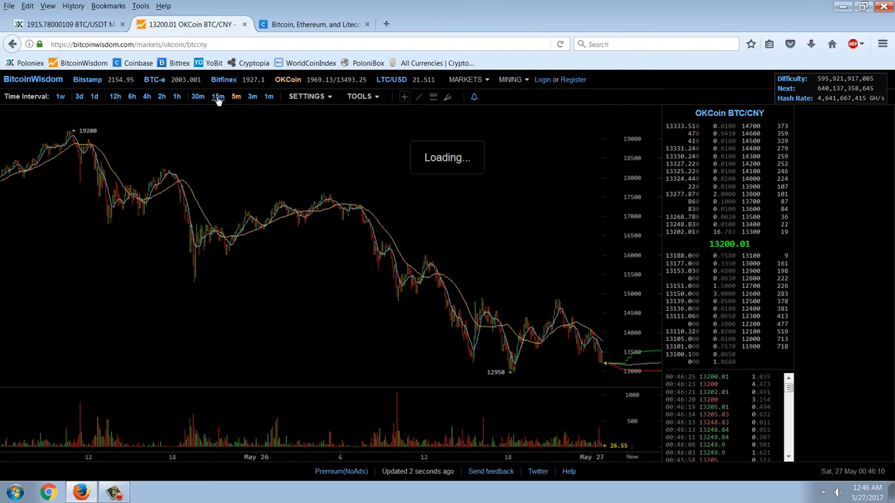
{"action": "left_click", "coordinate": [197, 95]}
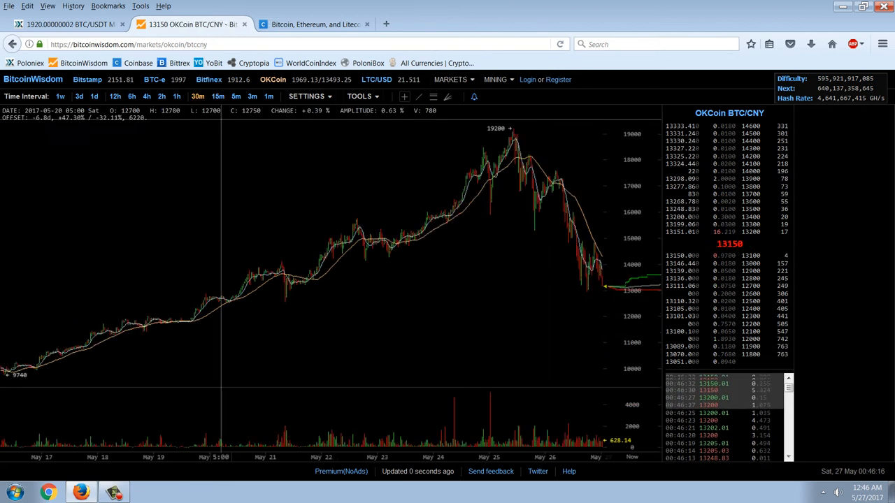
{"action": "left_click", "coordinate": [67, 24]}
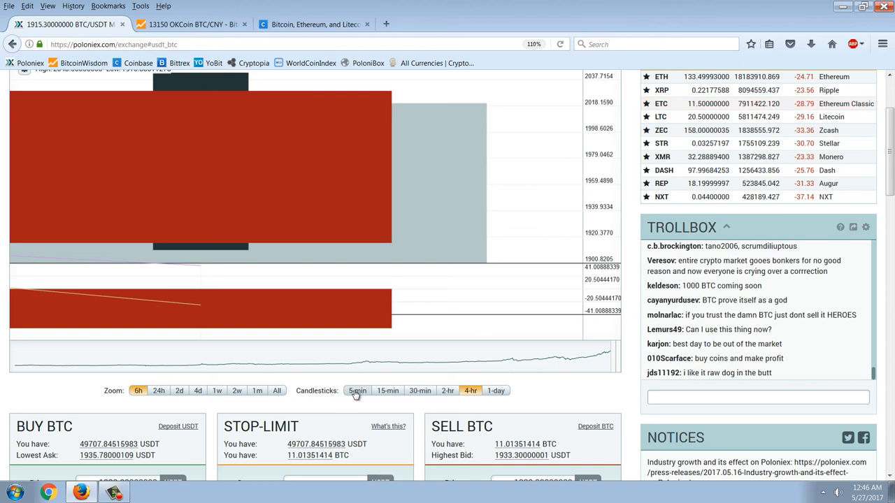
Show 5-minute candles on the BTC/USDT chart and bring BitcoinWisdom forward.
{"action": "left_click", "coordinate": [358, 391]}
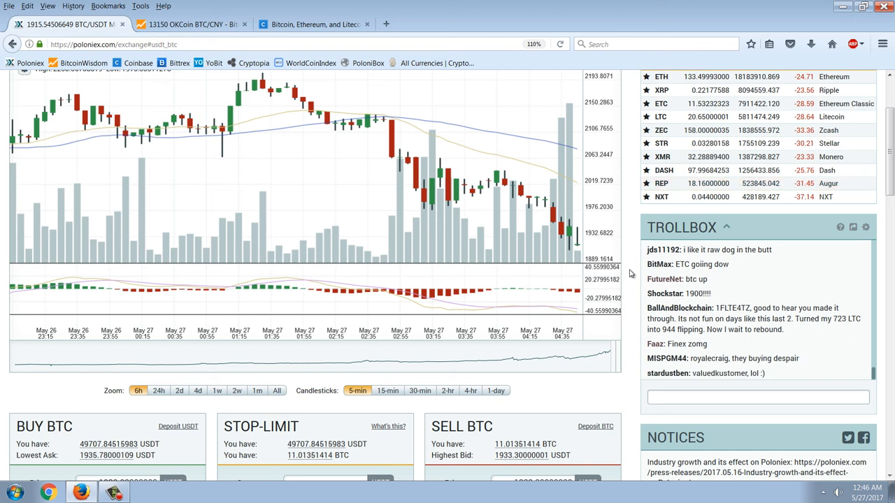
{"action": "scroll", "scroll_direction": "down", "scroll_amount": 3}
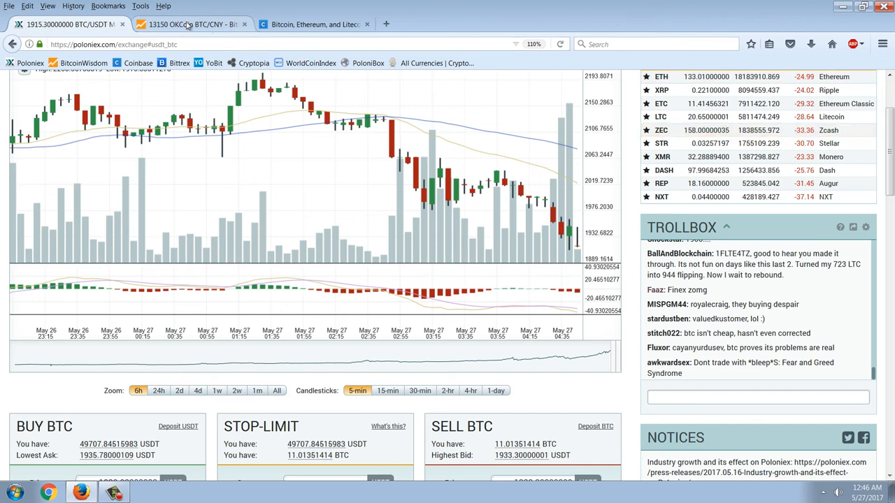
{"action": "left_click", "coordinate": [193, 24]}
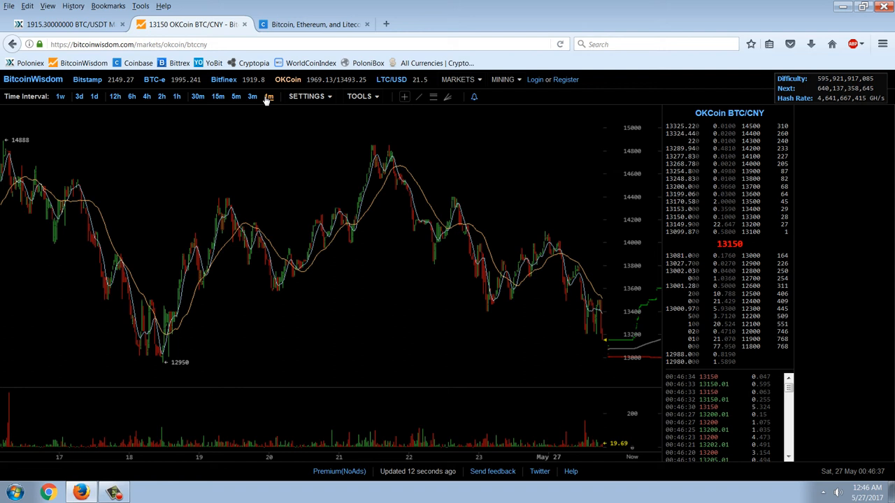
{"action": "mouse_move", "coordinate": [400, 211]}
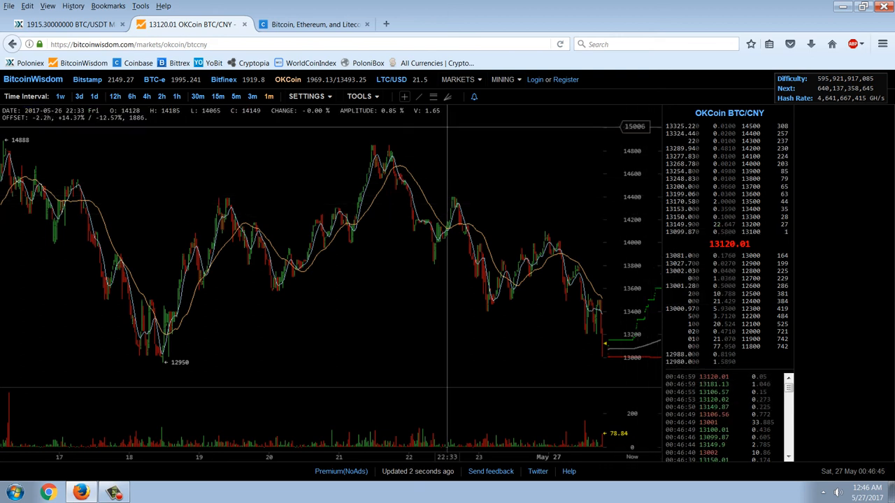
View the Bitfinex BTC/USD chart, then switch to the BTC-e BTC/USD chart.
{"action": "left_click", "coordinate": [224, 79]}
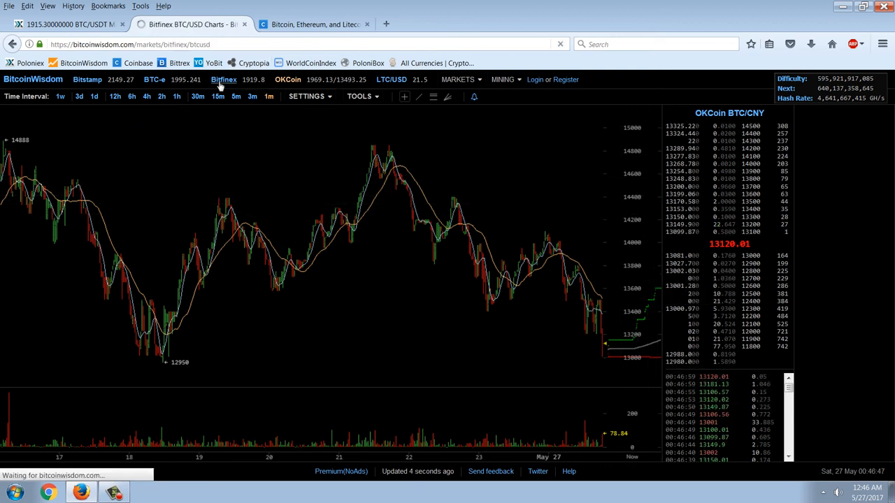
{"action": "left_click", "coordinate": [205, 78]}
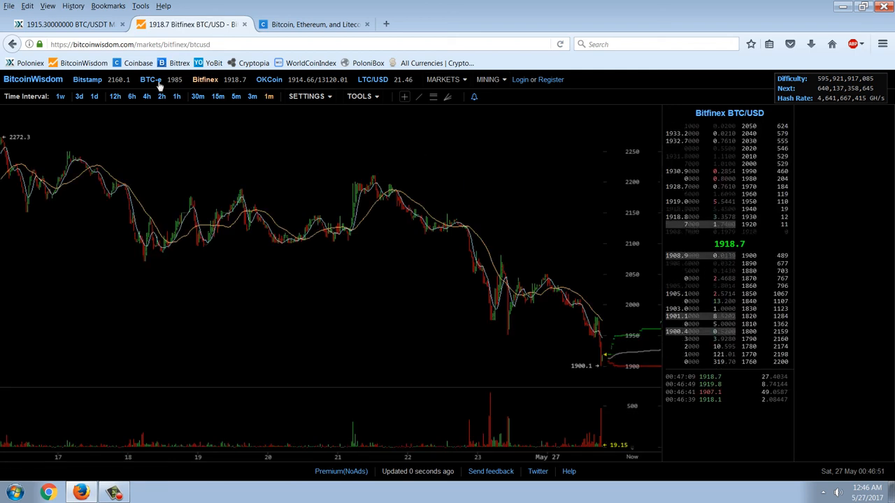
{"action": "left_click", "coordinate": [148, 79]}
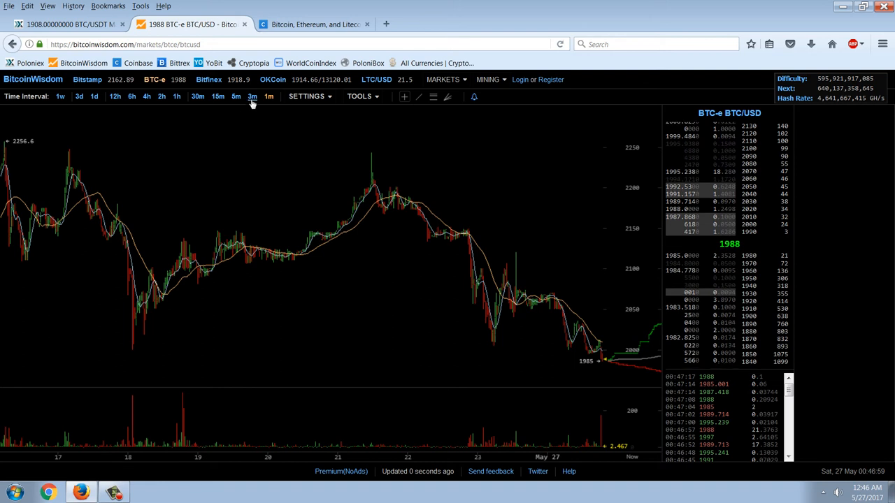
Try several candle intervals on the BTC-e chart, ending on a short one.
{"action": "left_click", "coordinate": [235, 95]}
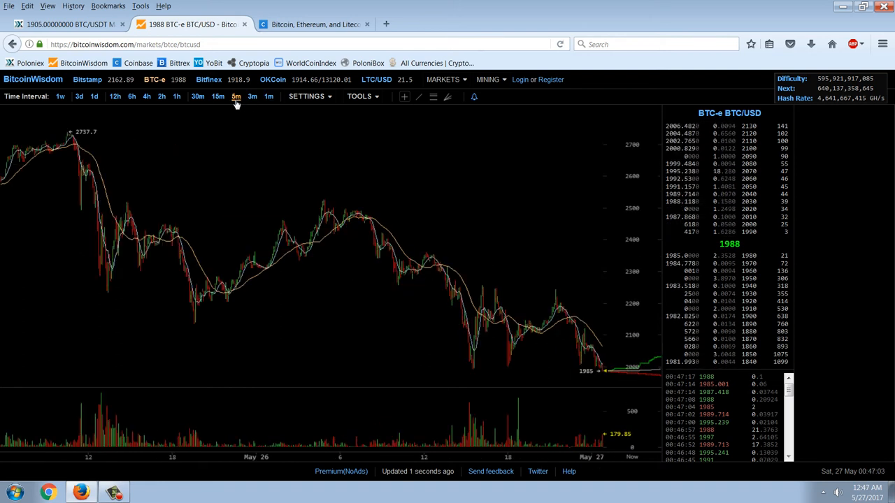
{"action": "left_click", "coordinate": [218, 95]}
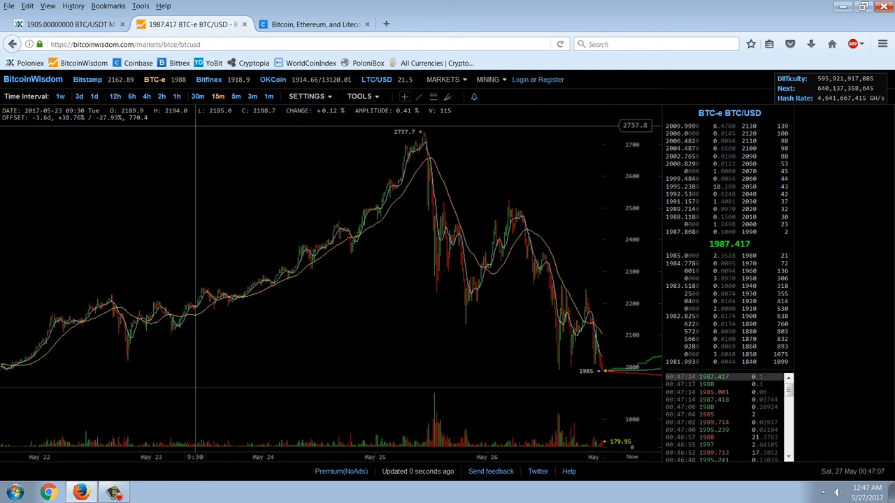
{"action": "left_click", "coordinate": [235, 95]}
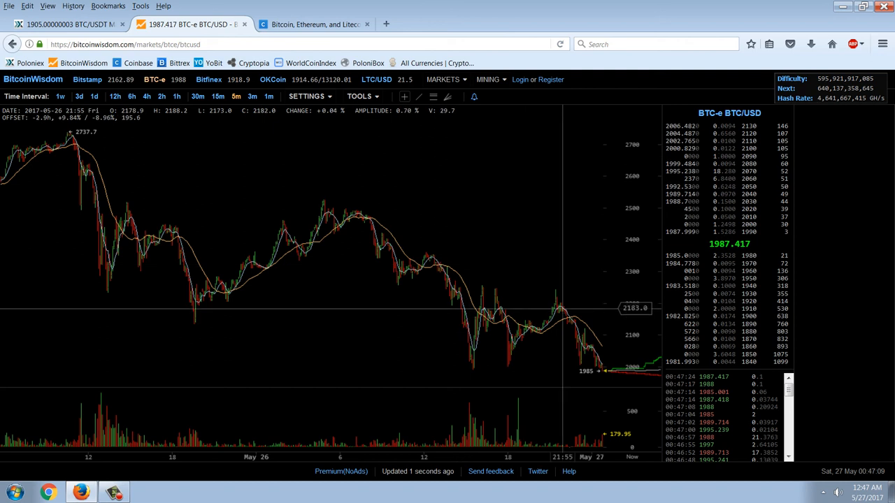
{"action": "mouse_move", "coordinate": [496, 157]}
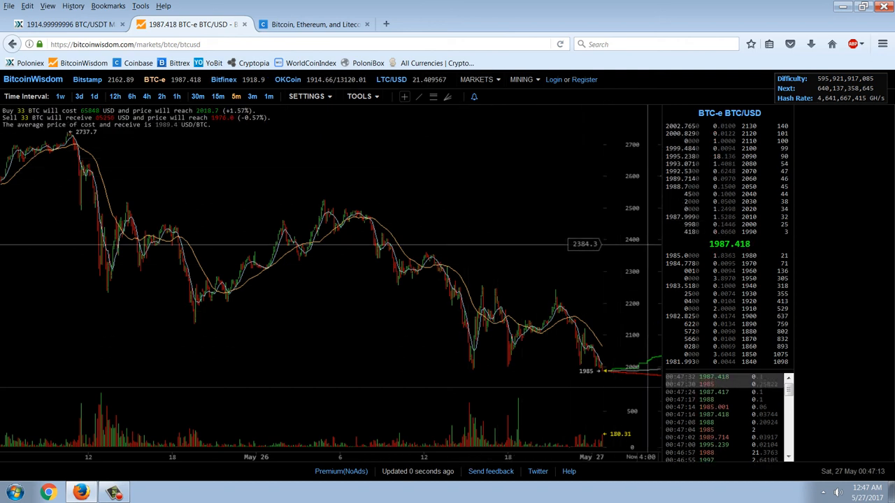
{"action": "mouse_move", "coordinate": [478, 283]}
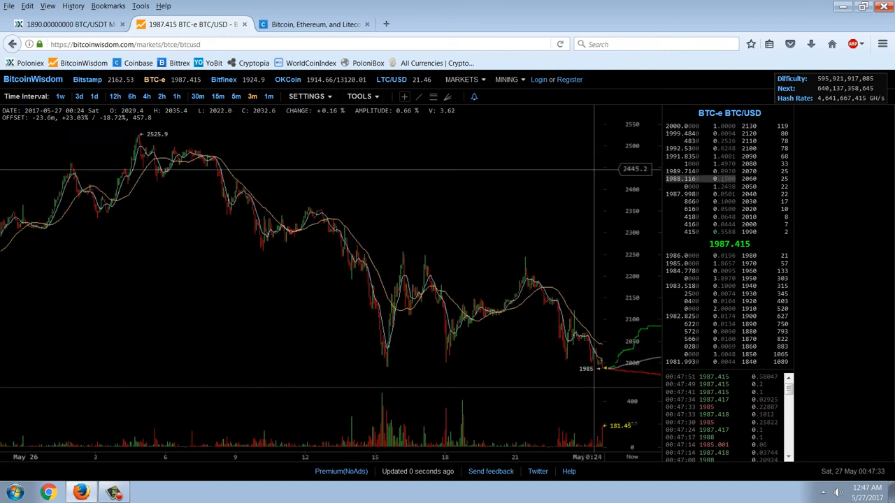
{"action": "mouse_move", "coordinate": [604, 364]}
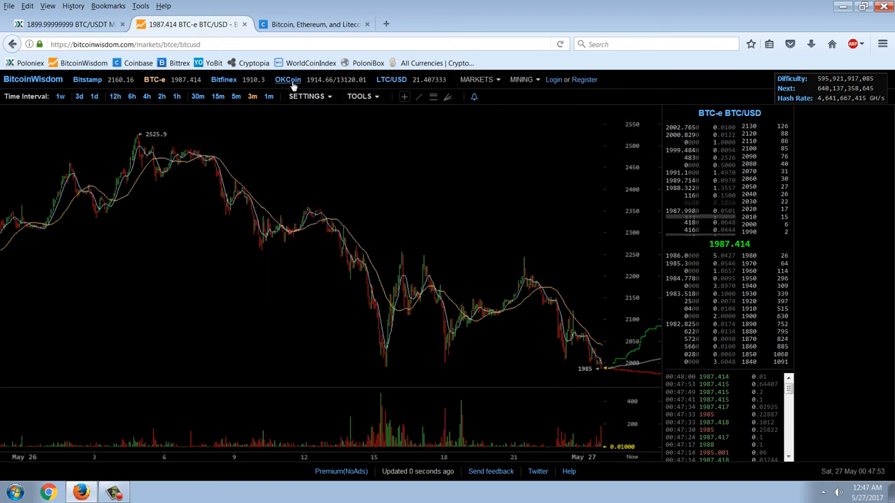
Switch BitcoinWisdom to the OKCoin BTC/CNY chart.
{"action": "left_click", "coordinate": [288, 79]}
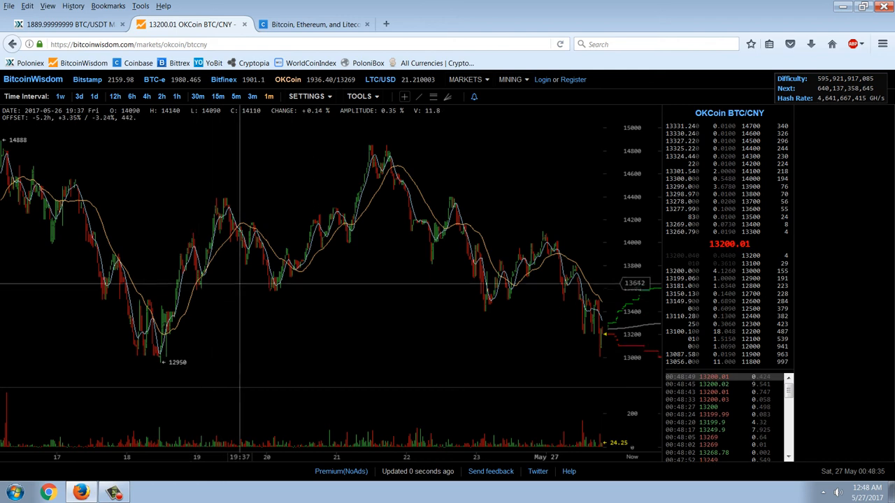
{"action": "mouse_move", "coordinate": [276, 342]}
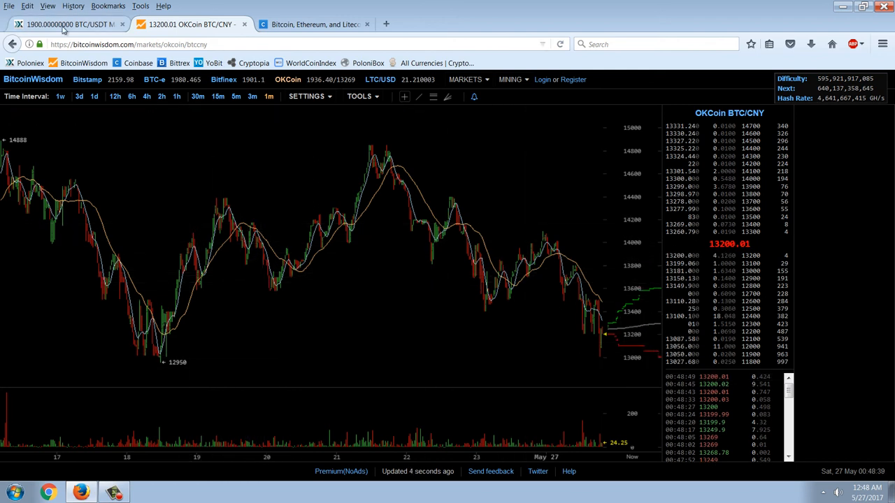
Return to Poloniex and scroll down to the BUY BTC order form.
{"action": "left_click", "coordinate": [67, 24]}
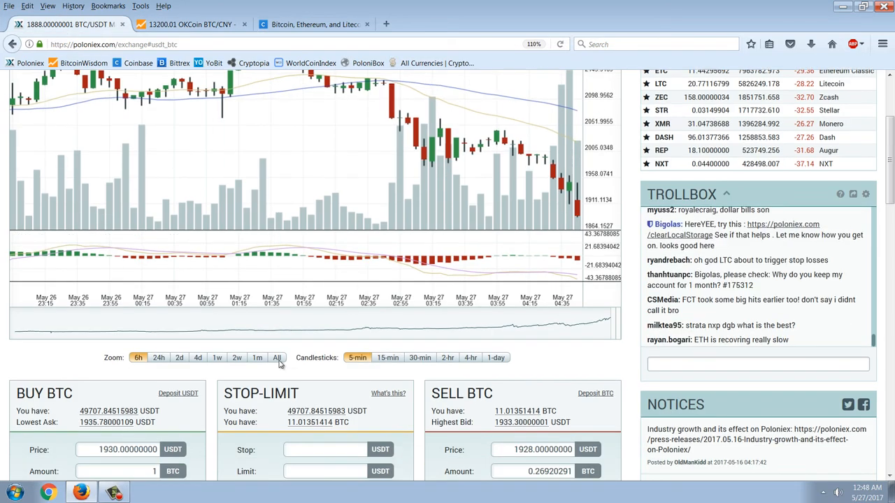
{"action": "scroll", "scroll_direction": "down", "scroll_amount": 3}
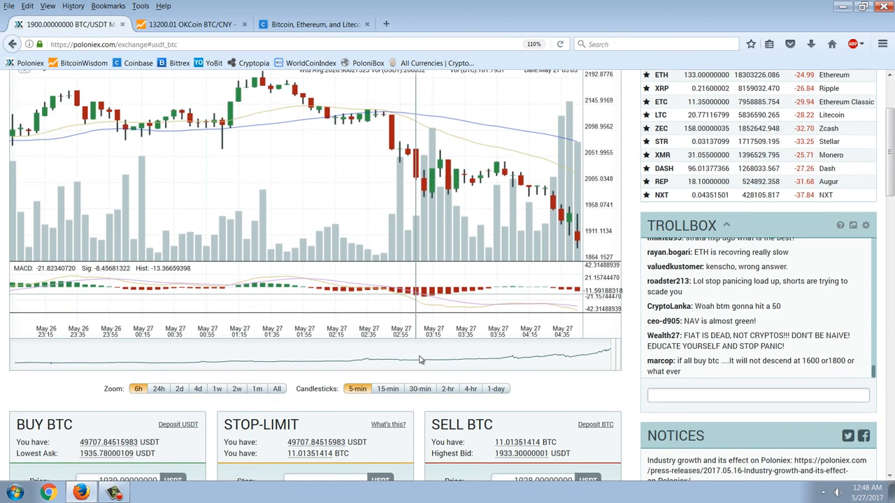
{"action": "scroll", "scroll_direction": "down", "scroll_amount": 3}
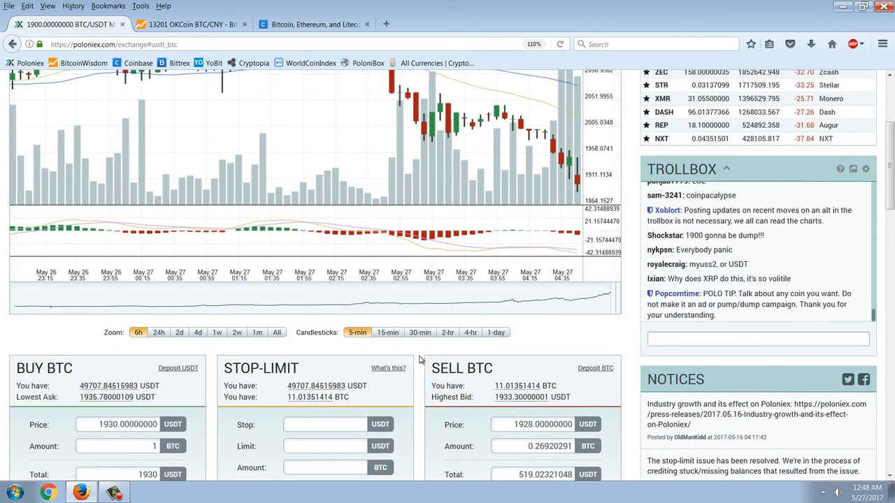
{"action": "scroll", "scroll_direction": "down", "scroll_amount": 3}
{"action": "type", "text": "1800.00000000"}
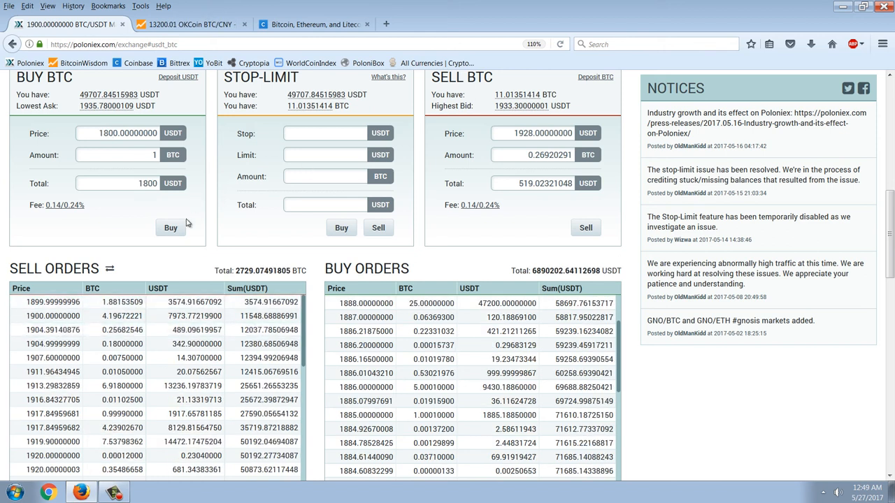
Place limit buy orders of 1 BTC at 1800, 1700 and 1500, and 2 BTC at 1300 USDT.
{"action": "left_click", "coordinate": [171, 227]}
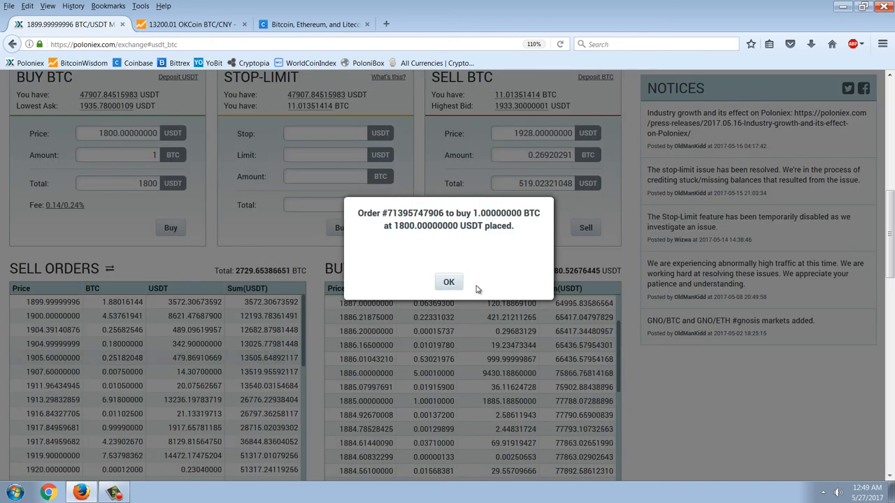
{"action": "left_click", "coordinate": [447, 281]}
{"action": "type", "text": "1700.00000000"}
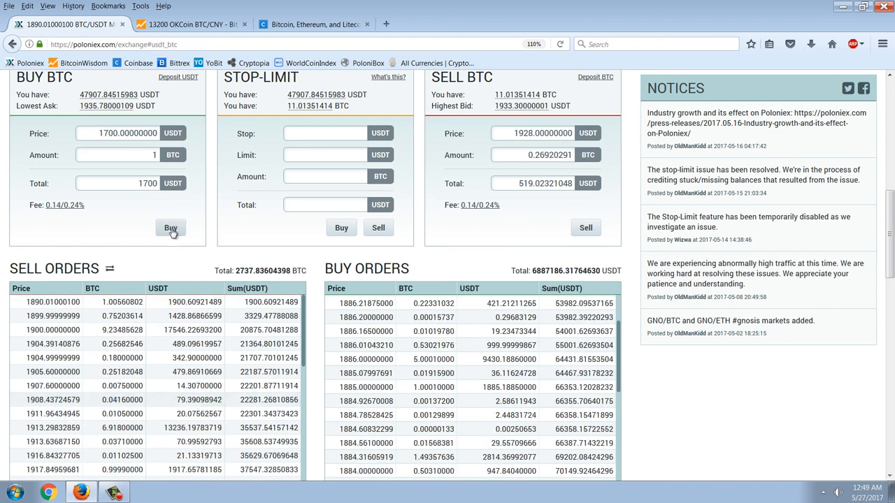
{"action": "left_click", "coordinate": [171, 227]}
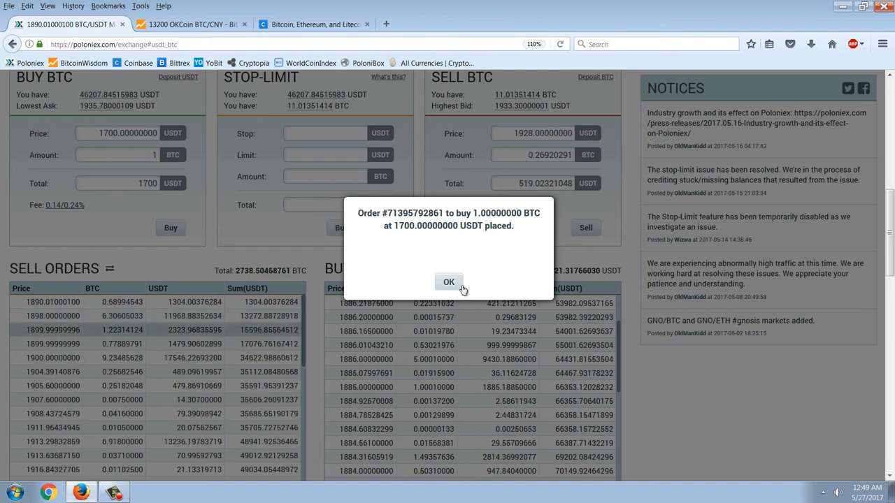
{"action": "left_click", "coordinate": [449, 282]}
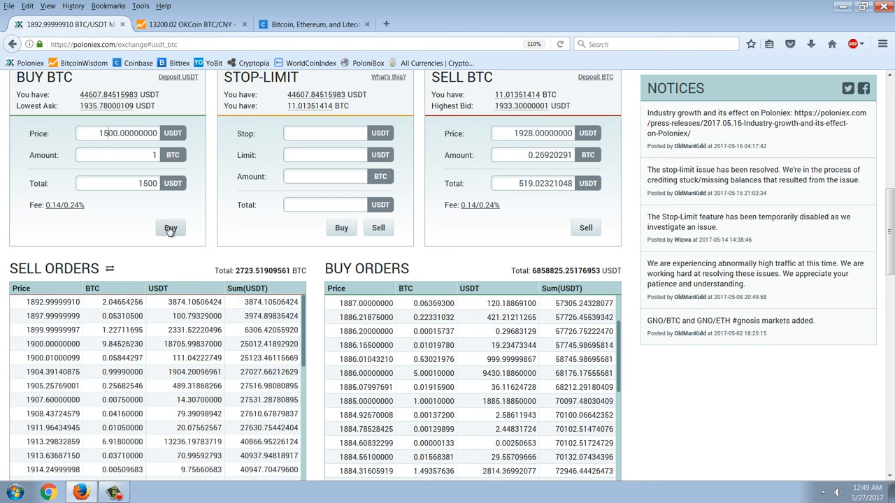
{"action": "left_click", "coordinate": [171, 227]}
{"action": "type", "text": "1300.00000000"}
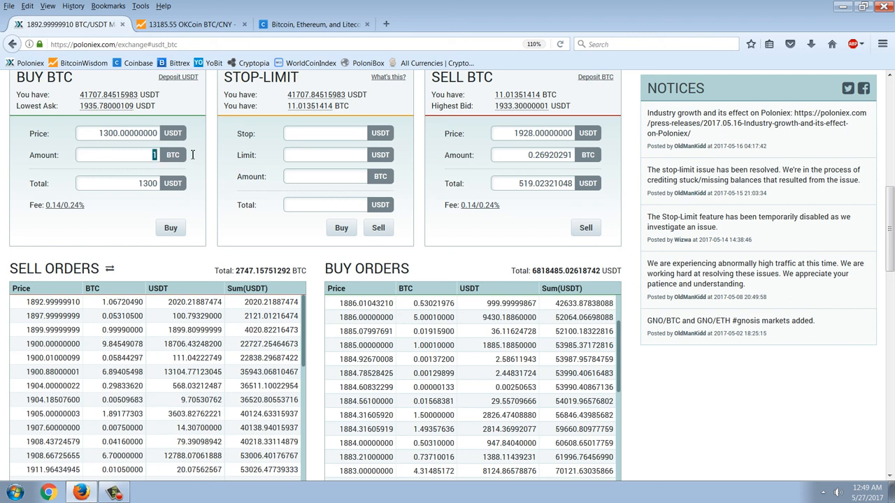
{"action": "left_click", "coordinate": [171, 226]}
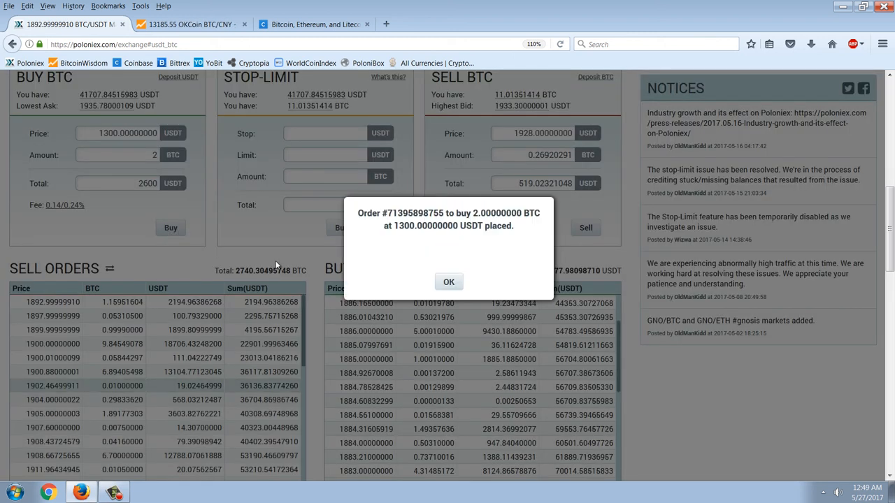
{"action": "left_click", "coordinate": [447, 282]}
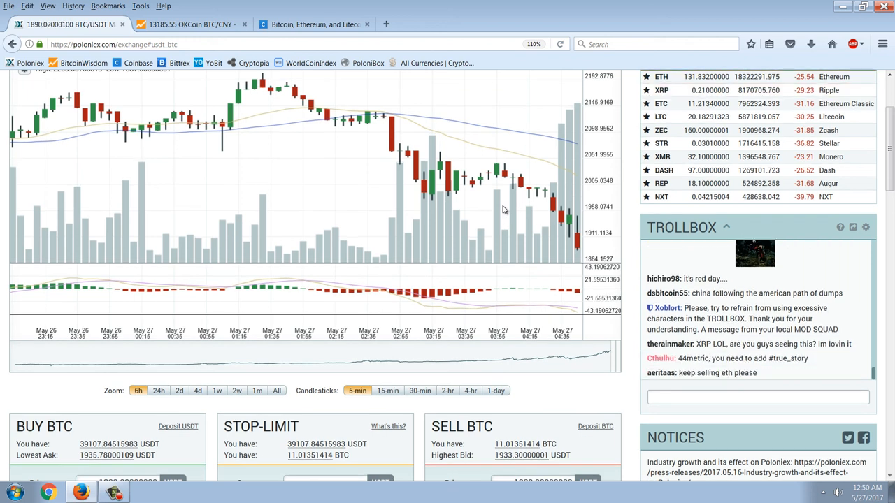
{"action": "scroll", "scroll_direction": "down", "scroll_amount": 3}
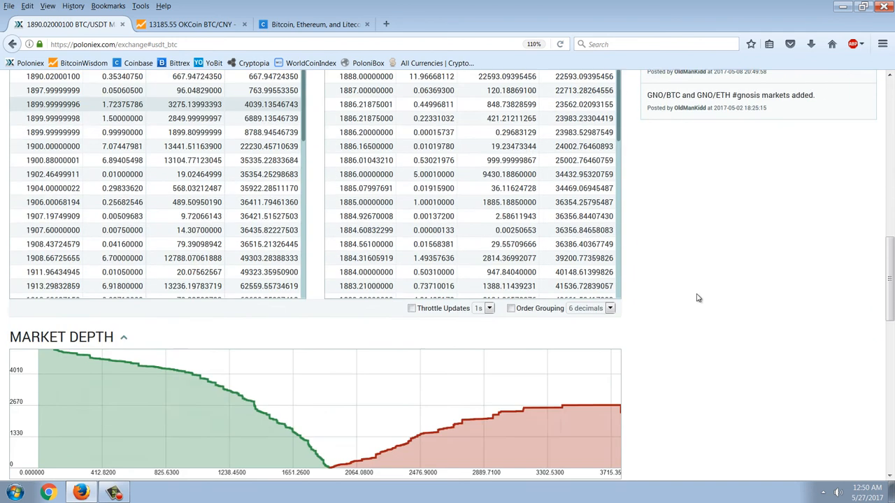
{"action": "scroll", "scroll_direction": "down", "scroll_amount": 3}
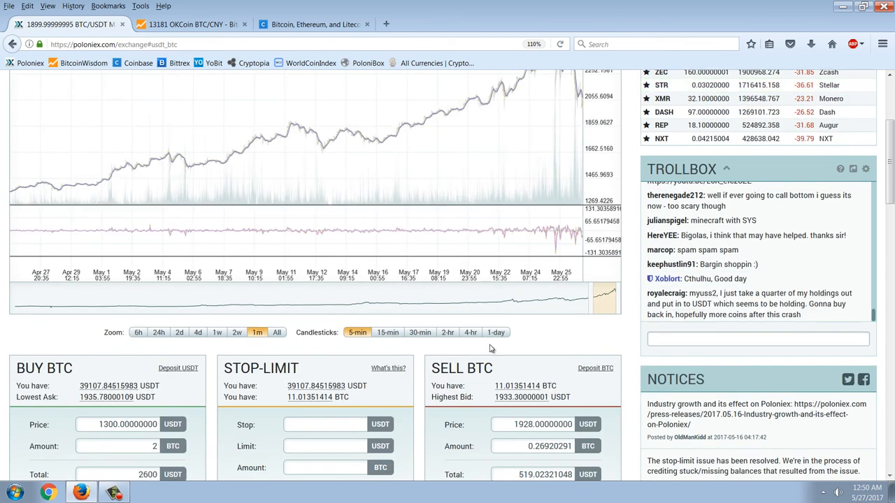
{"action": "left_click", "coordinate": [470, 332]}
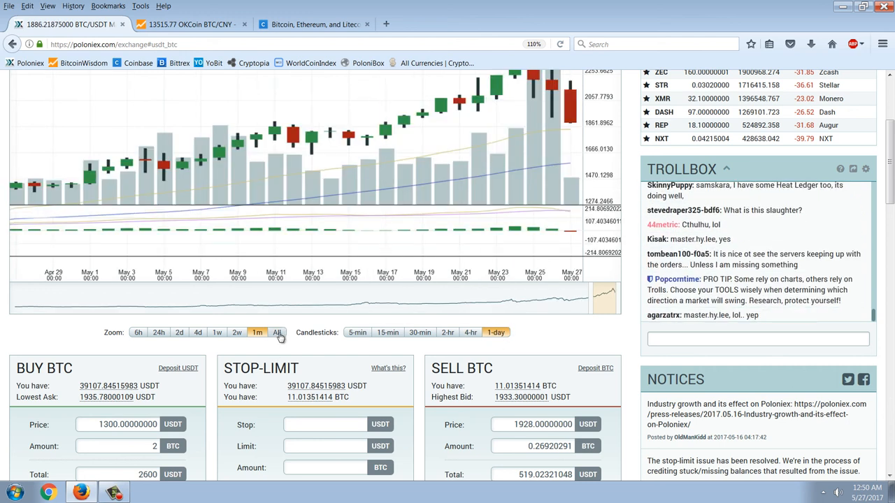
{"action": "left_click", "coordinate": [277, 332]}
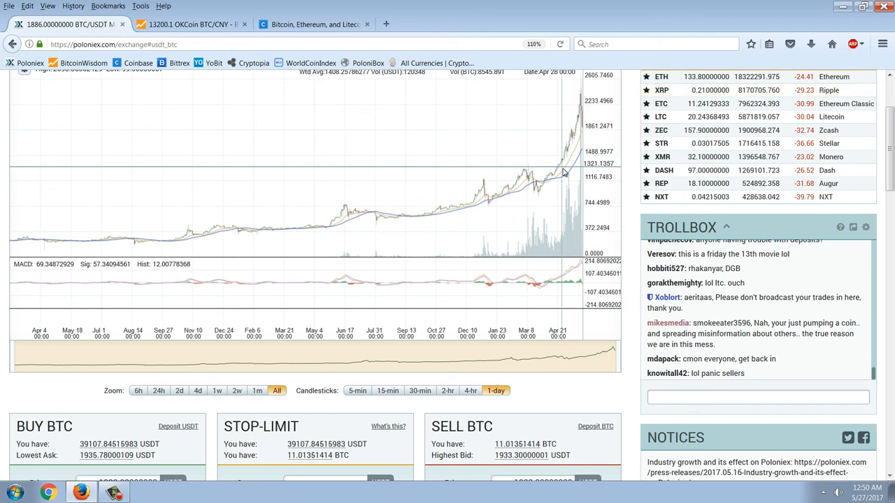
{"action": "mouse_move", "coordinate": [559, 173]}
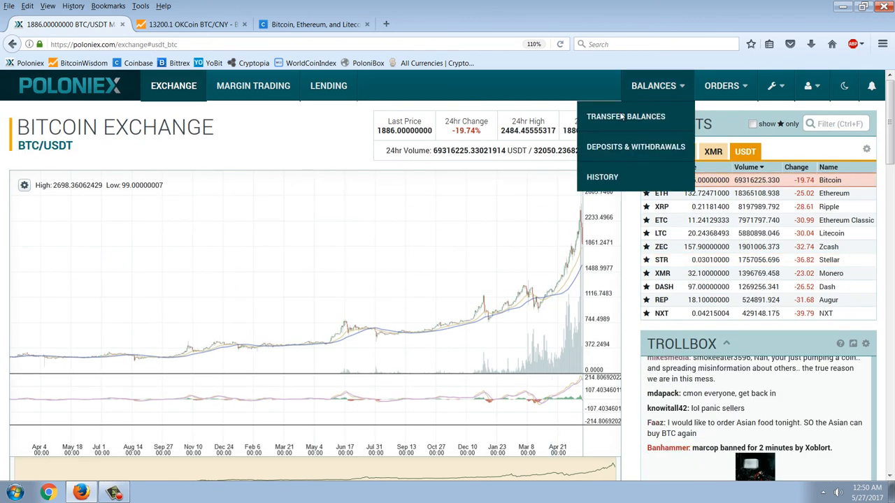
Review the Poloniex balances page, then bring the OKCoin BTC/CNY chart forward.
{"action": "left_click", "coordinate": [635, 147]}
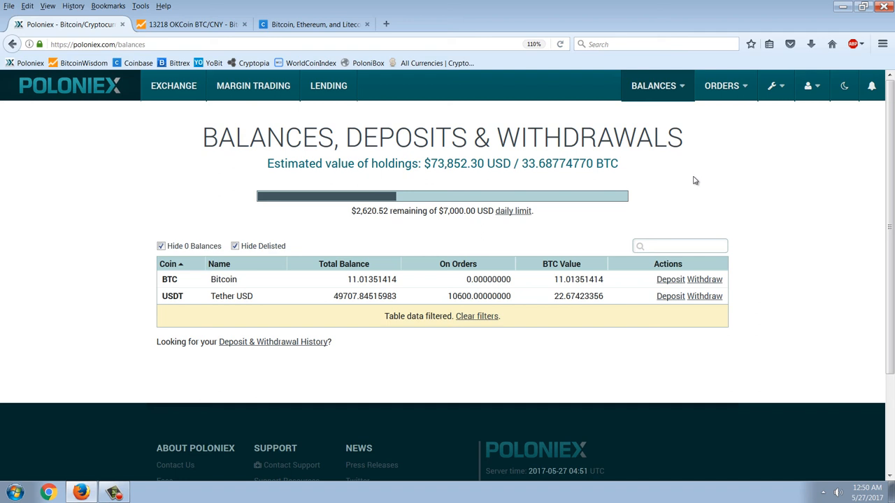
{"action": "mouse_move", "coordinate": [698, 204]}
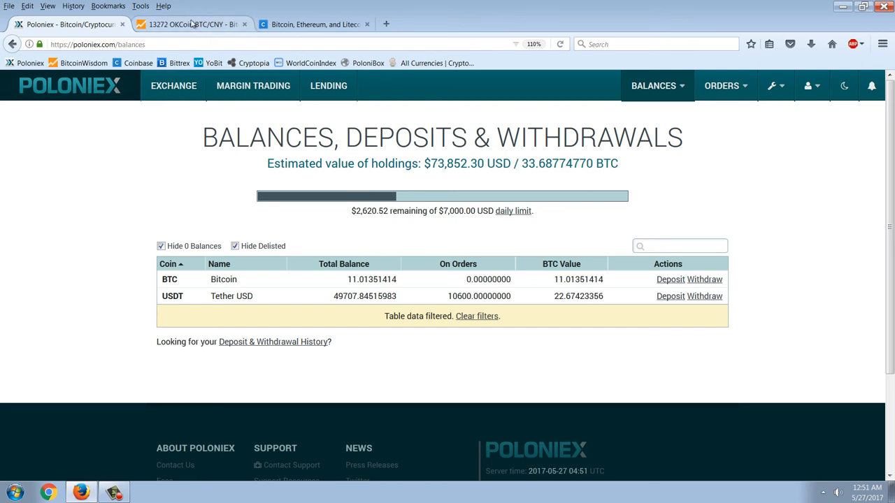
{"action": "left_click", "coordinate": [193, 24]}
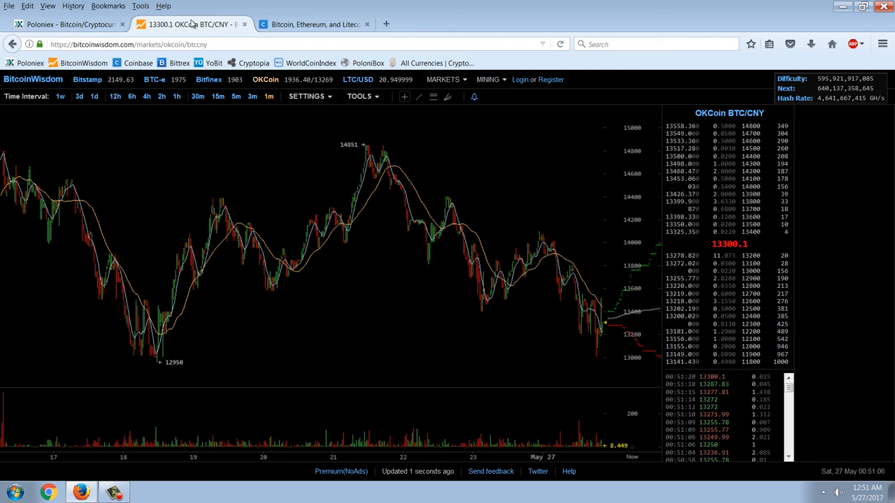
{"action": "mouse_move", "coordinate": [503, 224]}
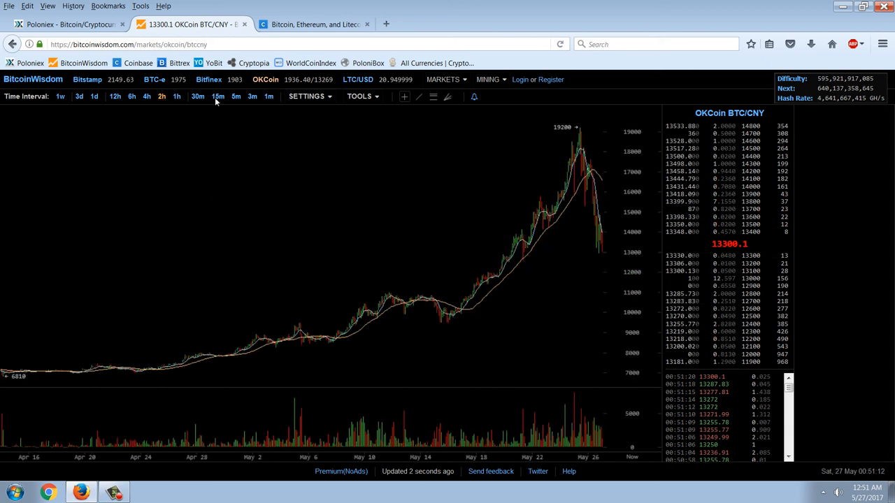
Open the chart Tools menu on BitcoinWisdom, then return to the Poloniex balances page.
{"action": "left_click", "coordinate": [358, 95]}
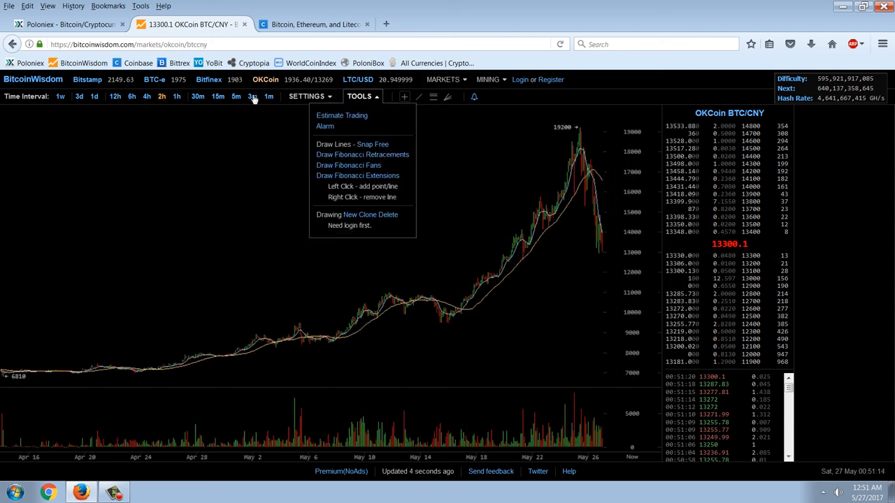
{"action": "left_click", "coordinate": [67, 23]}
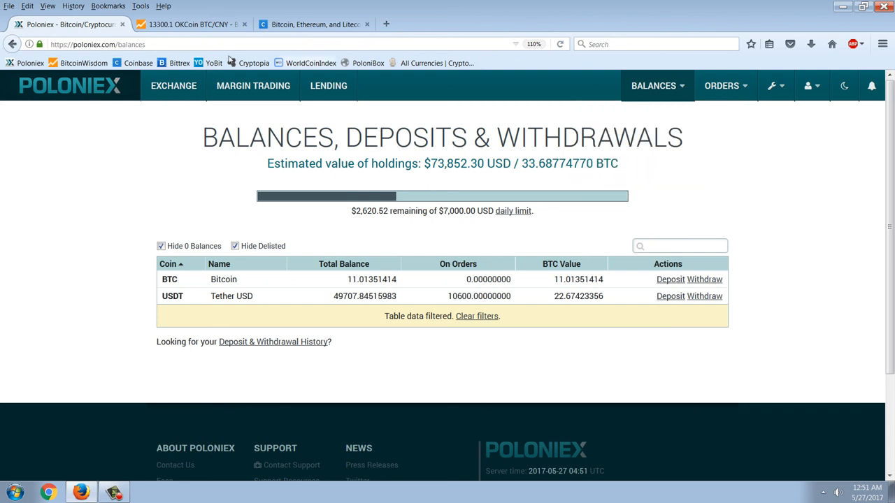
From the Exchange page, sort BTC markets by 24-hour change and enter the Bitmark BTM/BTC market.
{"action": "left_click", "coordinate": [174, 85]}
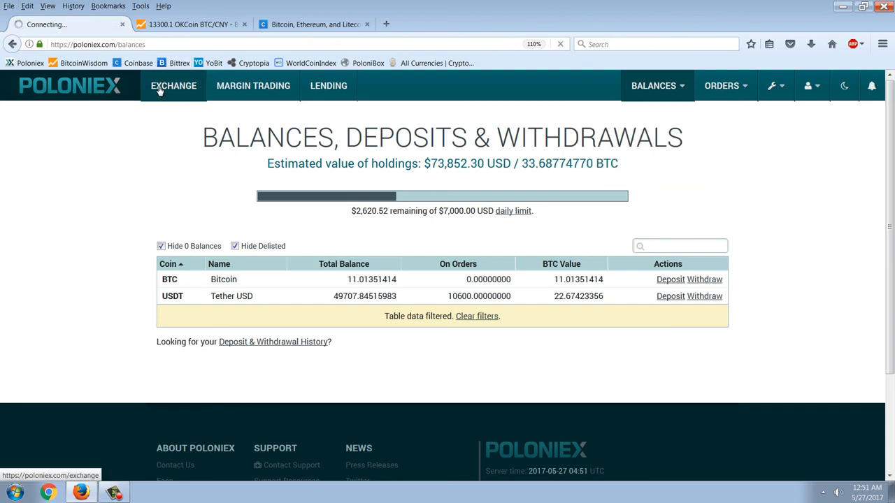
{"action": "left_click", "coordinate": [173, 85]}
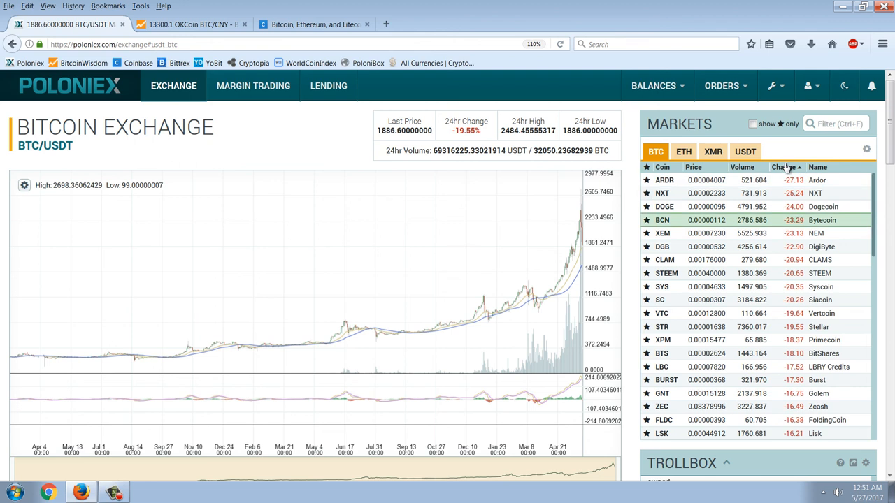
{"action": "left_click", "coordinate": [784, 167]}
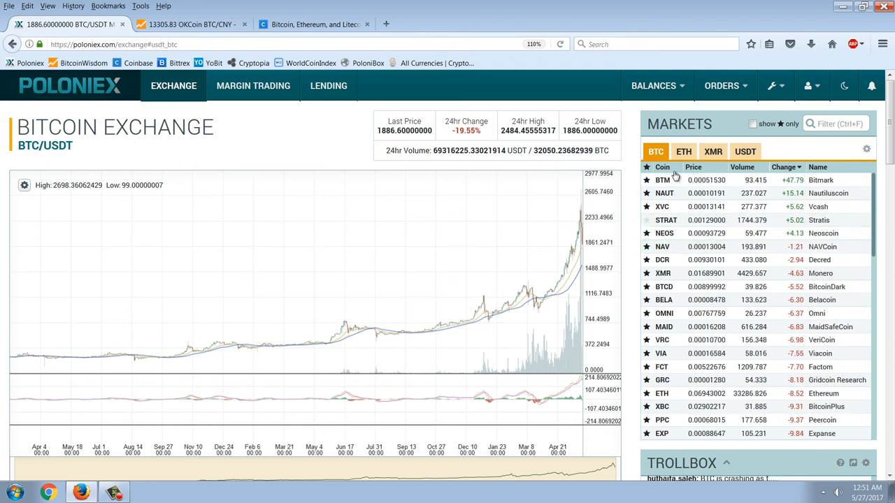
{"action": "left_click", "coordinate": [663, 179]}
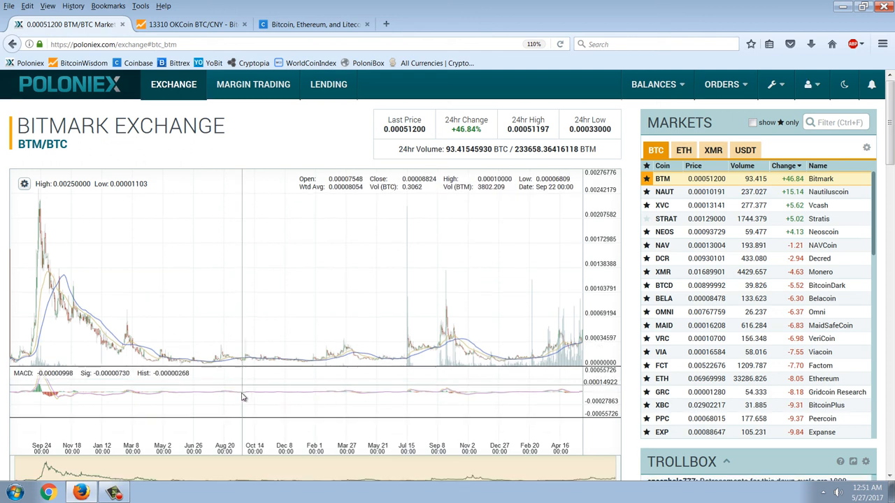
Show the BTM/BTC chart as 5-minute candles and widen it to span several days.
{"action": "scroll", "scroll_direction": "down", "scroll_amount": 3}
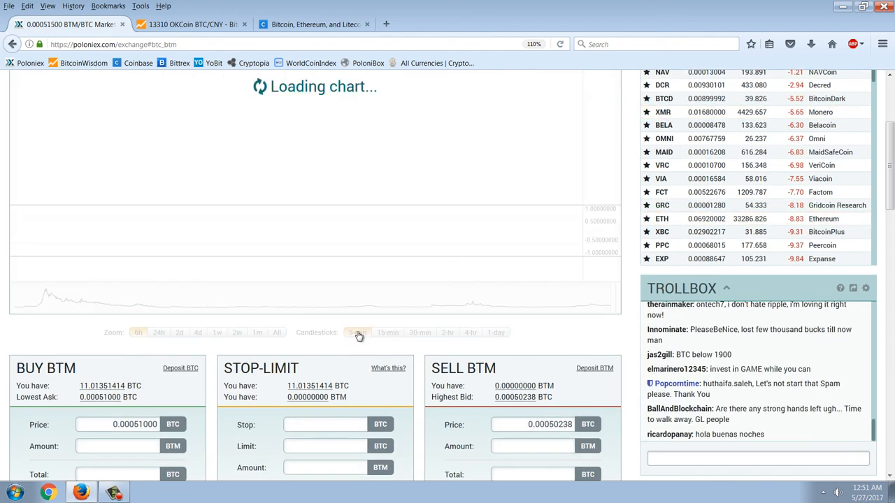
{"action": "left_click", "coordinate": [357, 333]}
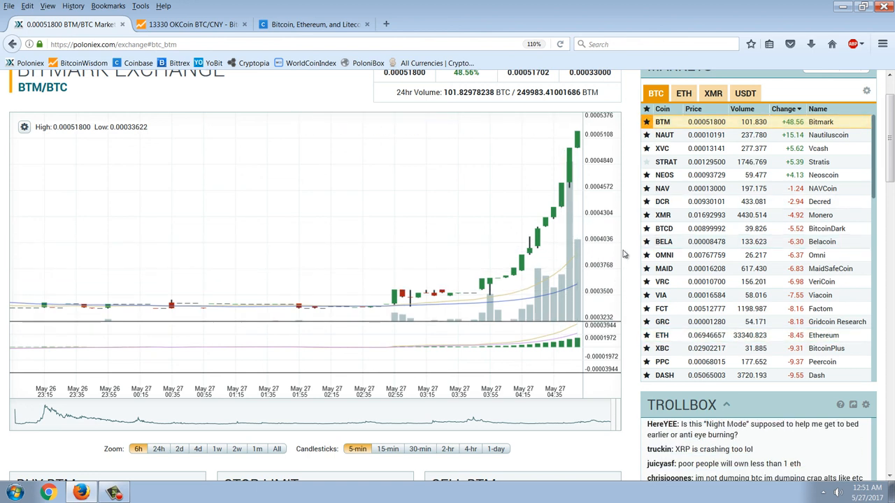
{"action": "scroll", "scroll_direction": "down", "scroll_amount": 3}
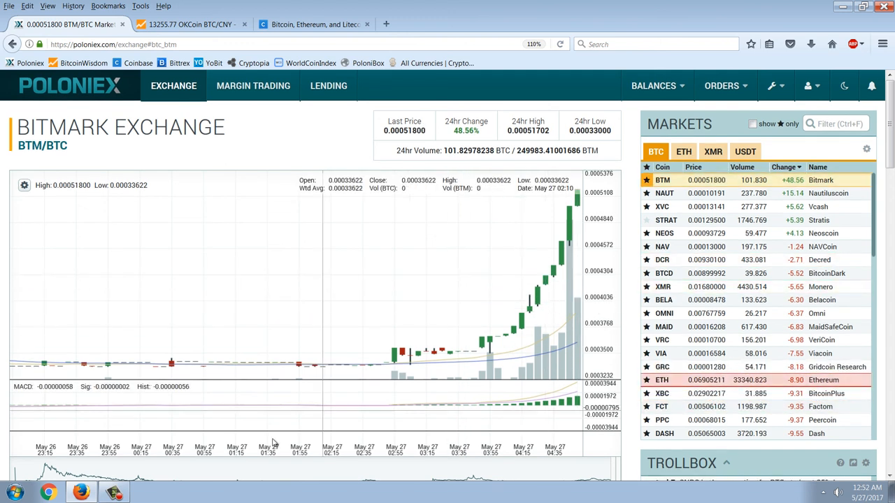
{"action": "scroll", "scroll_direction": "down", "scroll_amount": 3}
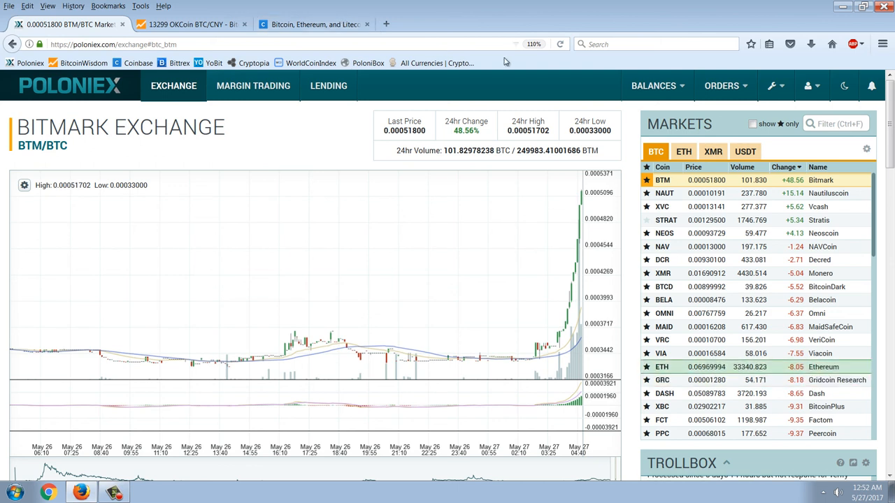
{"action": "scroll", "scroll_direction": "down", "scroll_amount": 3}
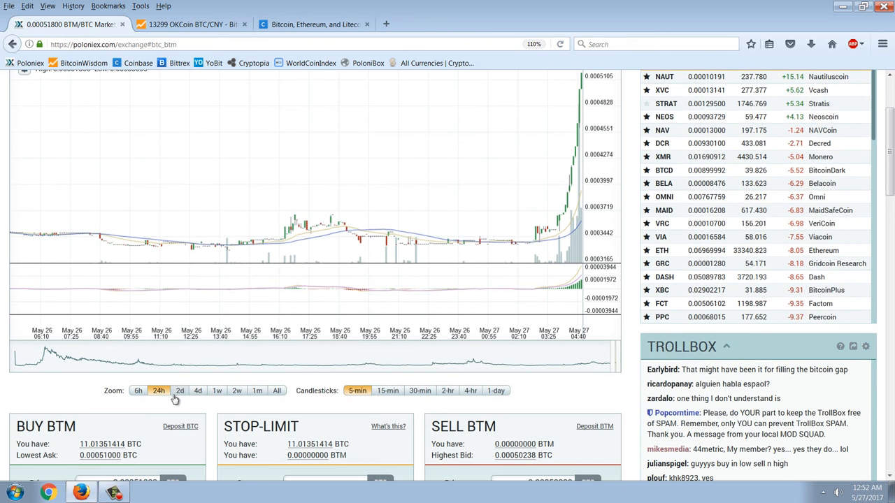
{"action": "left_click", "coordinate": [198, 391]}
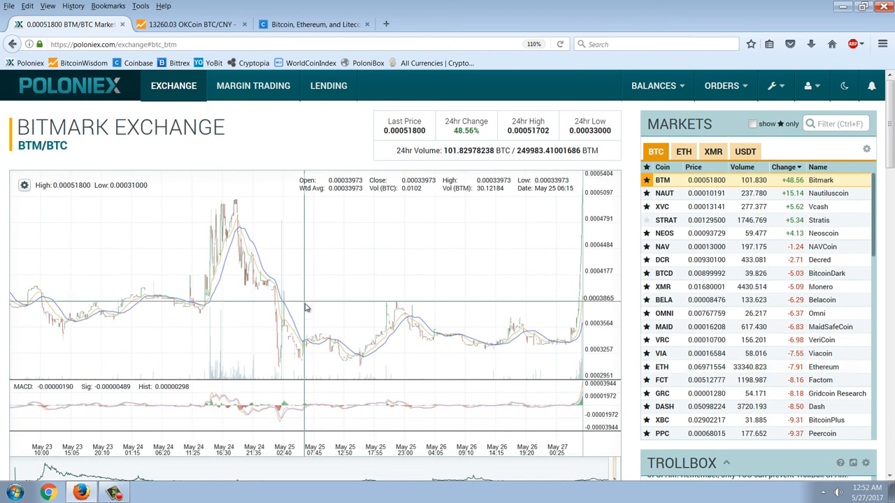
{"action": "mouse_move", "coordinate": [364, 230]}
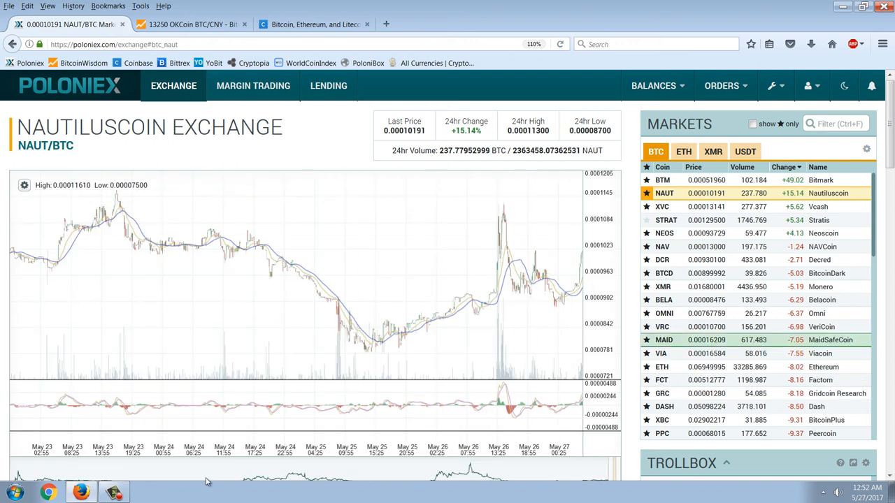
From the NAUT/BTC page, reload Exchange and list the USDT-priced markets.
{"action": "scroll", "scroll_direction": "down", "scroll_amount": 3}
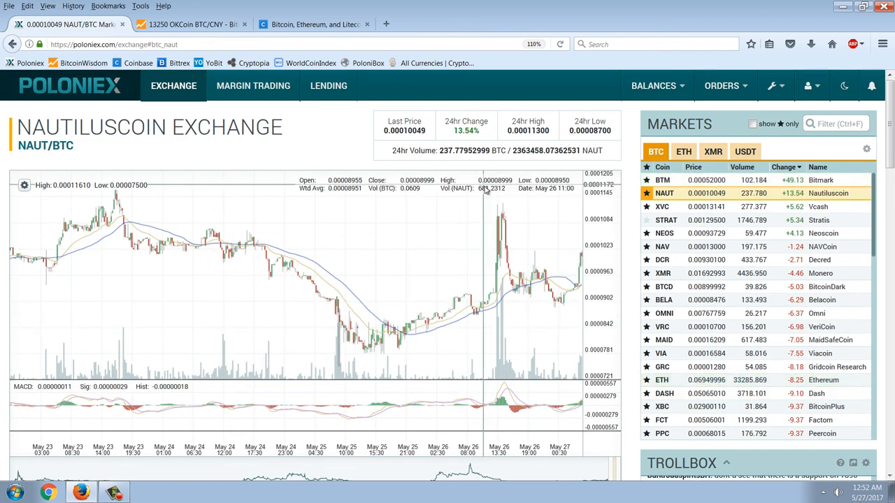
{"action": "mouse_move", "coordinate": [584, 226]}
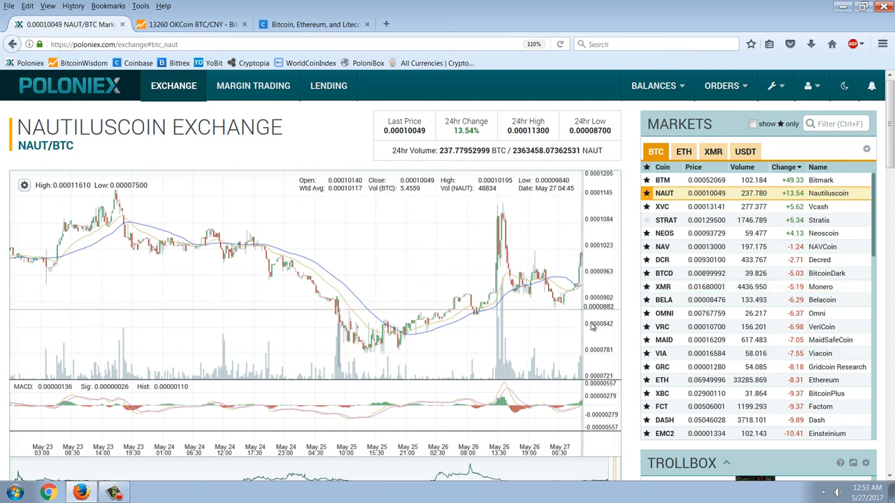
{"action": "mouse_move", "coordinate": [552, 332]}
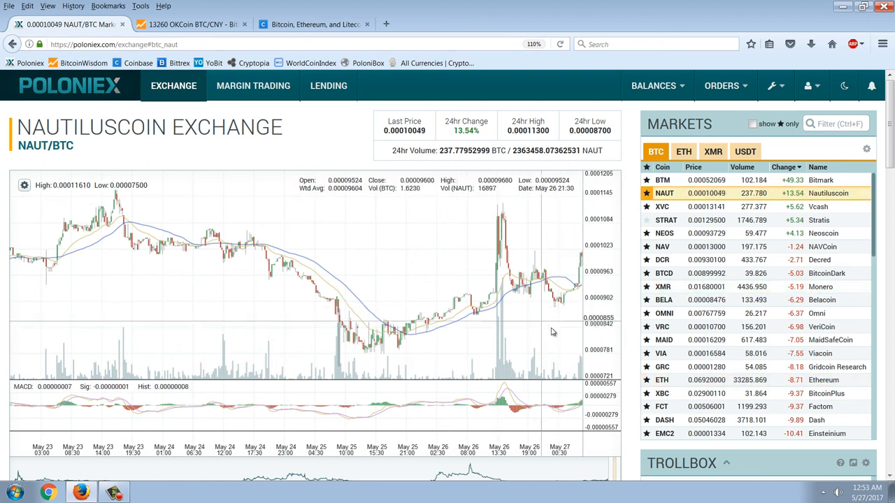
{"action": "mouse_move", "coordinate": [556, 324]}
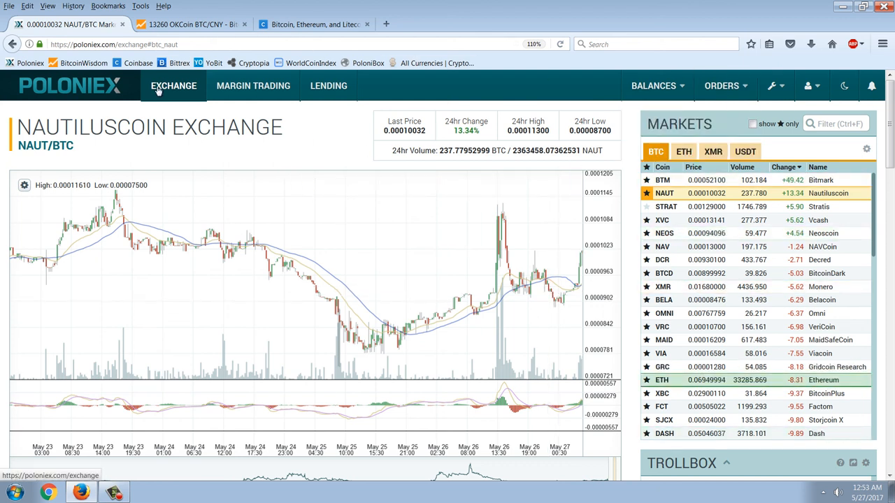
{"action": "left_click", "coordinate": [173, 85]}
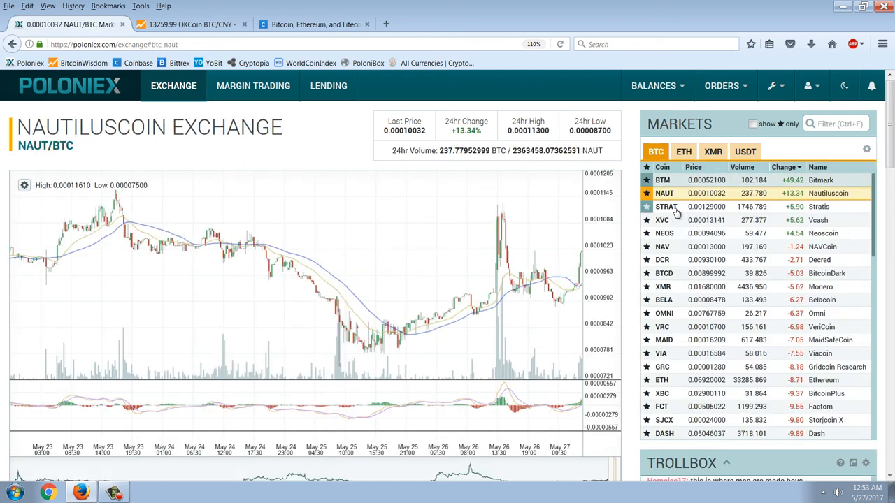
{"action": "left_click", "coordinate": [745, 150]}
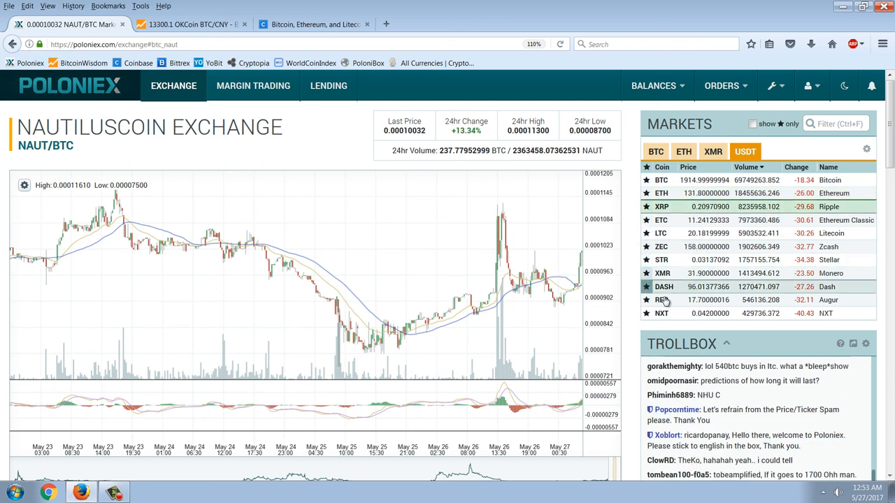
Enter the BTC/USDT market and show its chart as 5-minute candles over the last 6 hours.
{"action": "left_click", "coordinate": [661, 179]}
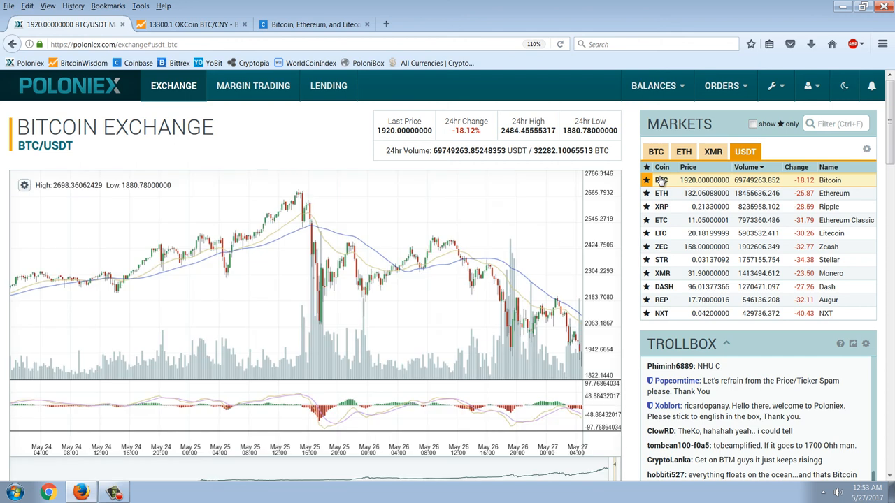
{"action": "scroll", "scroll_direction": "down", "scroll_amount": 3}
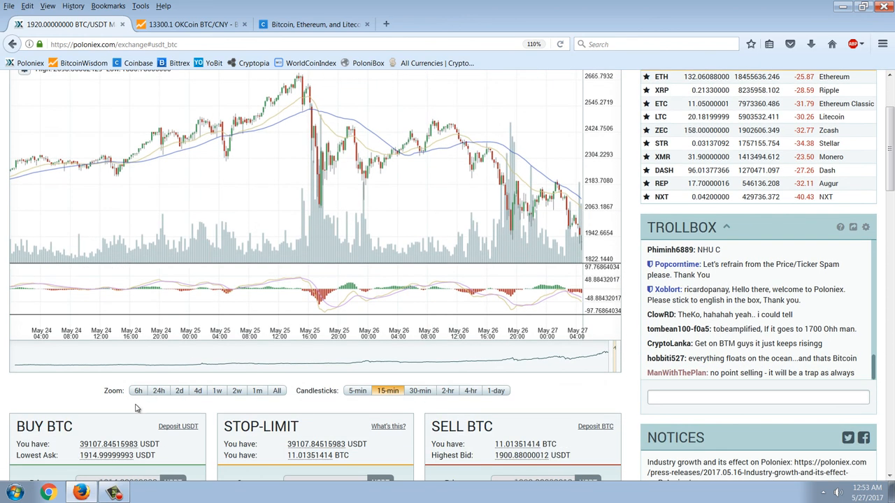
{"action": "left_click", "coordinate": [137, 391]}
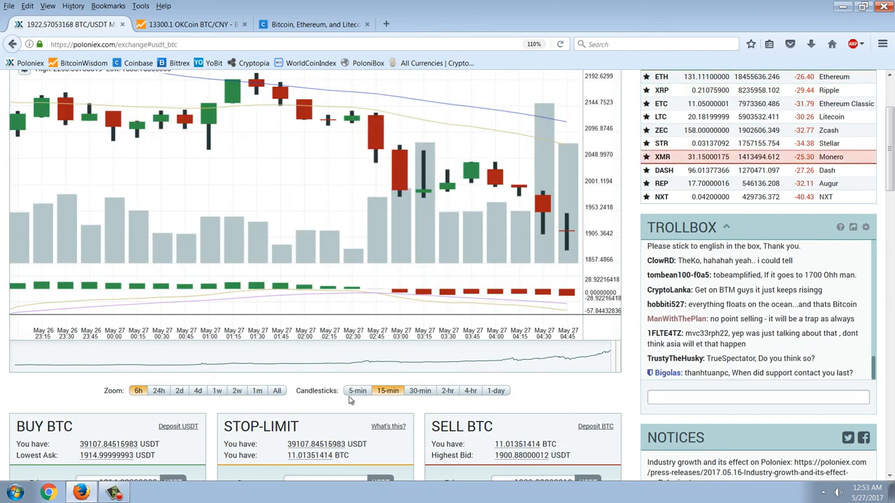
{"action": "left_click", "coordinate": [357, 391]}
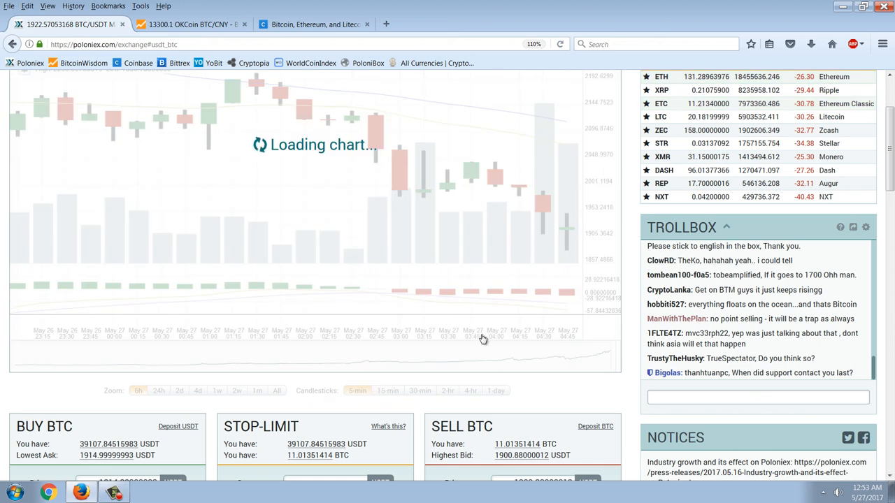